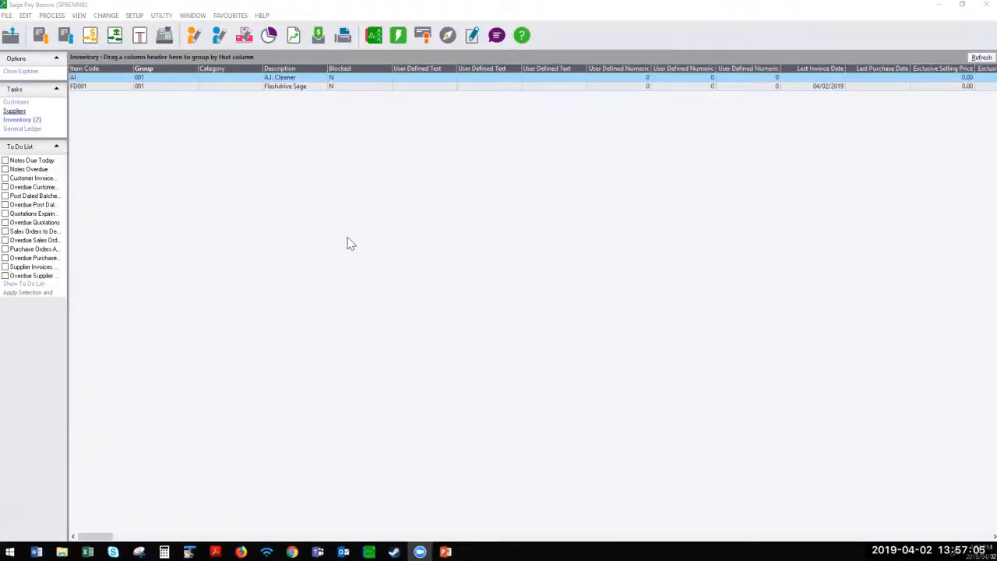
pyautogui.moveTo(338, 264)
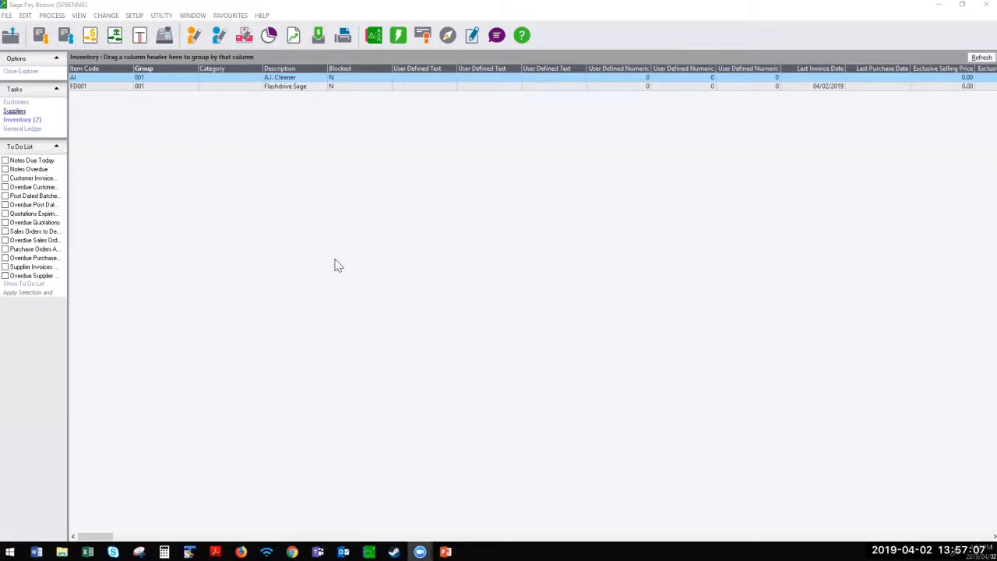
pyautogui.moveTo(325, 251)
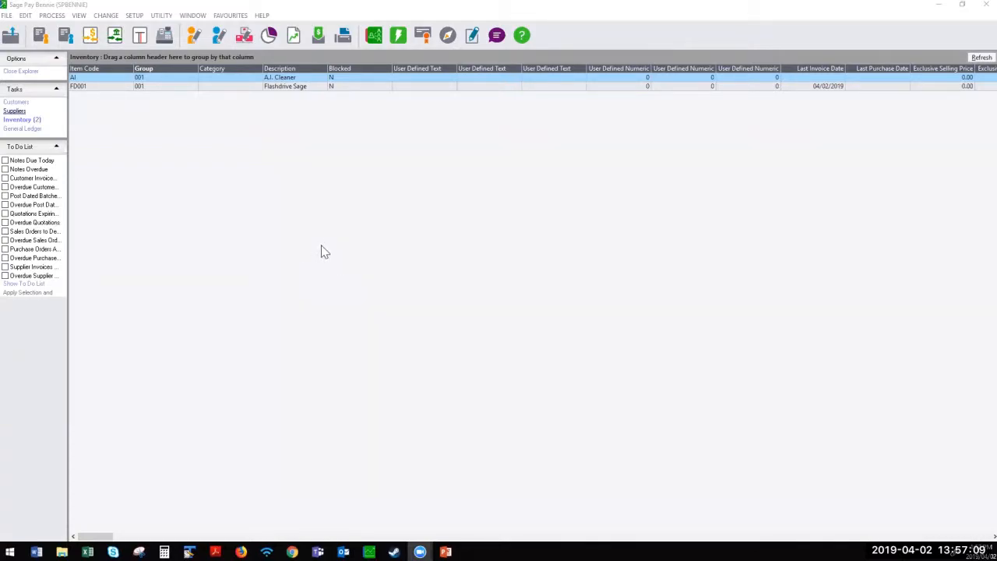
pyautogui.moveTo(240, 207)
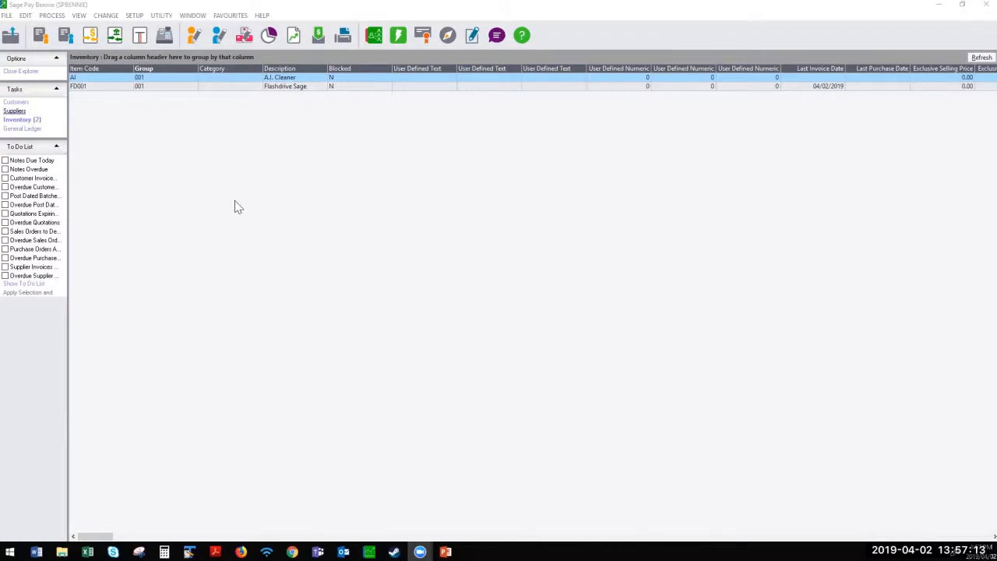
pyautogui.moveTo(226, 211)
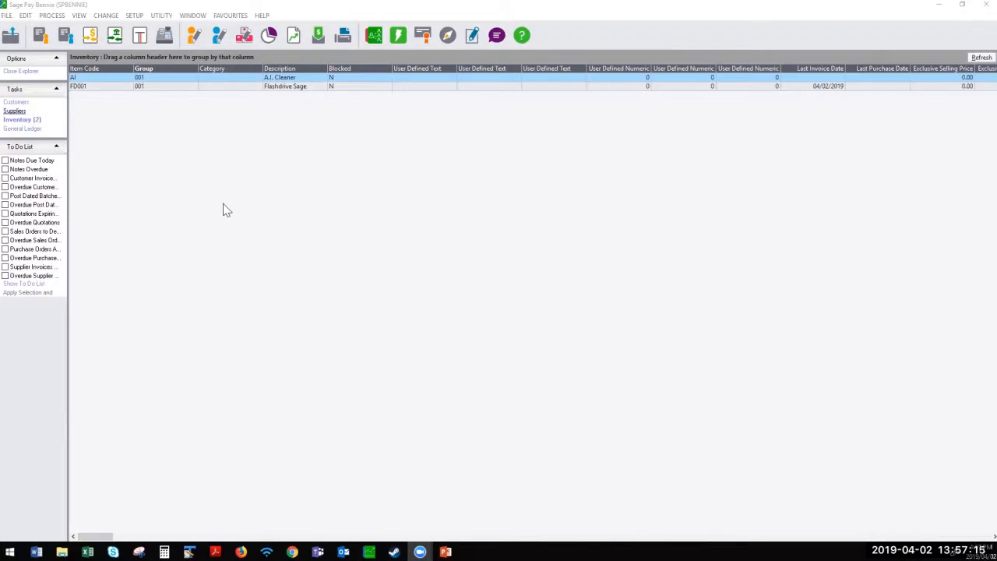
pyautogui.moveTo(215, 194)
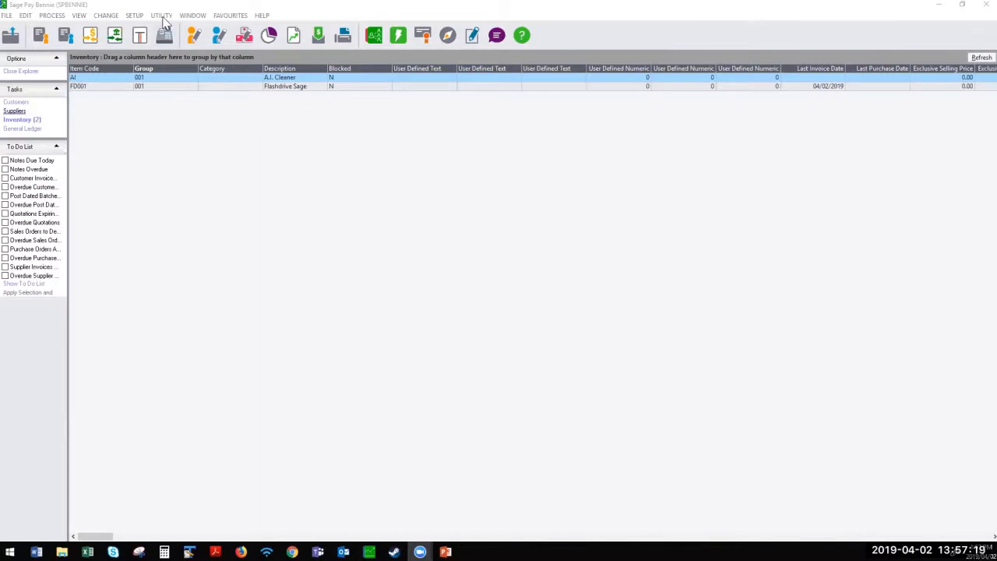
# - Open Utility > Sage Connected Services past the password prompt, on the Sage Pay tab
pyautogui.click(161, 15)
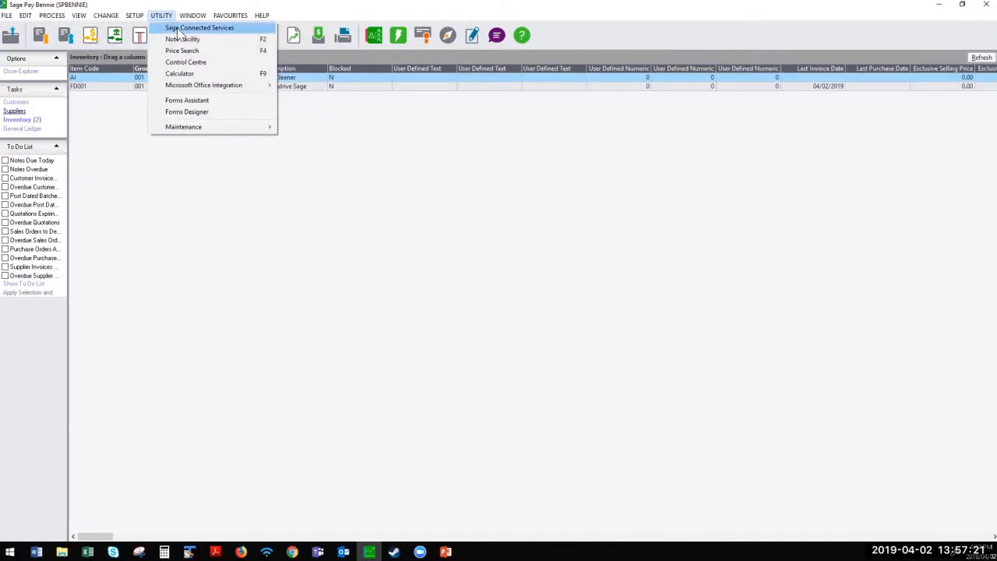
pyautogui.click(200, 27)
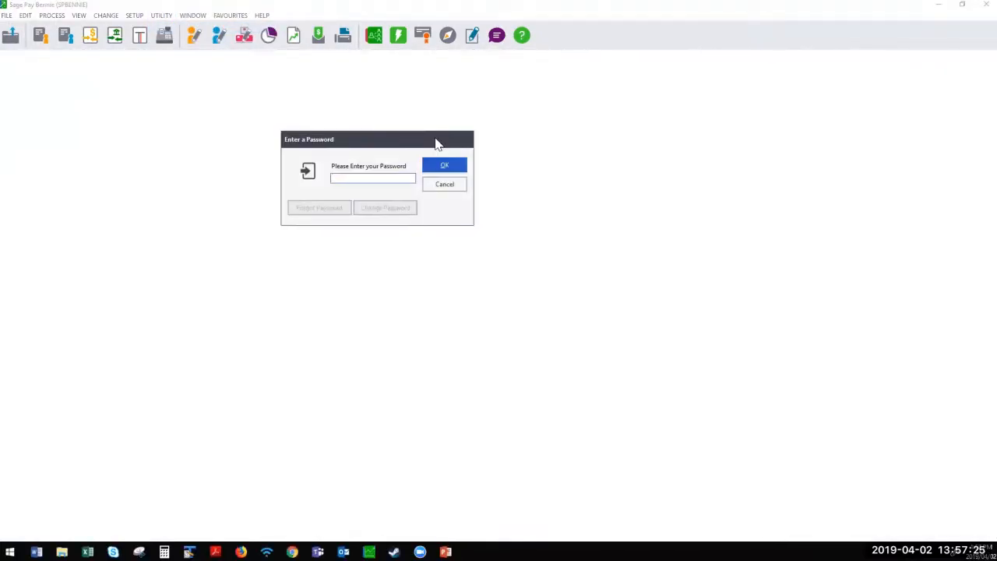
pyautogui.click(444, 164)
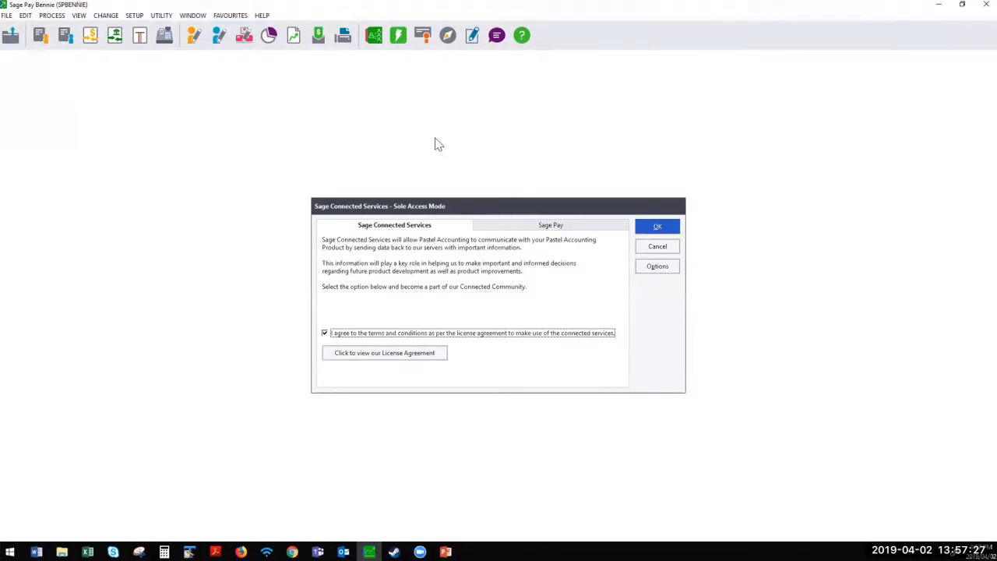
pyautogui.click(551, 226)
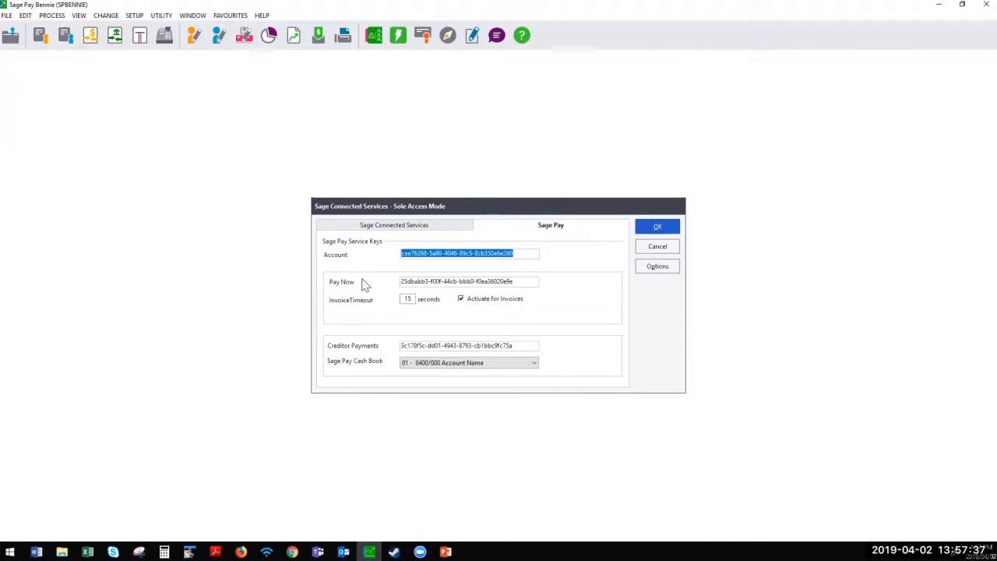
pyautogui.moveTo(328, 318)
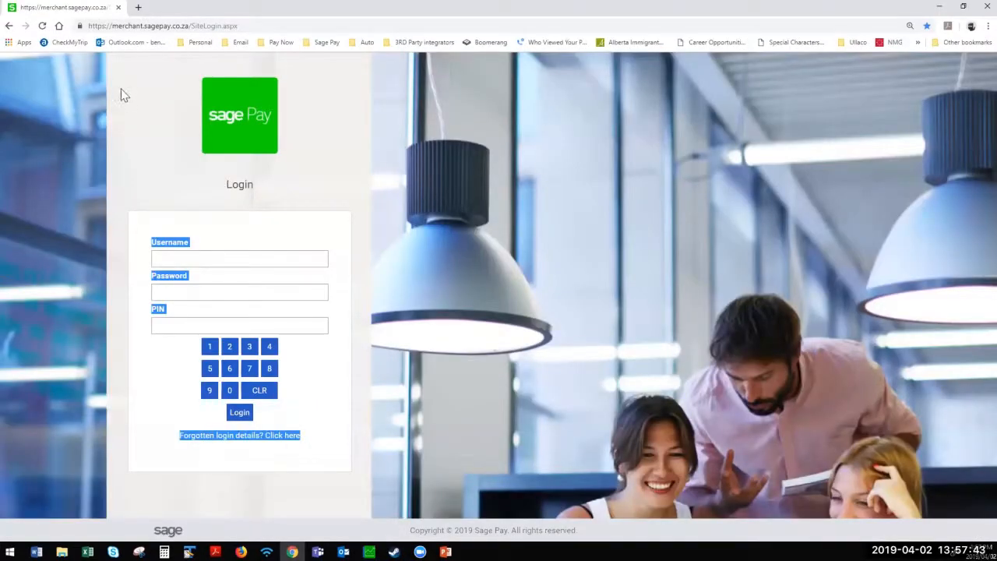
# - Log in to the merchant portal and copy the Sage connect Account service key
pyautogui.click(367, 42)
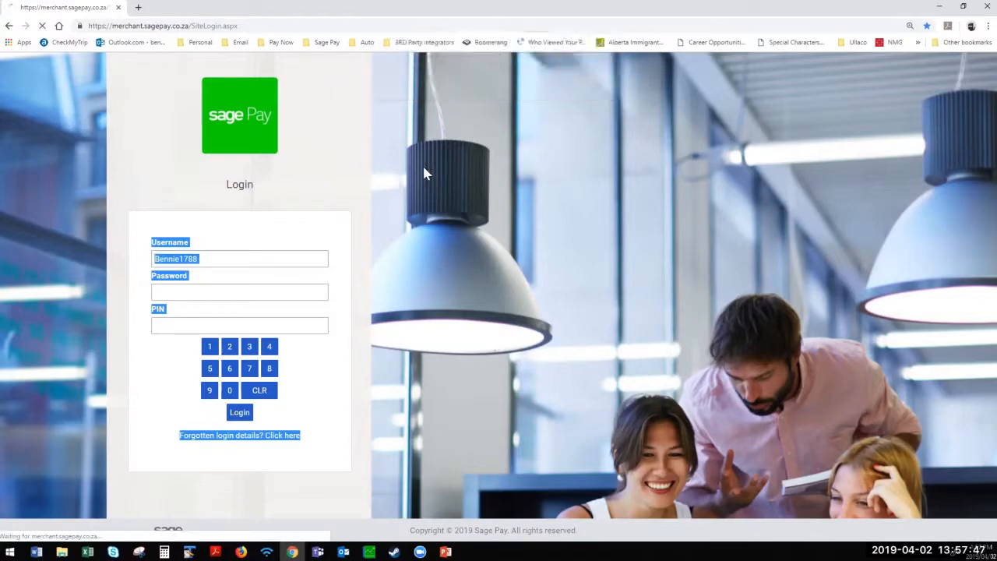
pyautogui.click(239, 412)
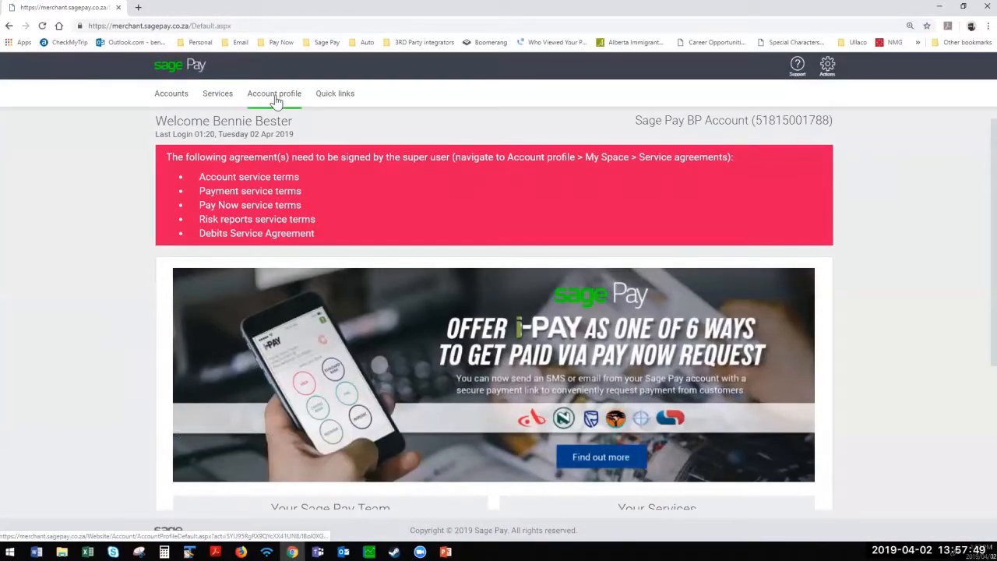
pyautogui.click(273, 94)
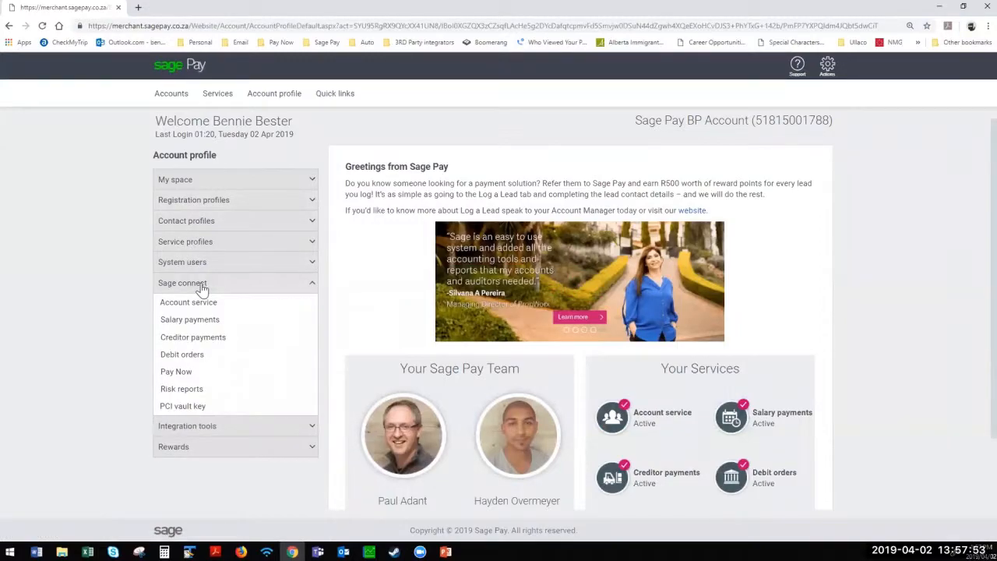
pyautogui.click(188, 303)
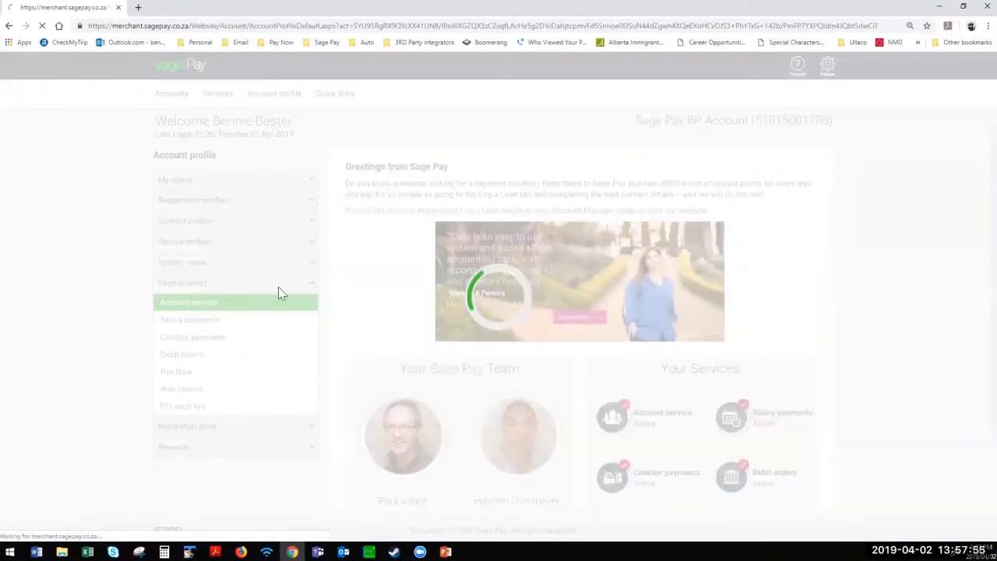
pyautogui.click(188, 302)
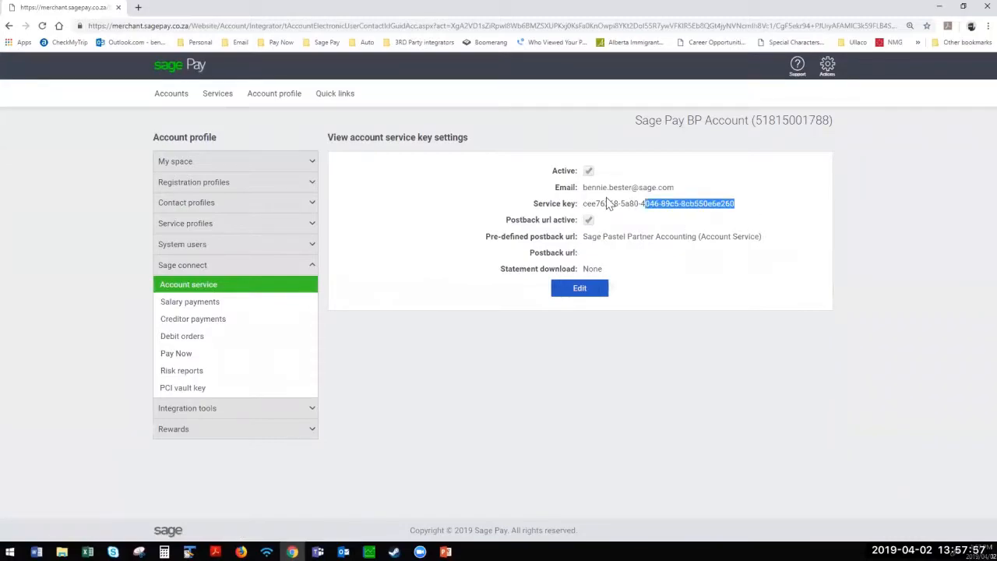
pyautogui.rightClick(658, 204)
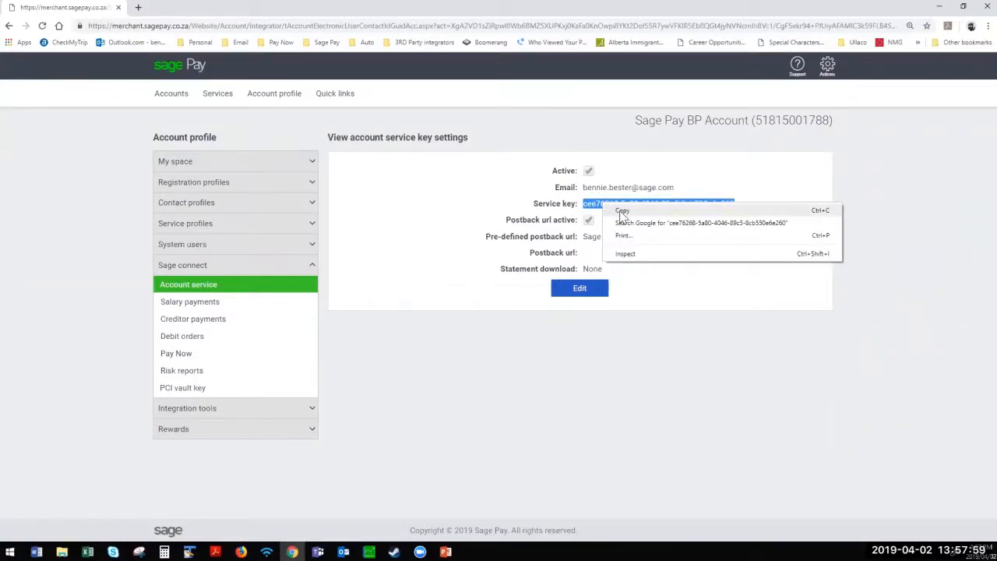
pyautogui.click(623, 211)
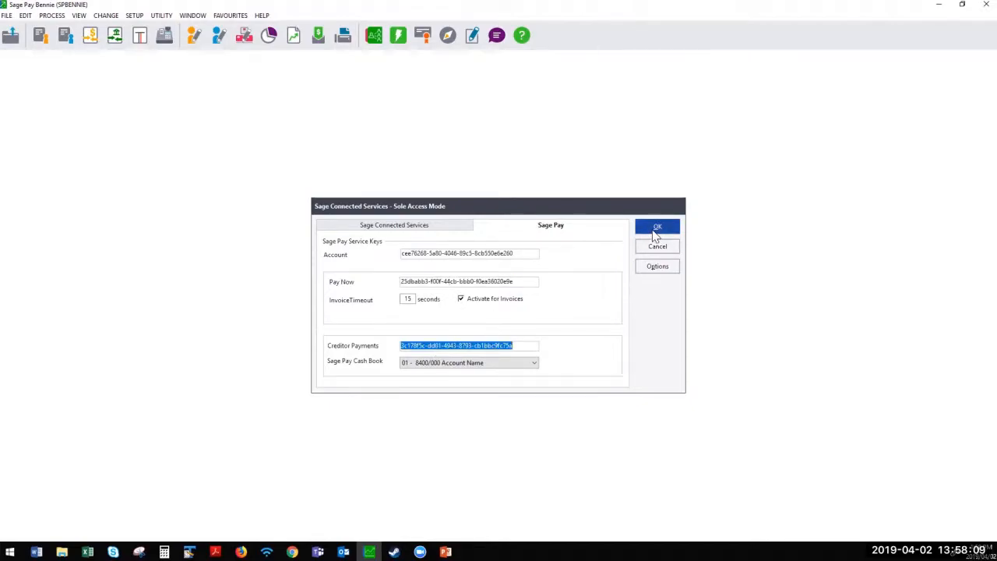
# - Save the Sage Pay service key settings and close Sage Connected Services
pyautogui.click(657, 226)
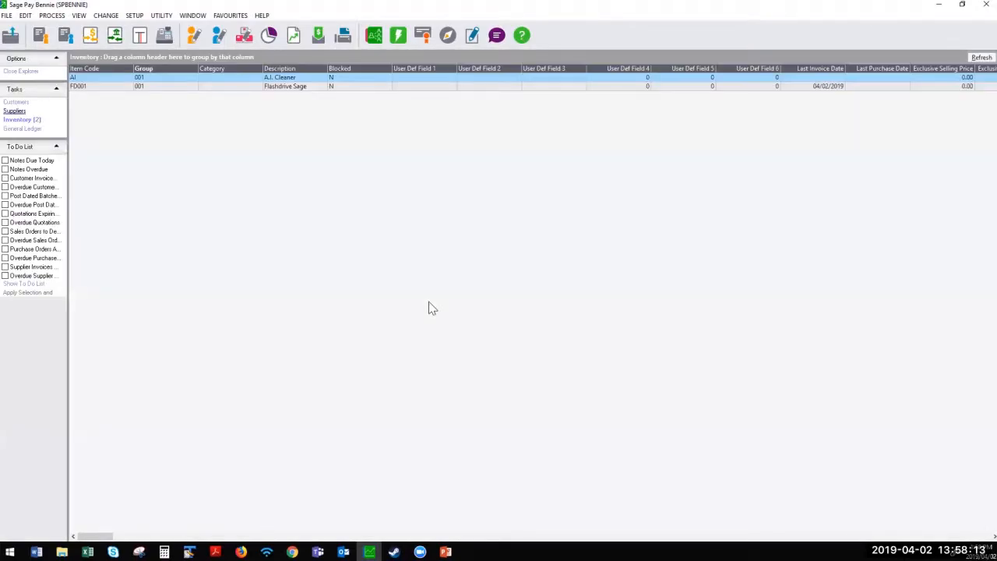
pyautogui.moveTo(419, 309)
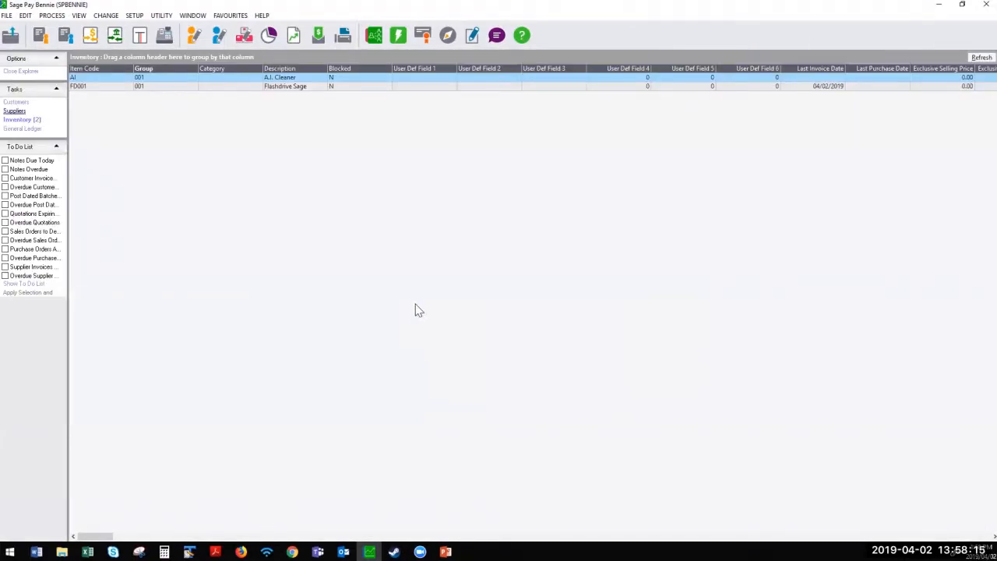
pyautogui.moveTo(403, 315)
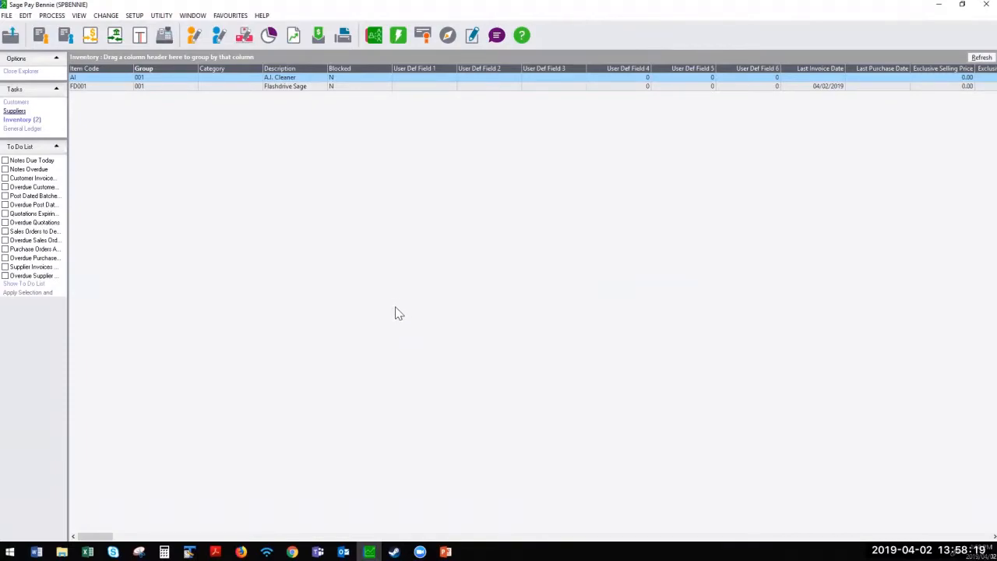
pyautogui.moveTo(334, 313)
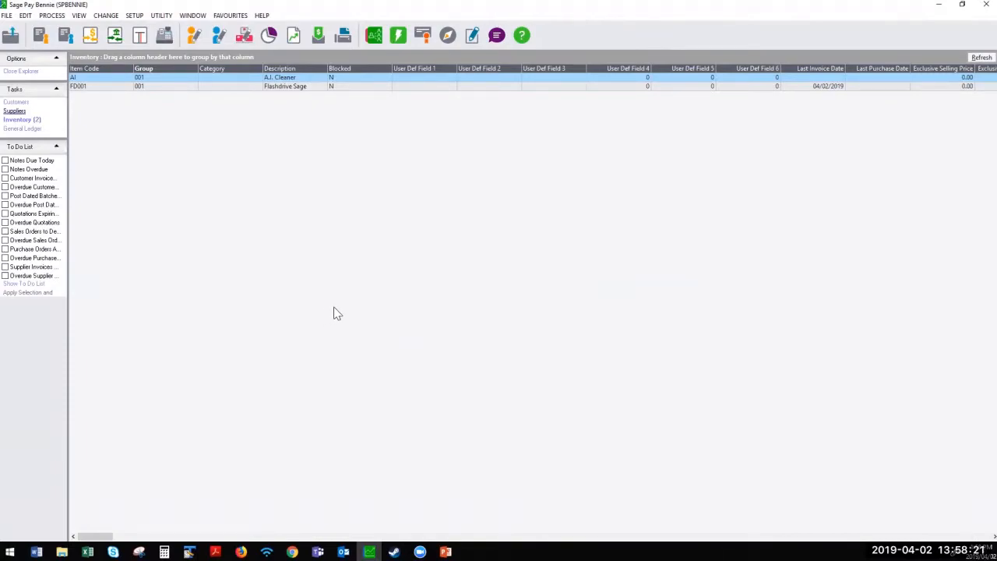
pyautogui.moveTo(319, 308)
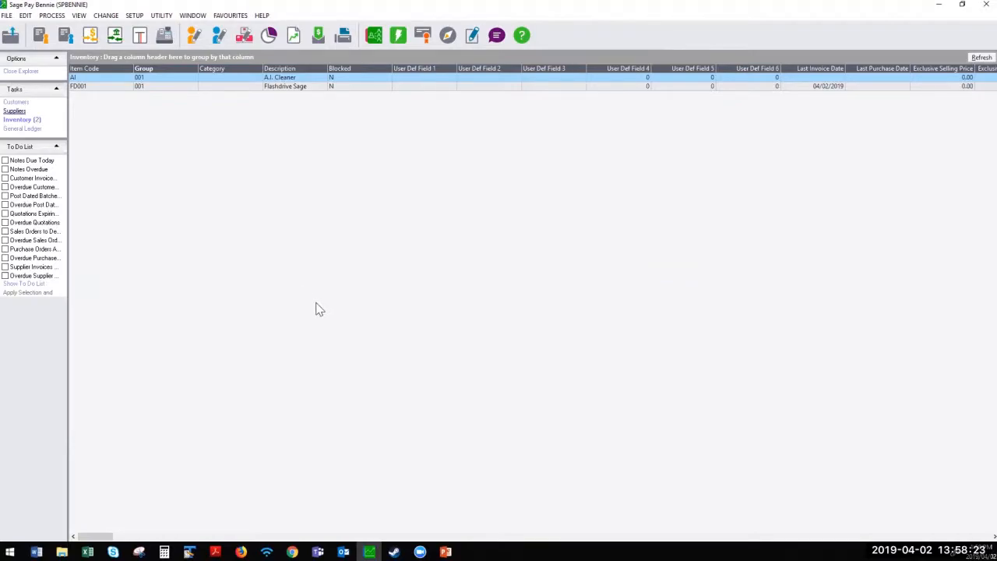
pyautogui.moveTo(310, 305)
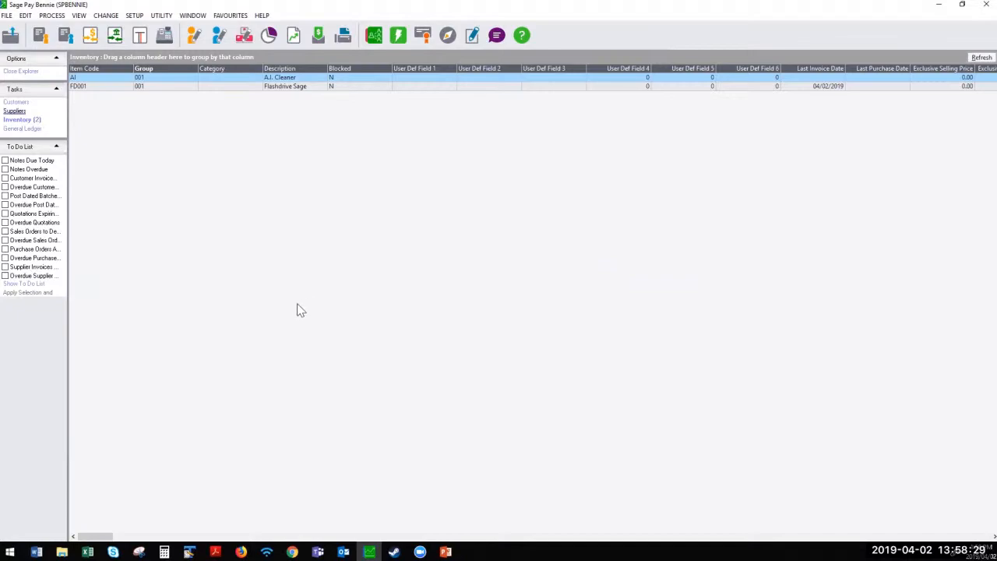
pyautogui.moveTo(311, 311)
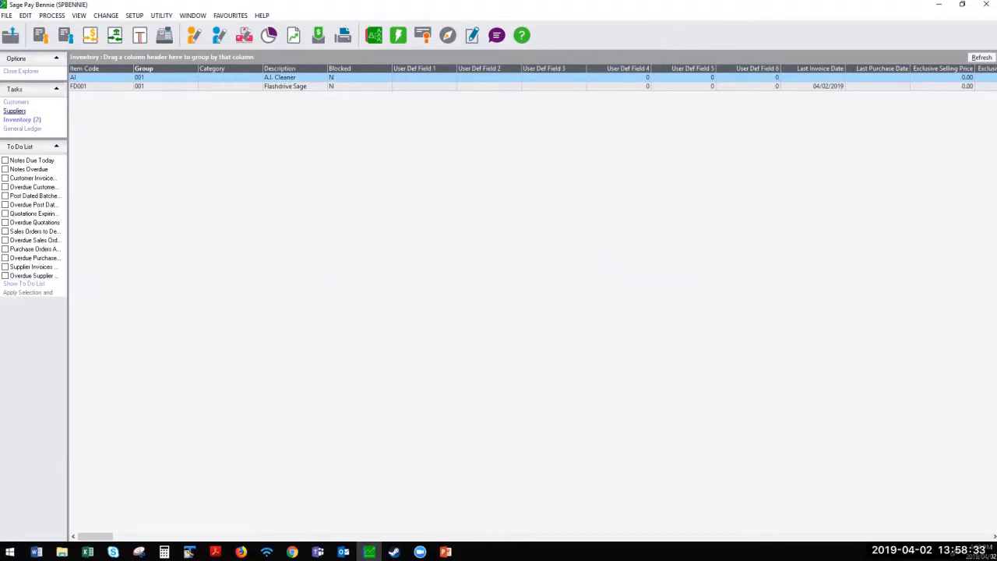
pyautogui.moveTo(338, 206)
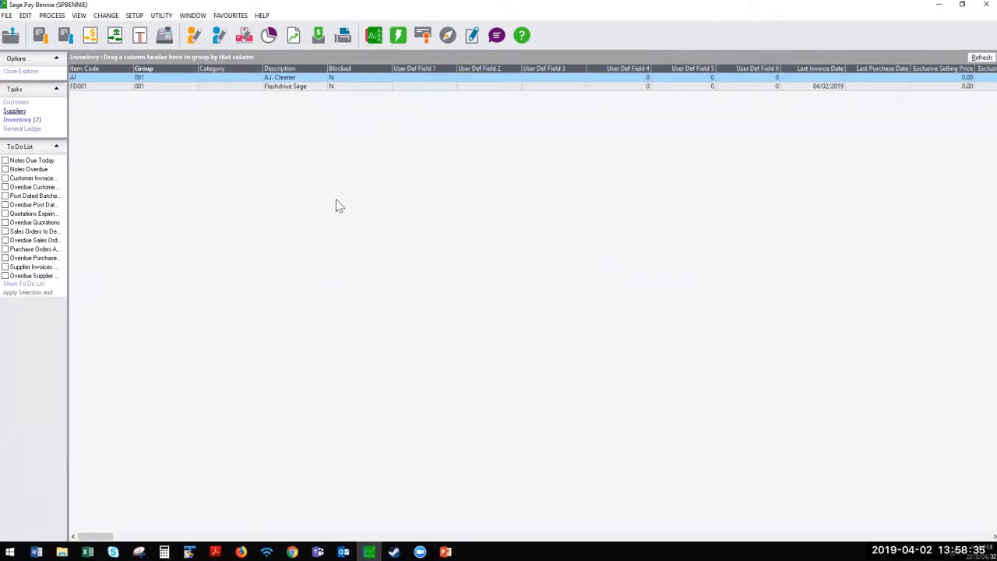
pyautogui.moveTo(261, 215)
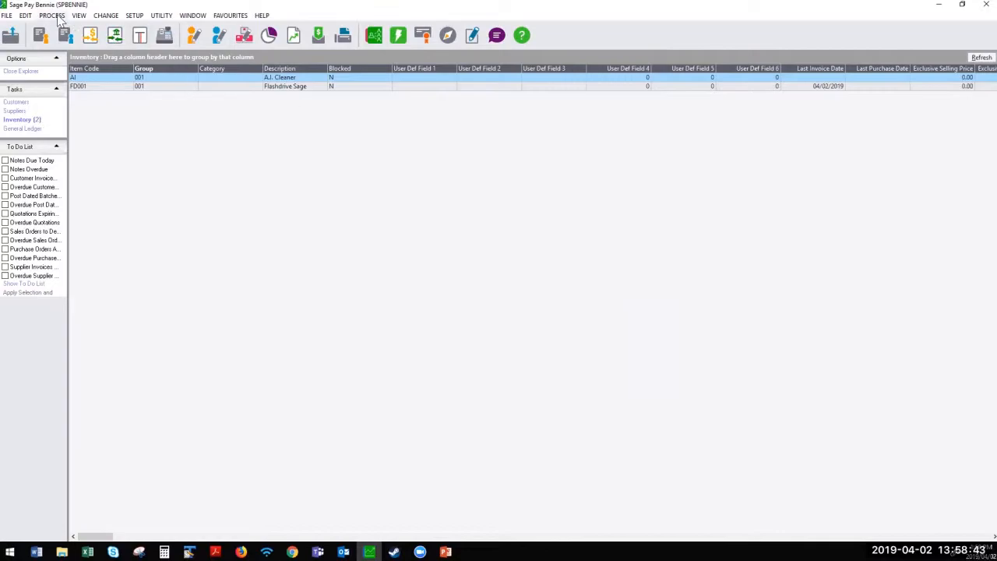
# - Create a customer tax invoice for WIC001 with item FD001, Flashdrive Sage
pyautogui.click(51, 15)
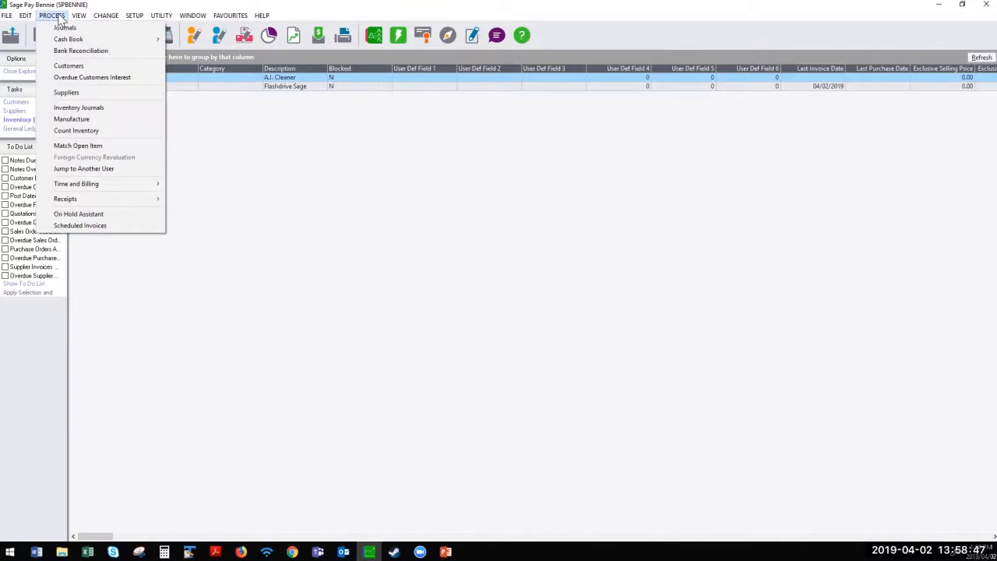
pyautogui.click(68, 65)
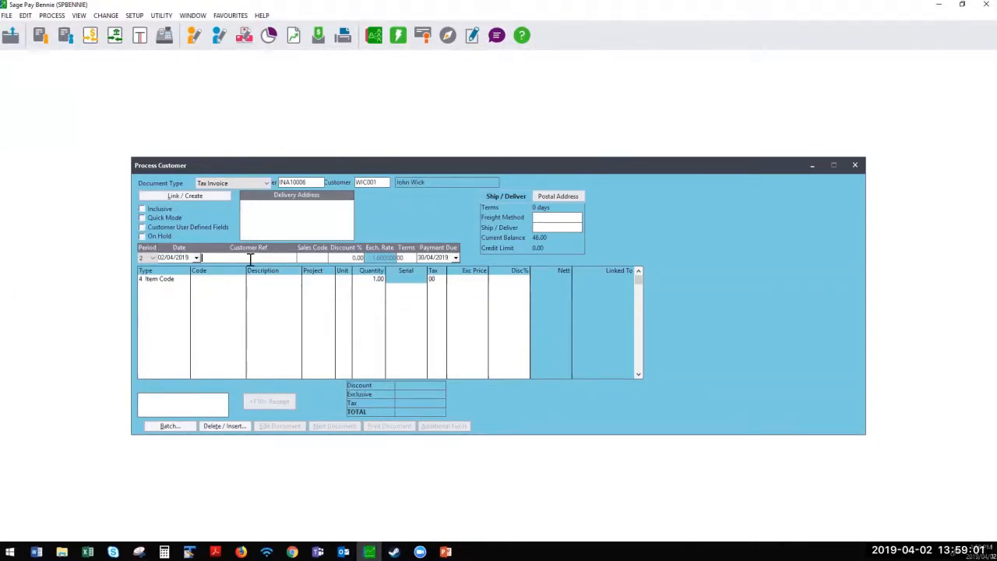
pyautogui.write('TEST')
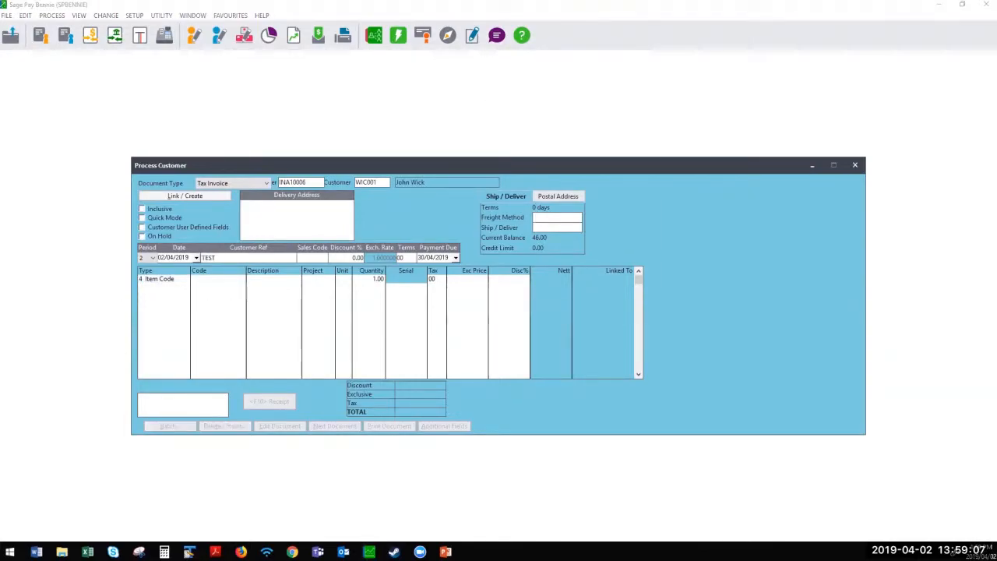
pyautogui.write('FD001')
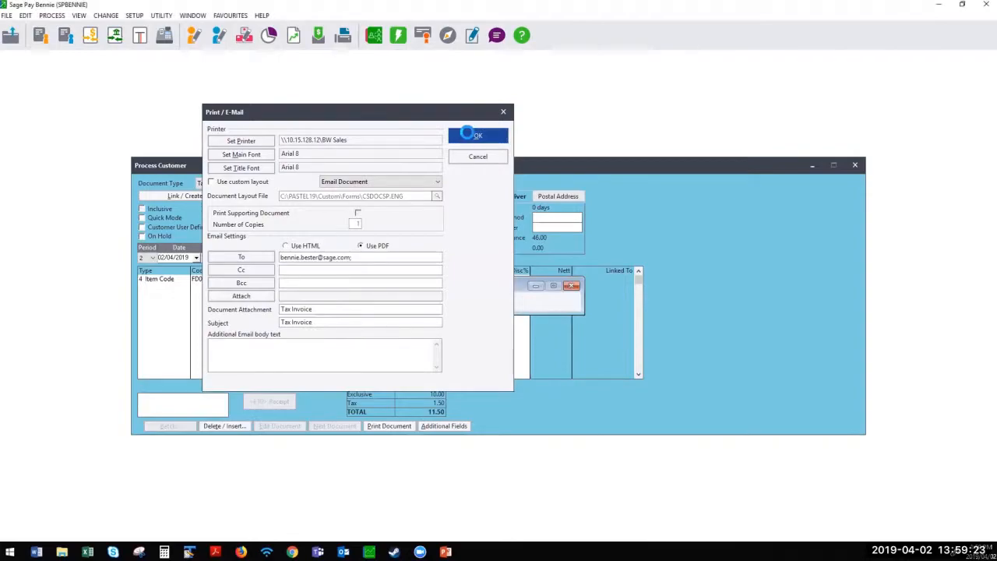
# - Email the invoice as PDF and open the Tax Invoice INA10005 message in Outlook
pyautogui.click(478, 135)
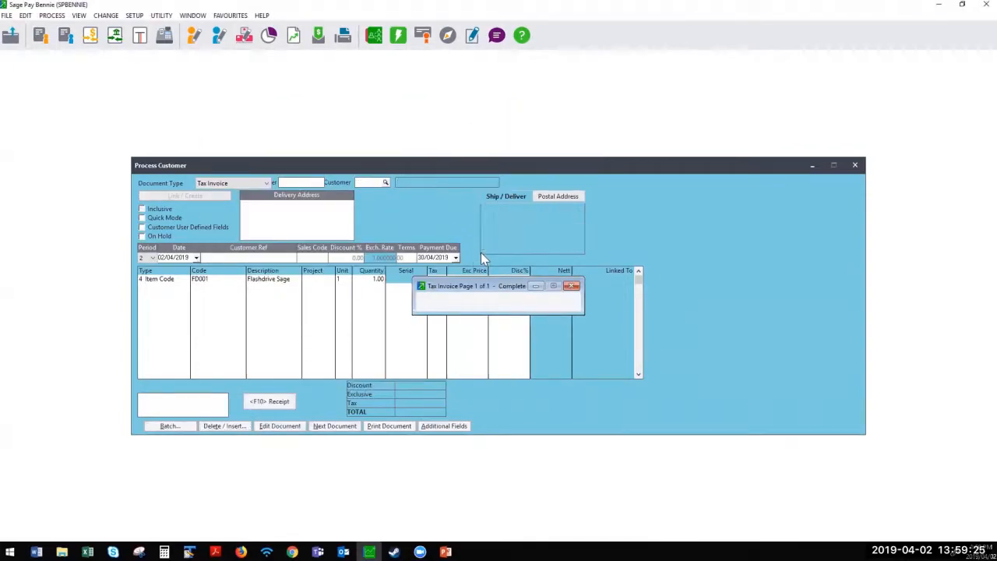
pyautogui.click(571, 286)
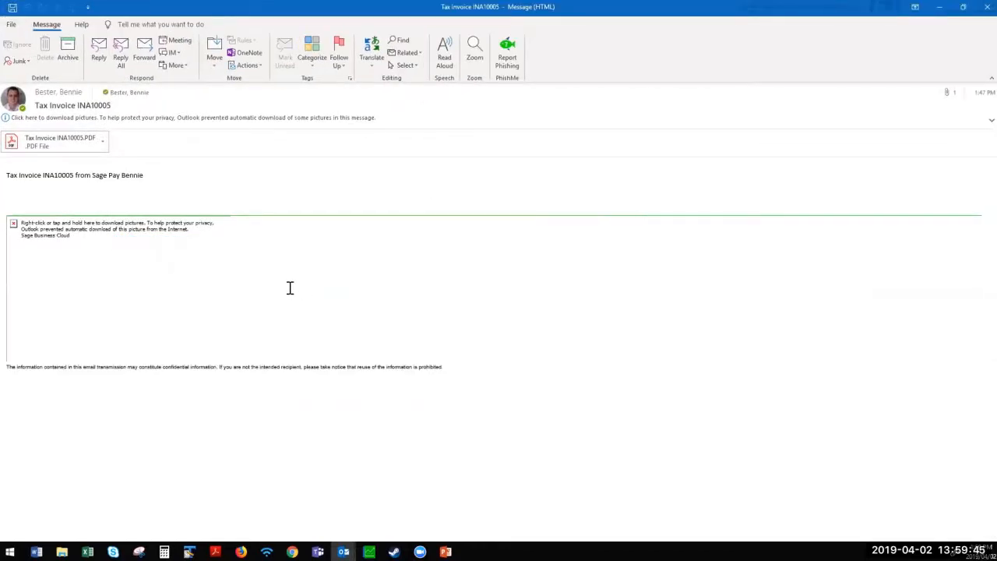
pyautogui.moveTo(54, 142)
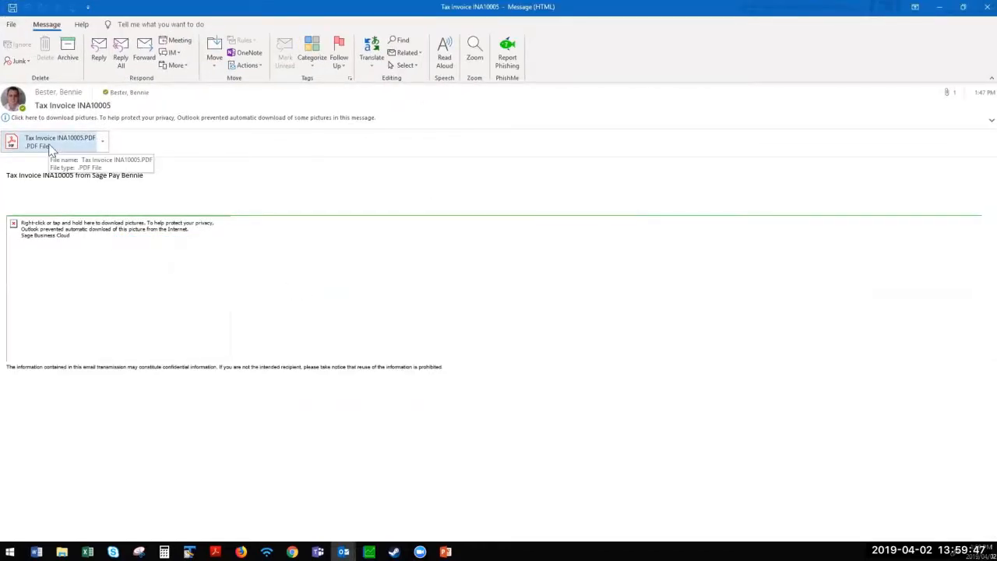
# - Open the Tax Invoice INA10005.PDF attachment, confirming the Opening Mail Attachment prompt
pyautogui.doubleClick(60, 142)
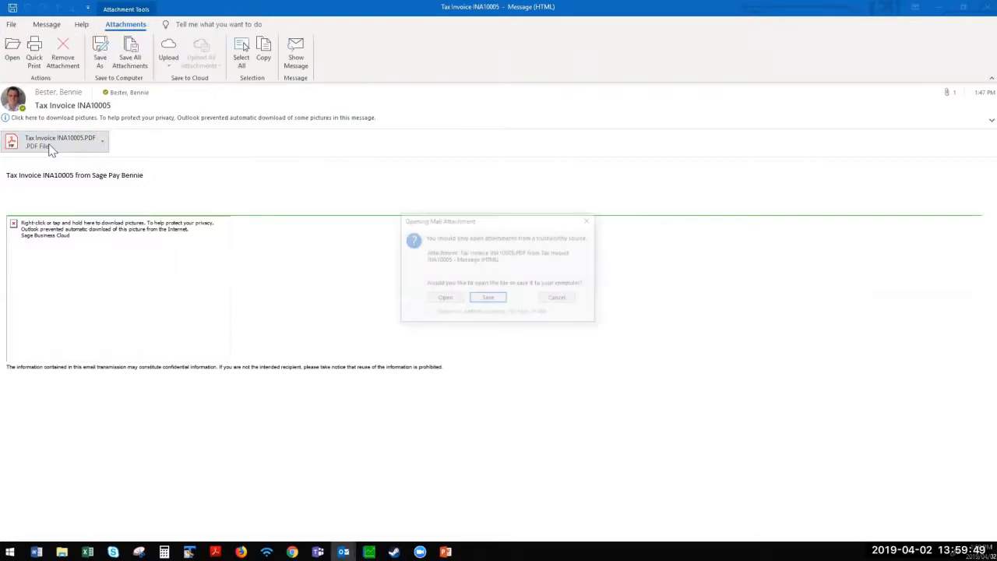
pyautogui.click(445, 297)
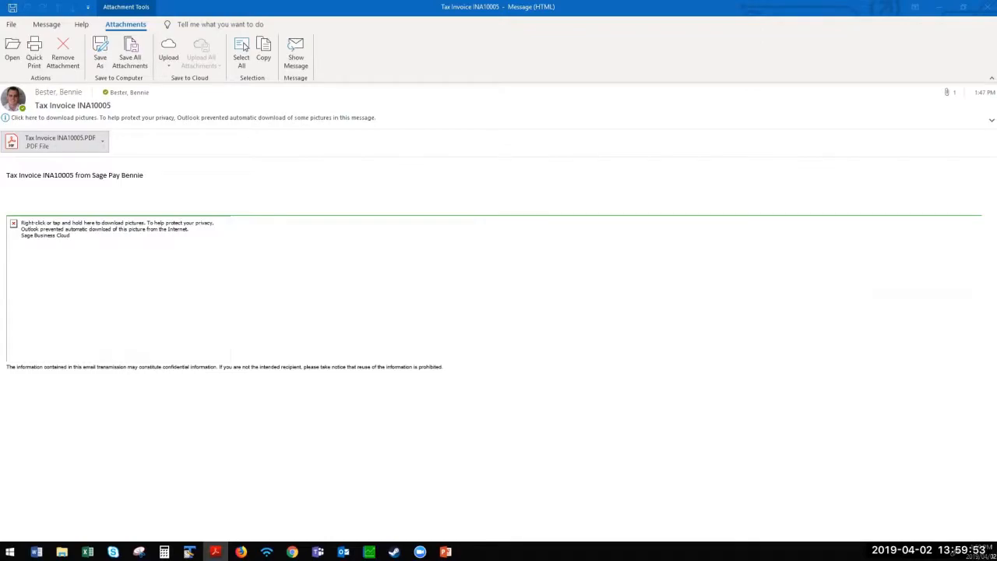
pyautogui.doubleClick(60, 141)
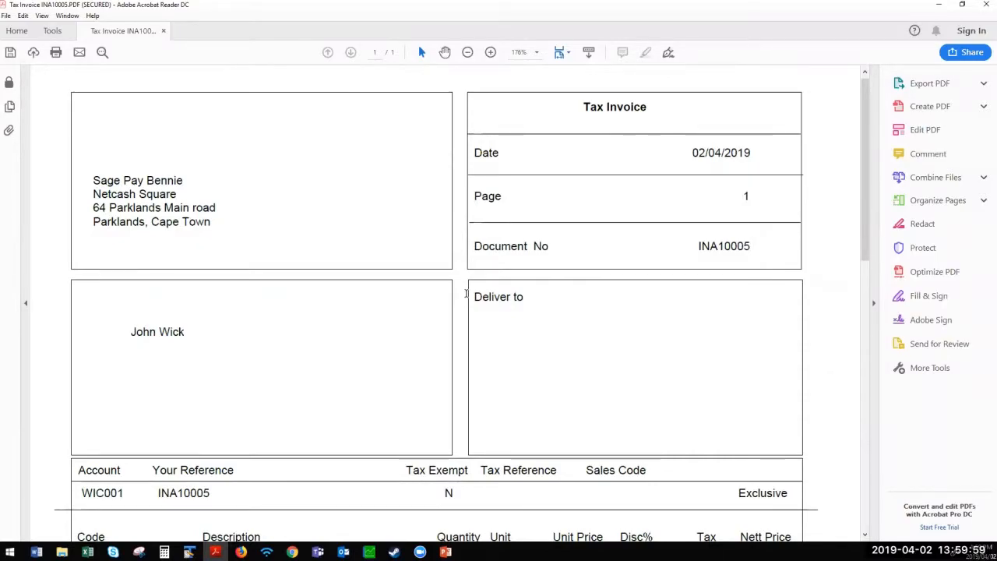
# - Scroll the invoice PDF down to the 23.00 total and Sage Pay payment section
pyautogui.scroll(-3)
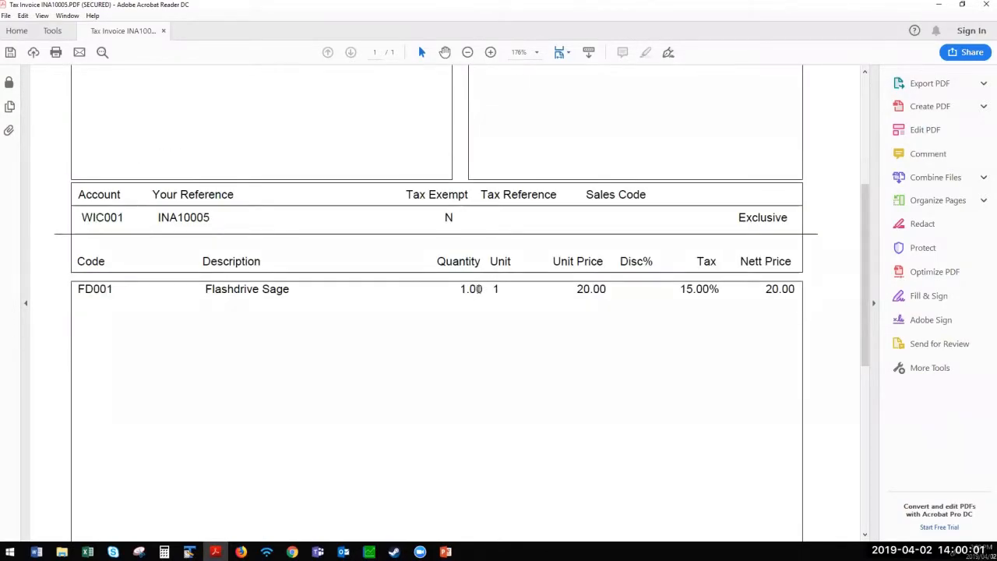
pyautogui.scroll(-3)
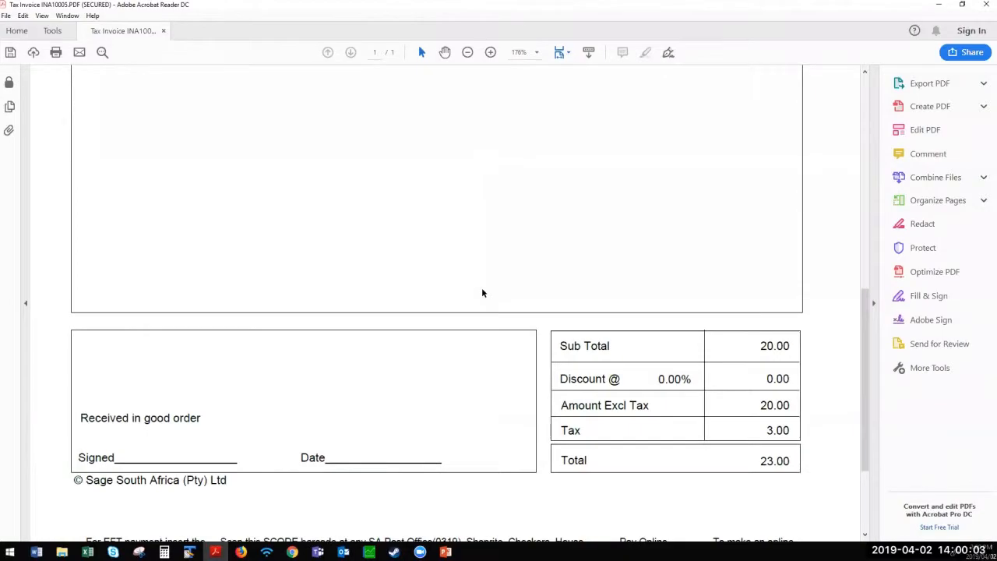
pyautogui.scroll(-3)
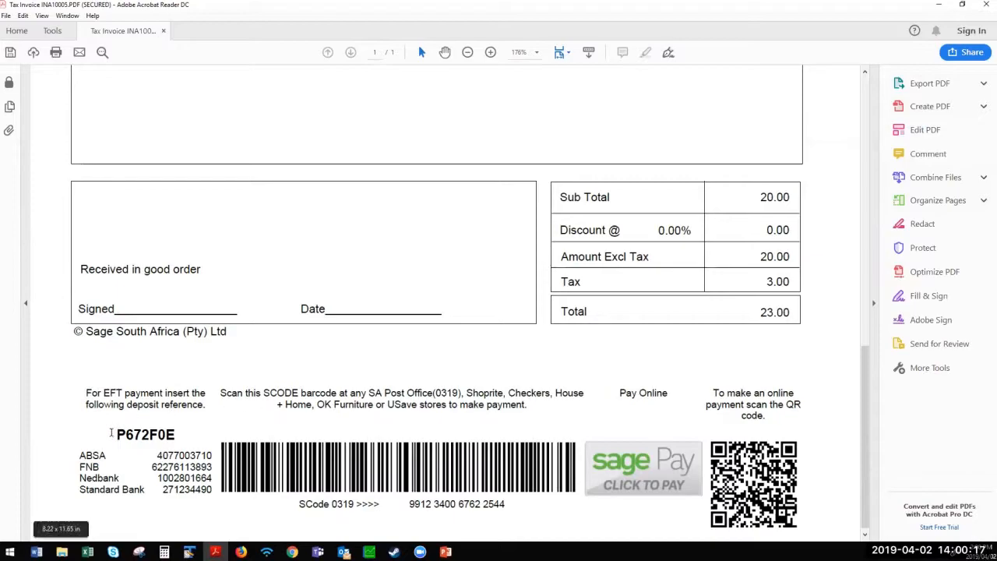
# - Select EFT reference P672F0E and follow the Sage Pay Click to Pay link
pyautogui.moveTo(113, 434); pyautogui.dragTo(187, 489)
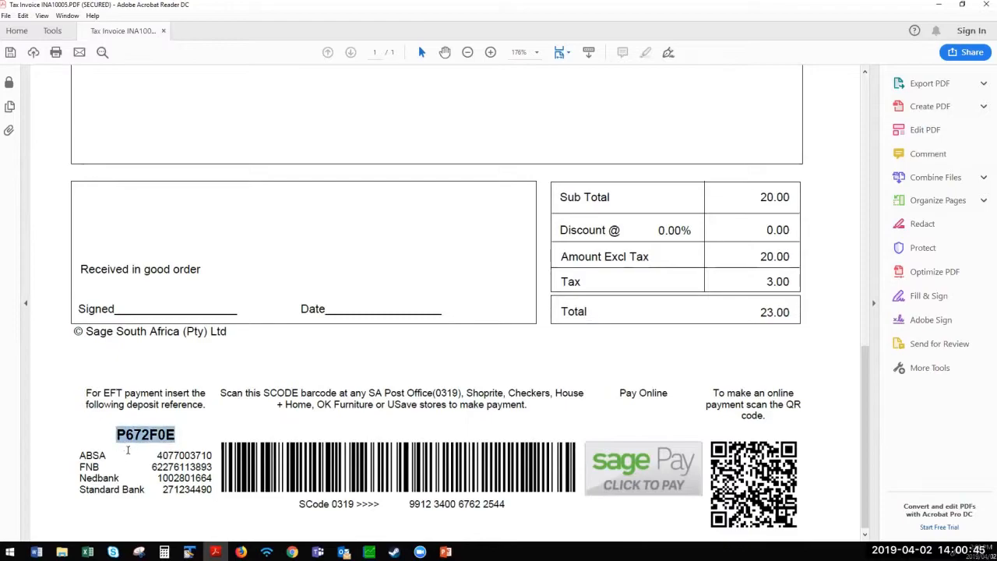
pyautogui.moveTo(197, 463)
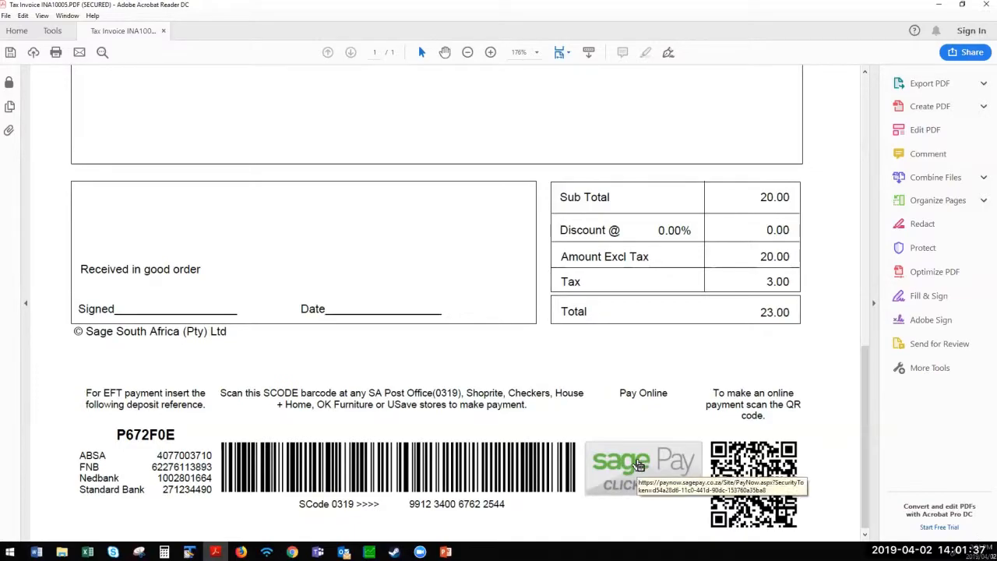
pyautogui.moveTo(716, 437)
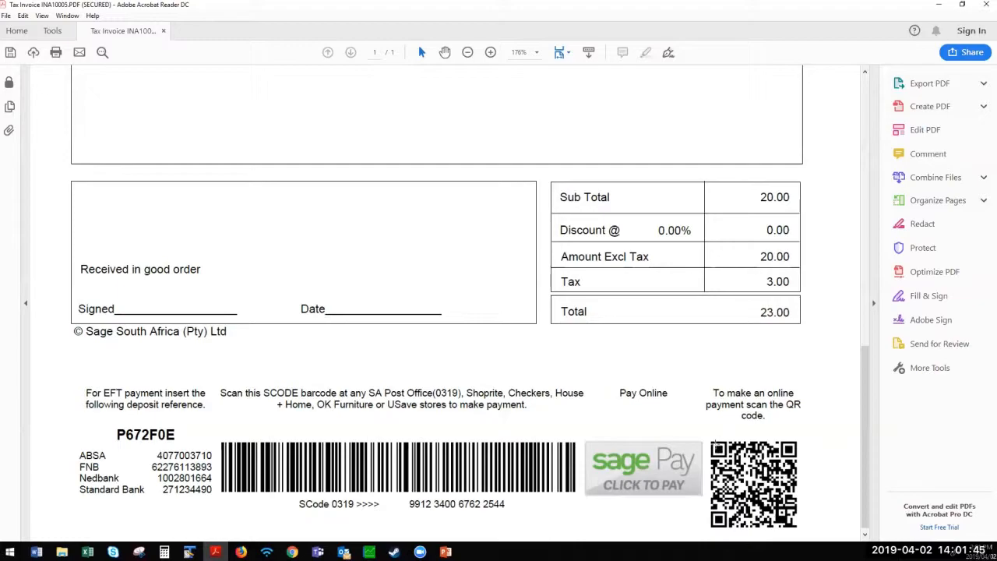
pyautogui.moveTo(718, 443)
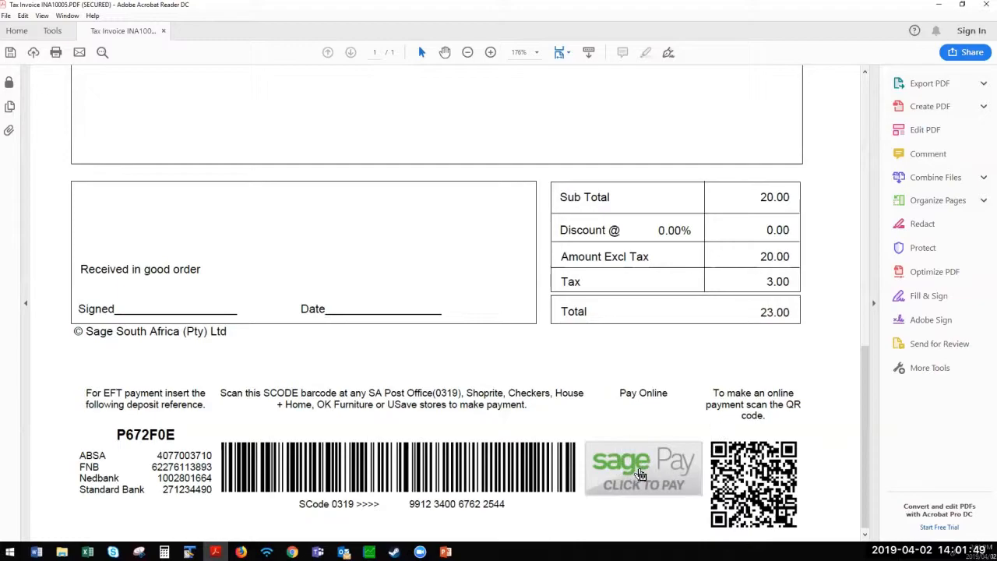
pyautogui.moveTo(642, 474)
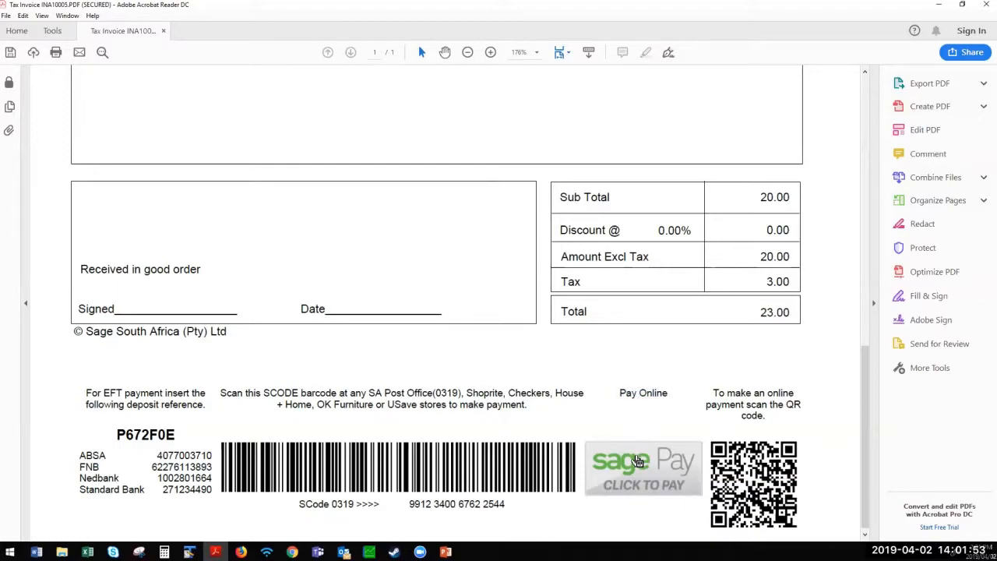
pyautogui.click(643, 468)
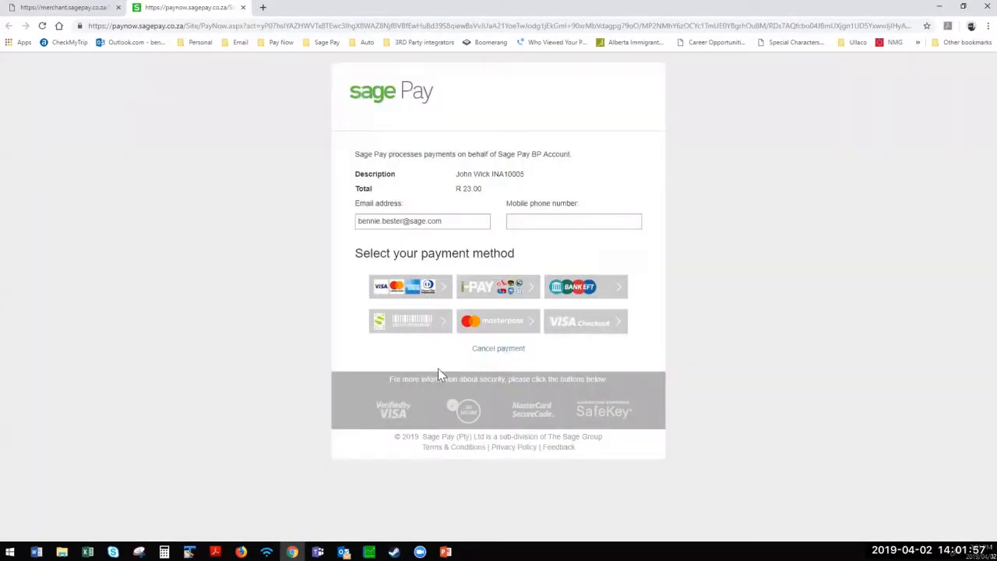
pyautogui.moveTo(413, 364)
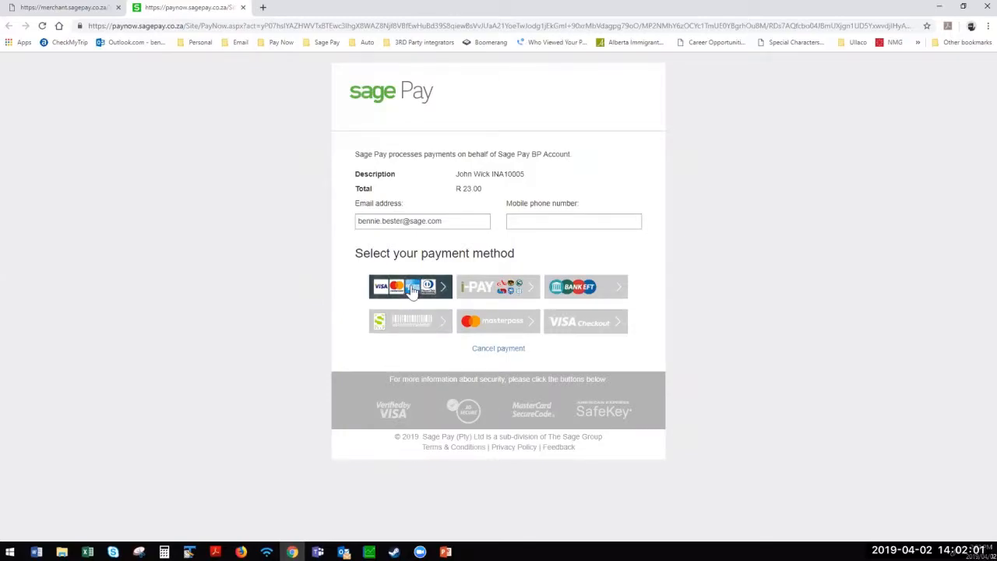
pyautogui.moveTo(498, 286)
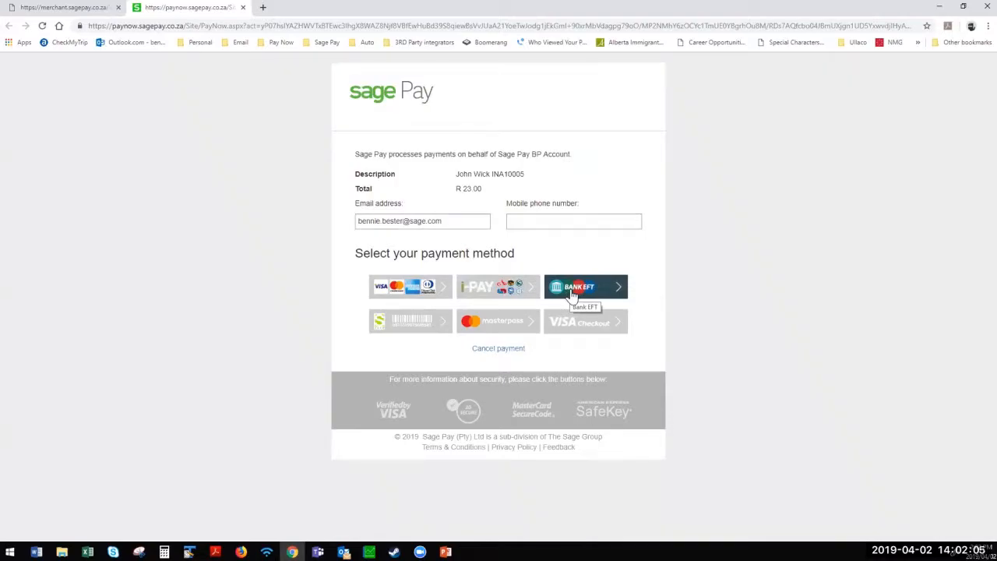
pyautogui.moveTo(411, 322)
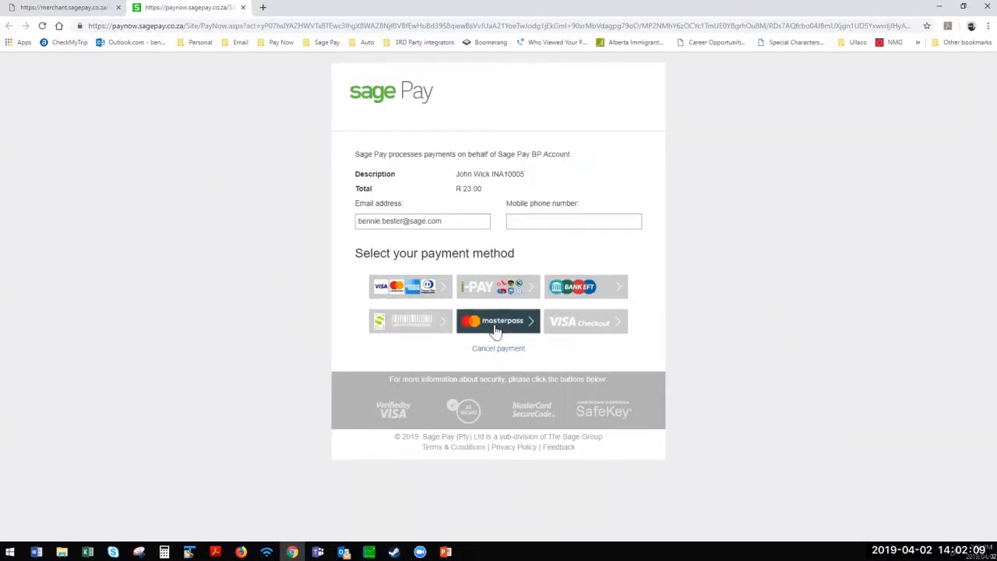
pyautogui.moveTo(585, 321)
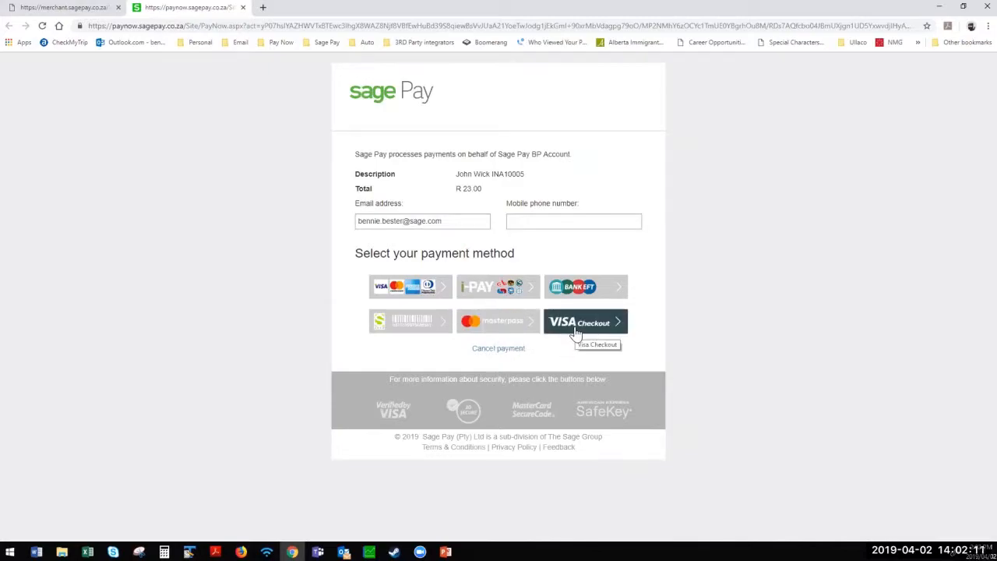
pyautogui.moveTo(470, 362)
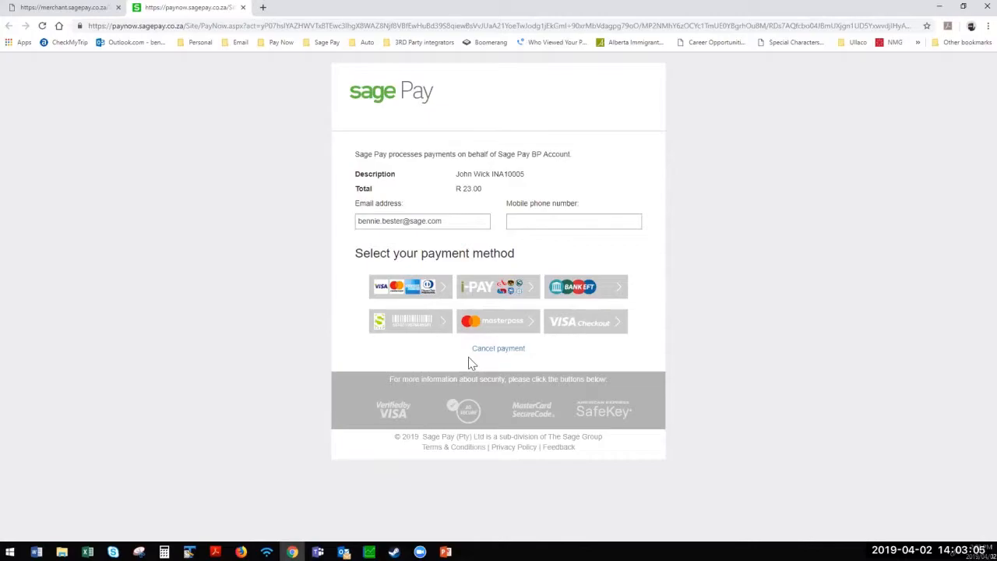
pyautogui.moveTo(499, 348)
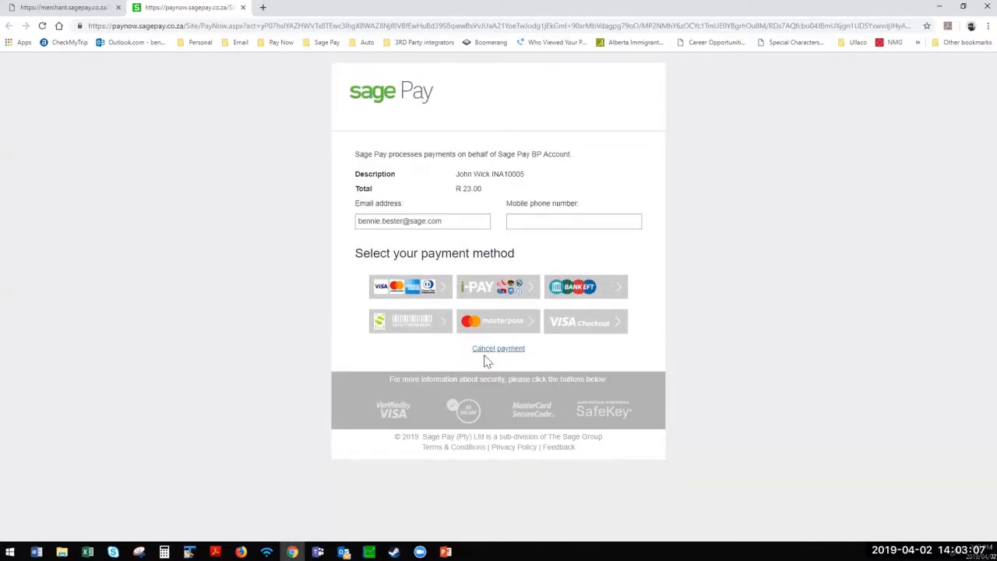
pyautogui.moveTo(448, 360)
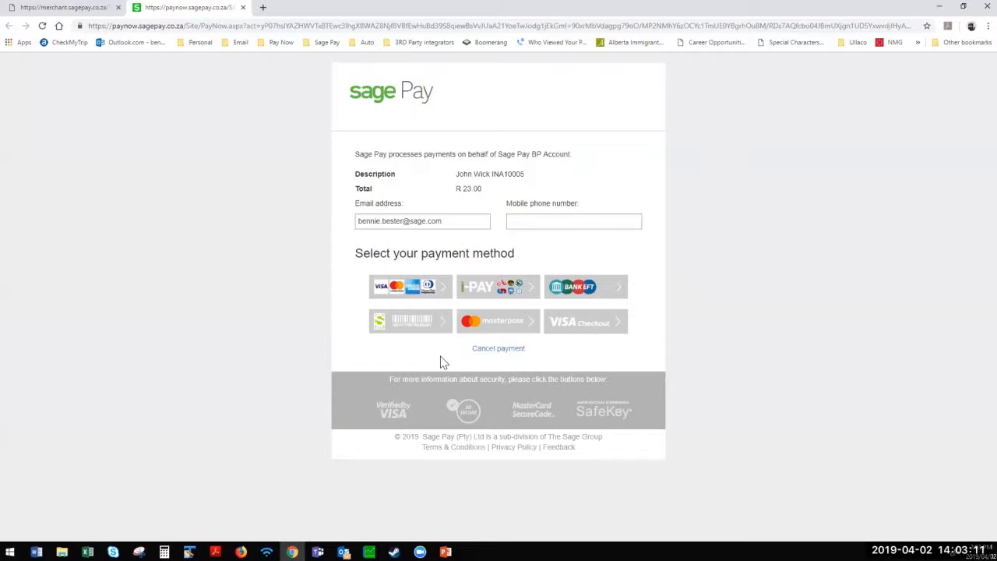
pyautogui.moveTo(413, 318)
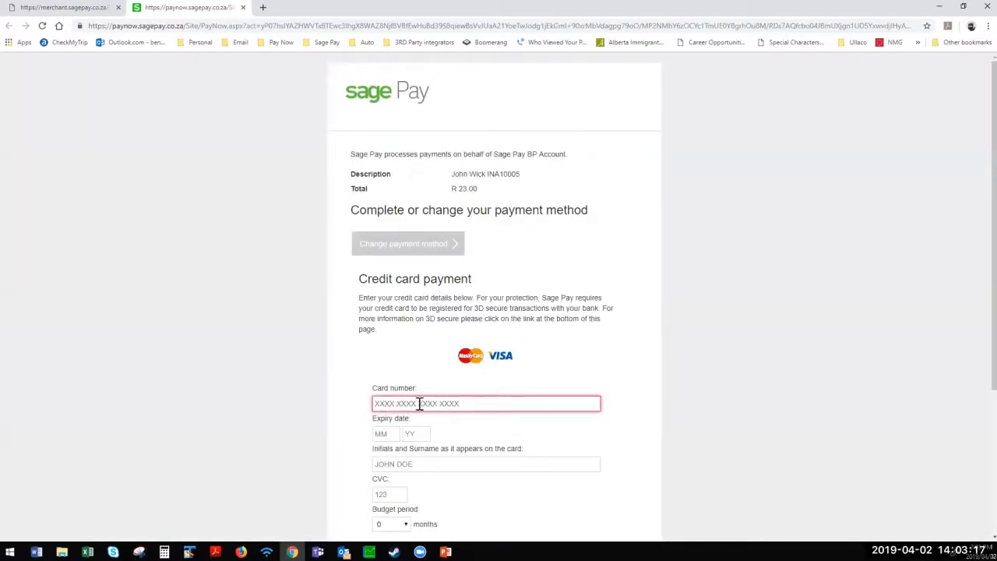
# - Enter the test Visa card with expiry 10/20 and name TEST, then pay R 23.00
pyautogui.write('4')
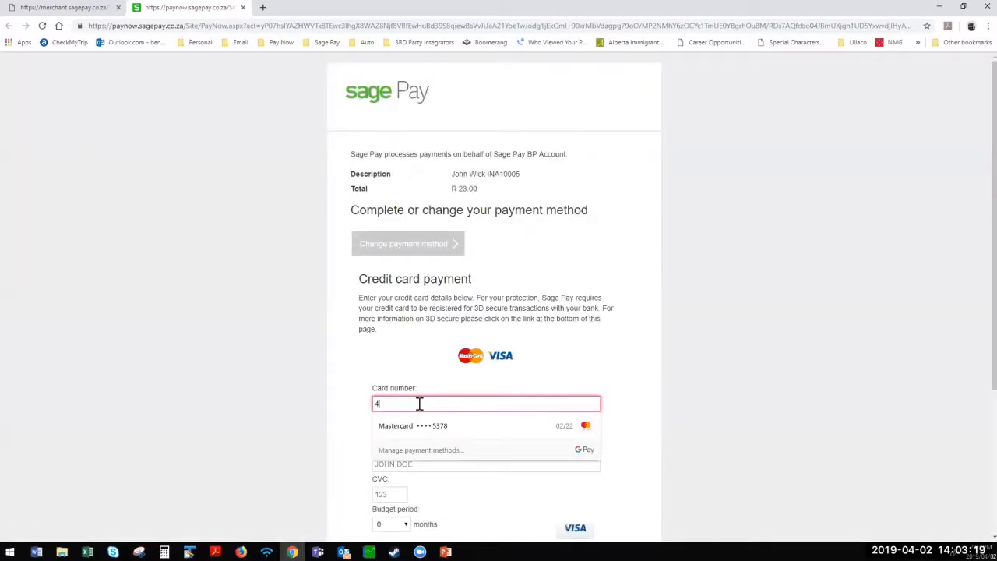
pyautogui.write('0000 0000 0000 00002')
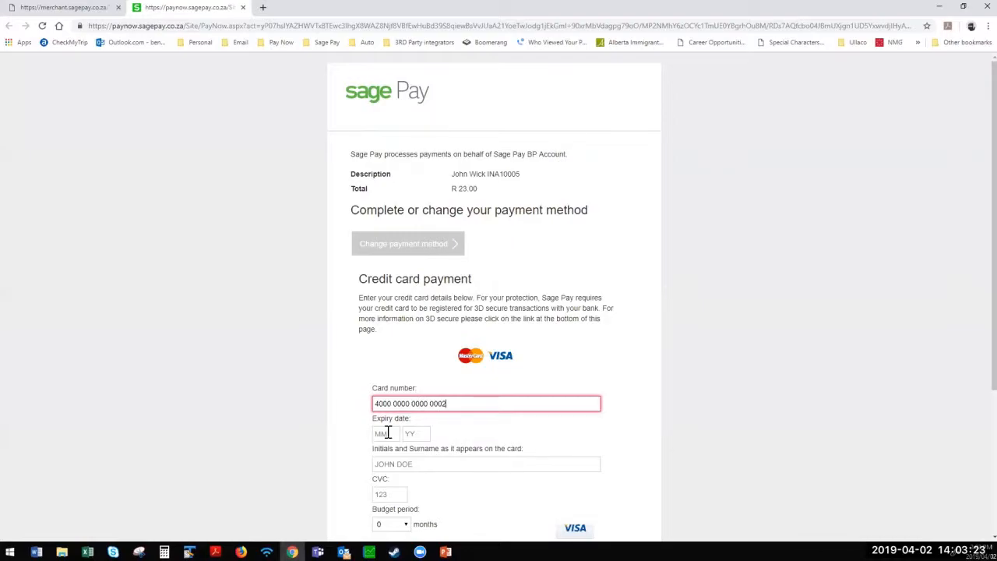
pyautogui.write('10')
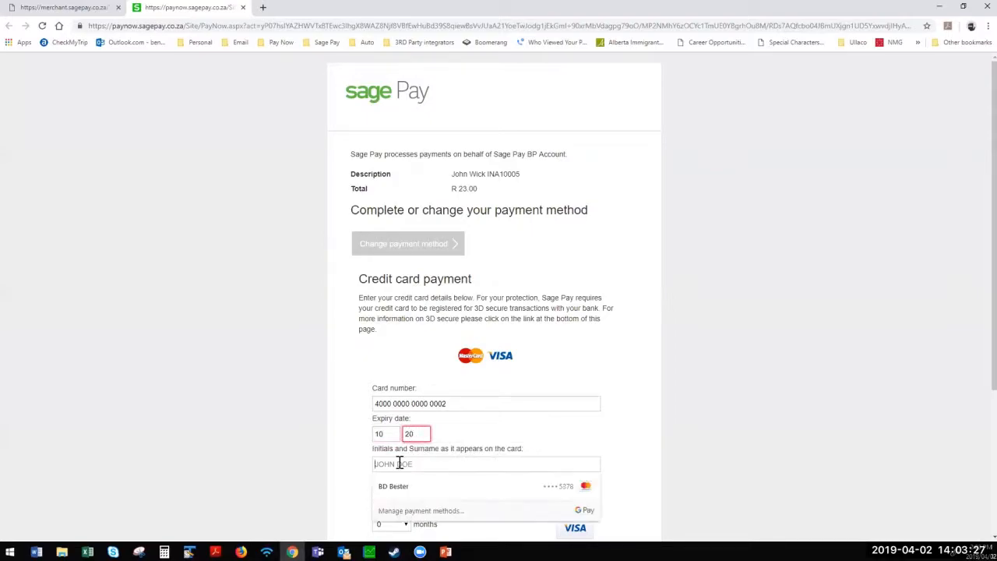
pyautogui.write('TEST TEST')
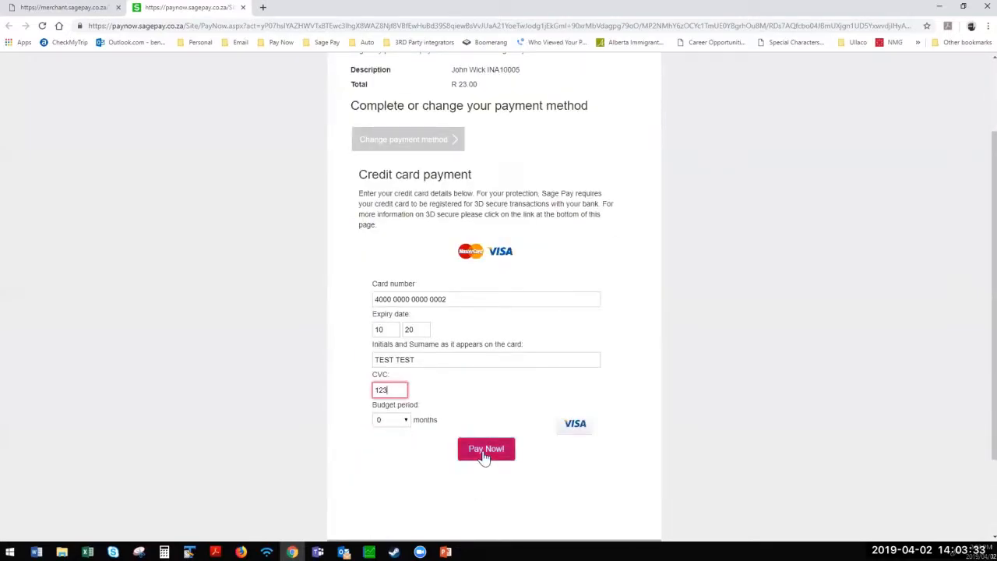
pyautogui.click(485, 448)
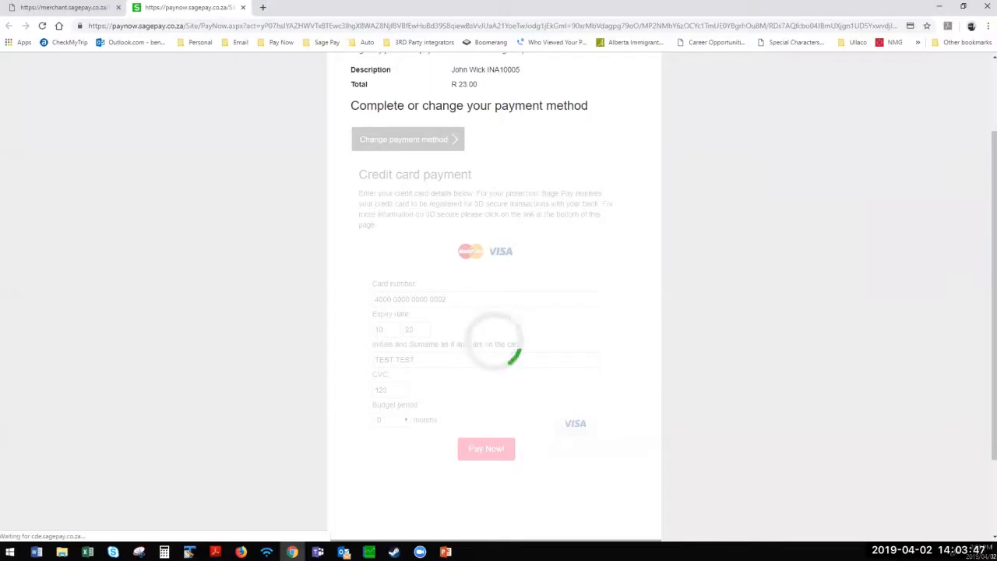
pyautogui.click(486, 448)
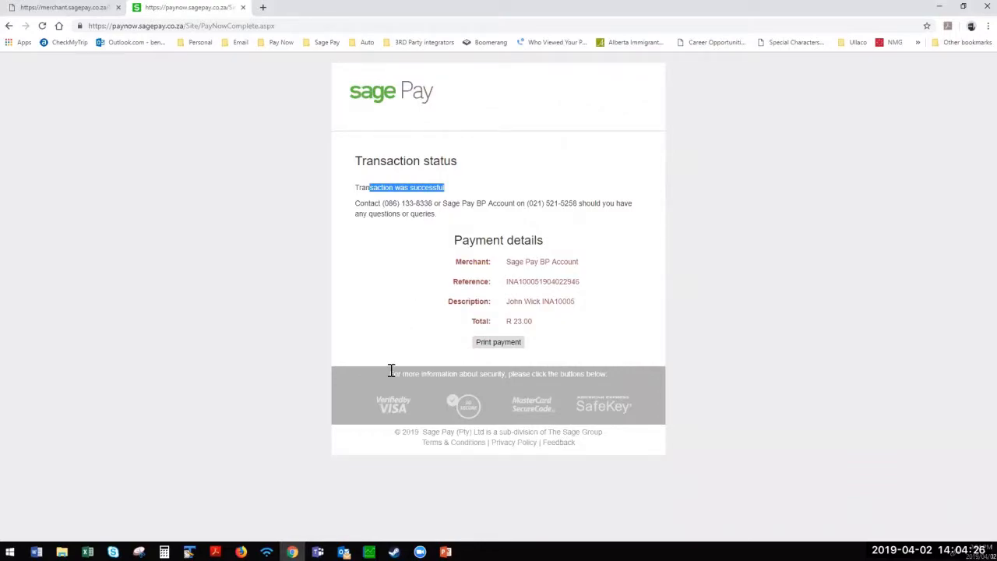
pyautogui.moveTo(394, 372)
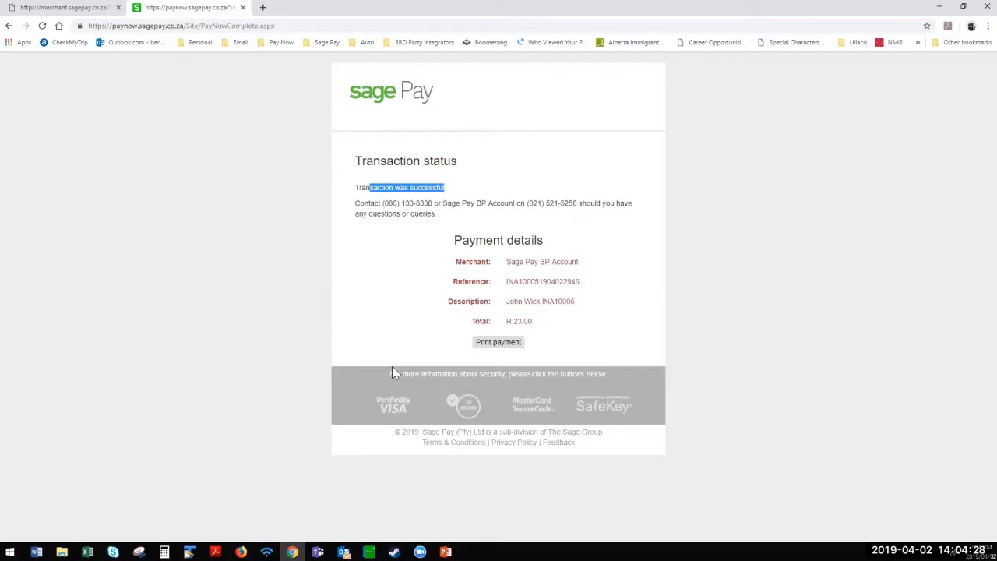
pyautogui.moveTo(461, 360)
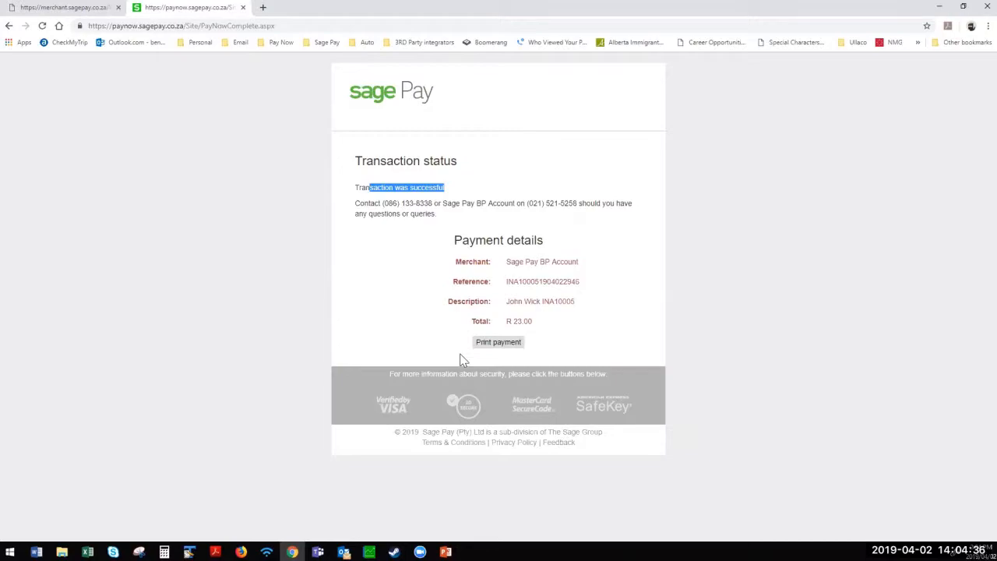
pyautogui.moveTo(441, 353)
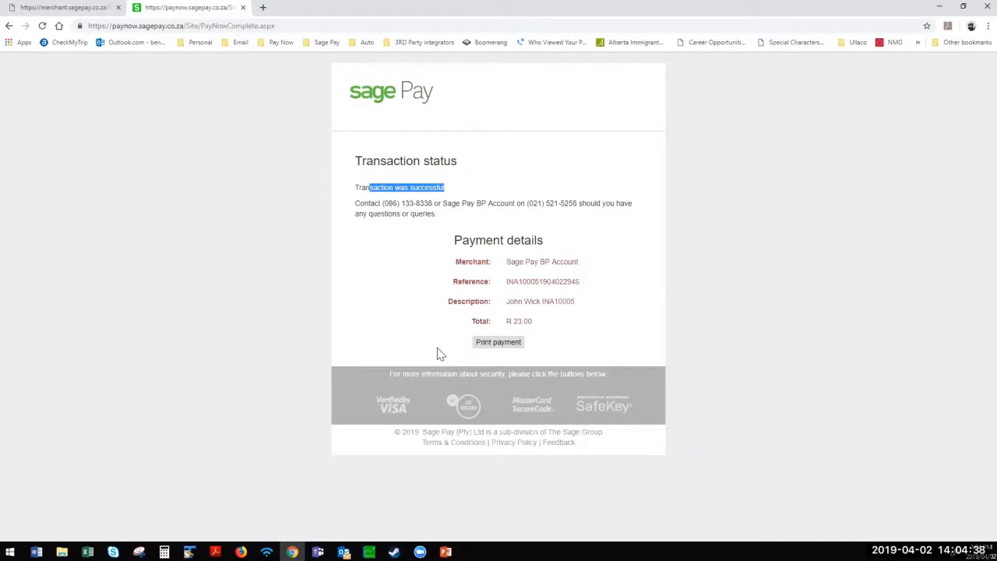
pyautogui.moveTo(439, 346)
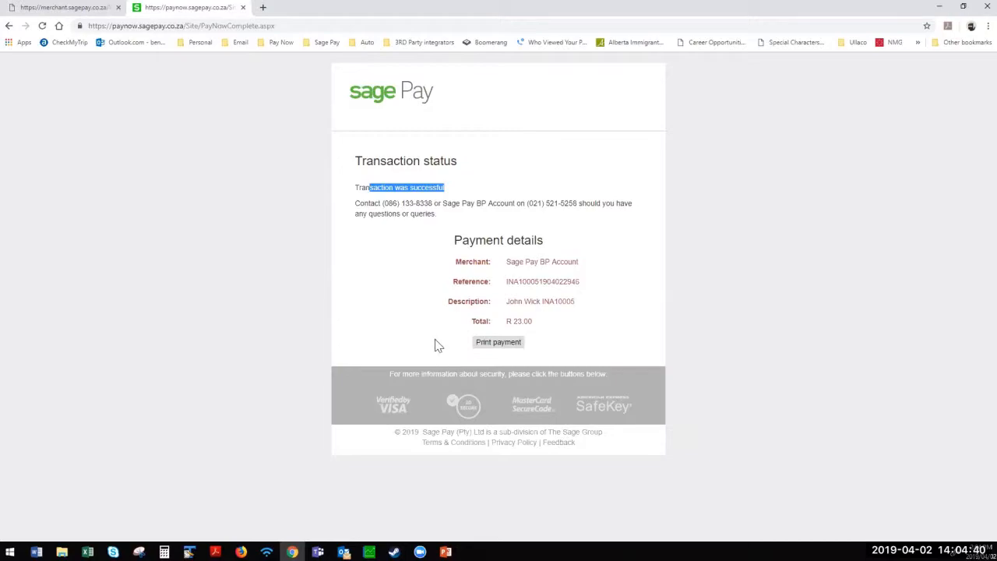
pyautogui.moveTo(435, 341)
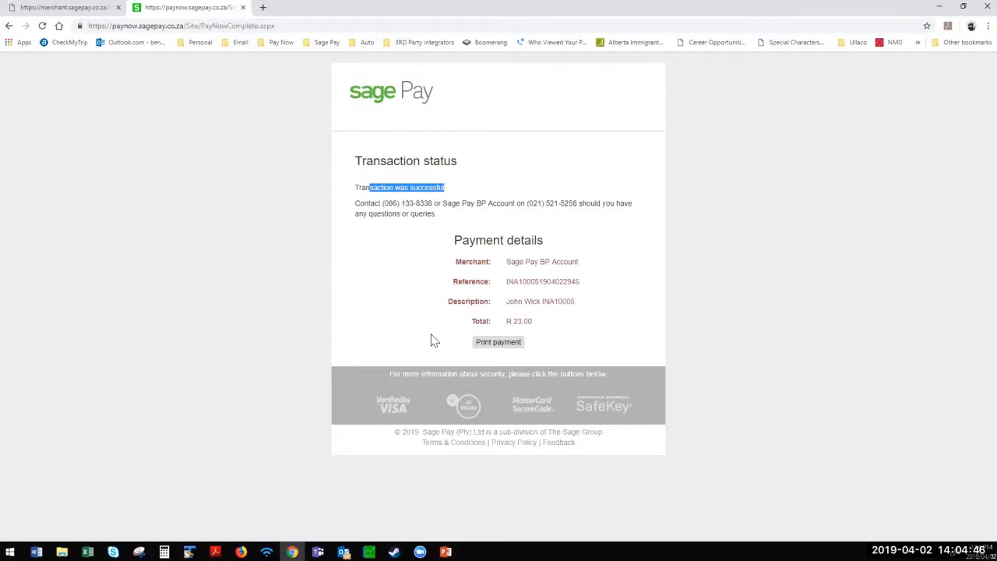
pyautogui.moveTo(456, 316)
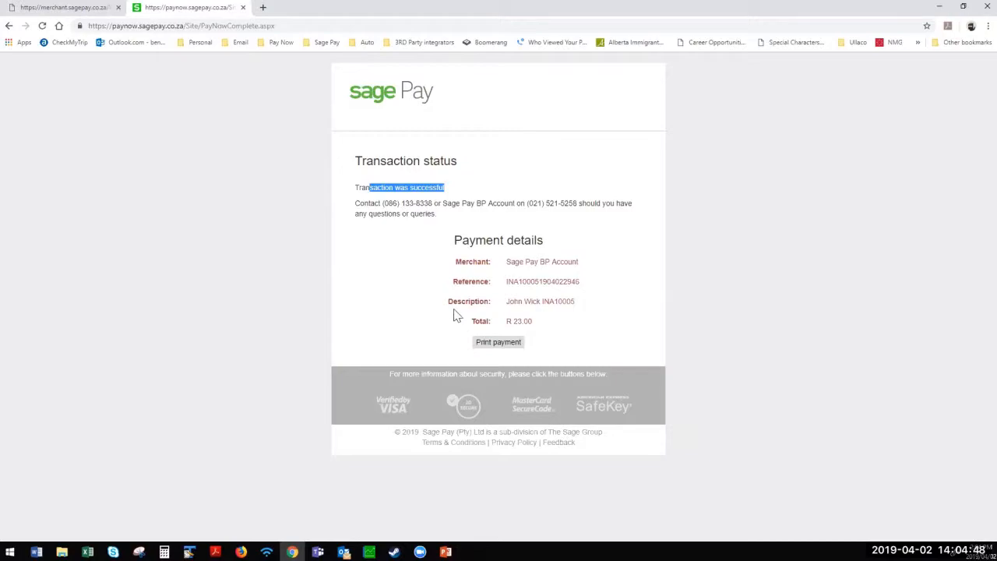
pyautogui.moveTo(198, 93)
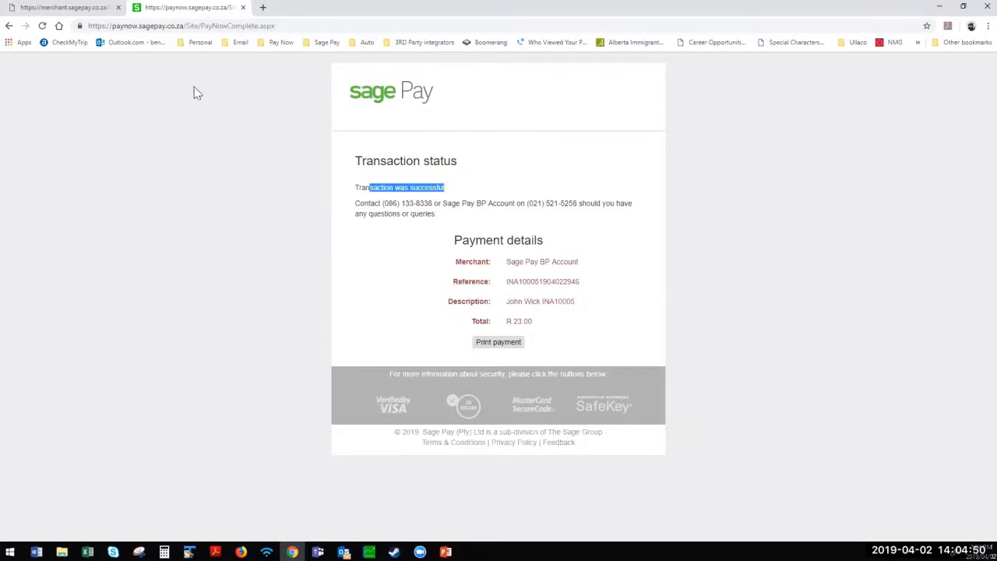
pyautogui.moveTo(412, 252)
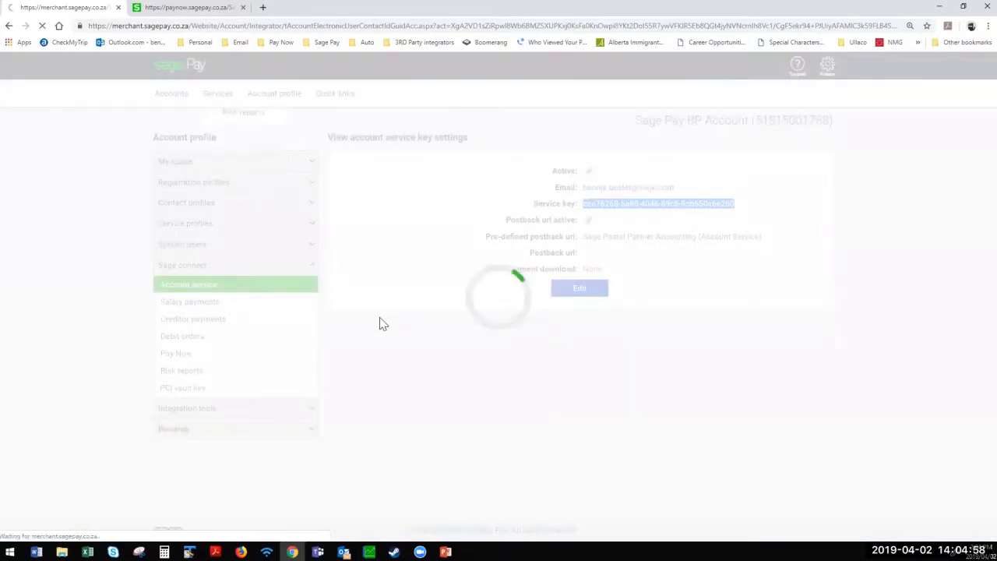
# - View the John Wick INA10005 entry in the Pay Now transaction report, then close its details
pyautogui.click(196, 239)
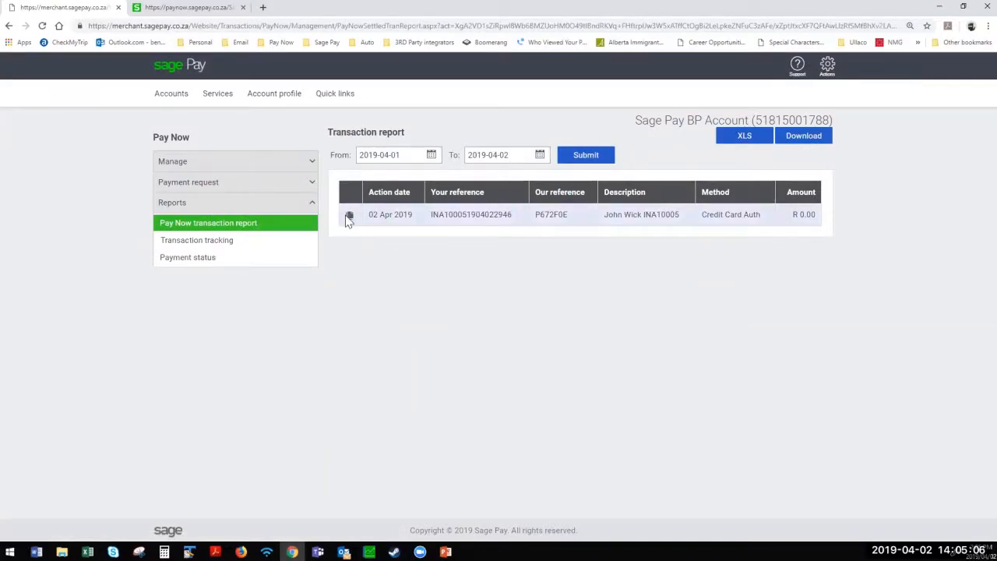
pyautogui.click(349, 215)
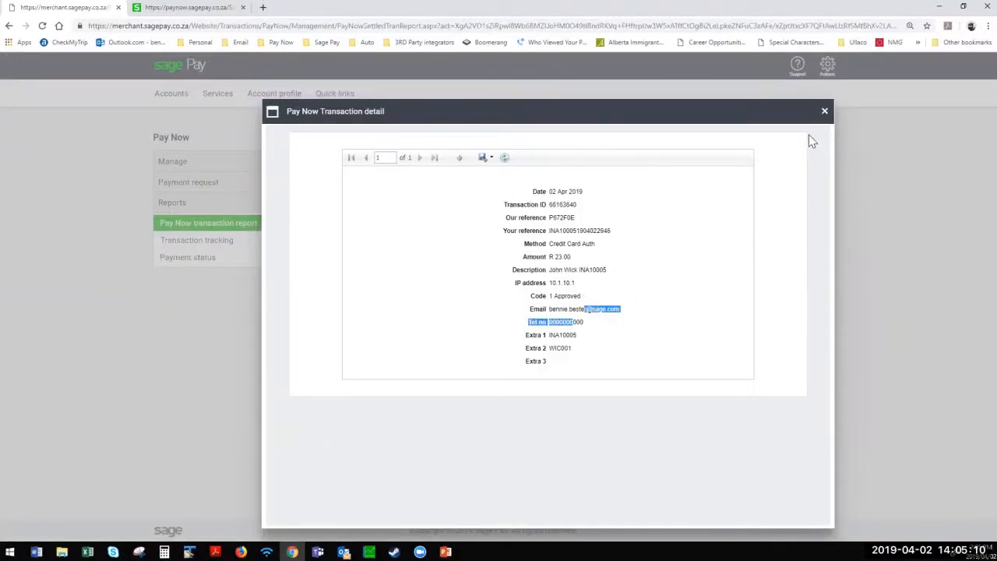
pyautogui.click(825, 111)
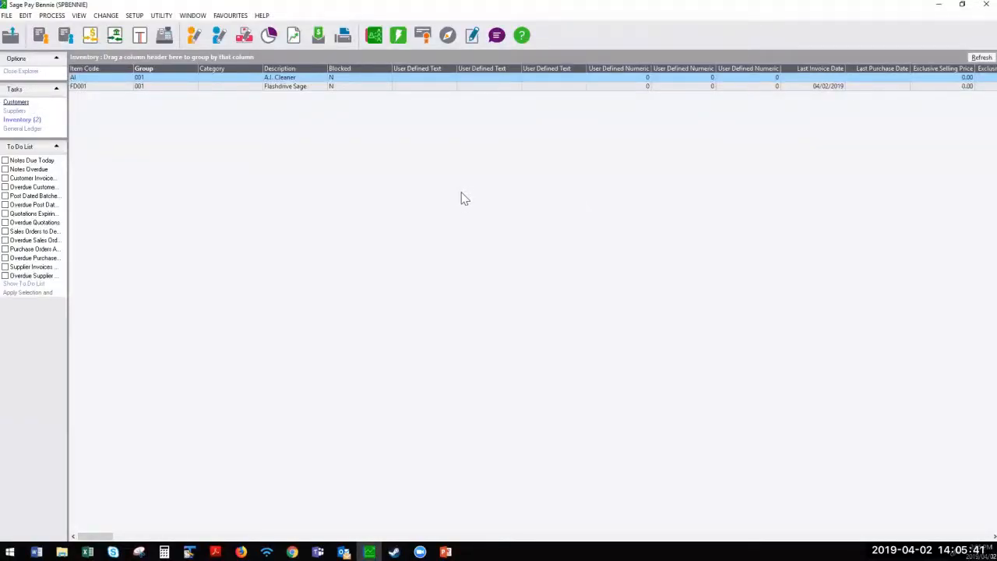
pyautogui.moveTo(339, 203)
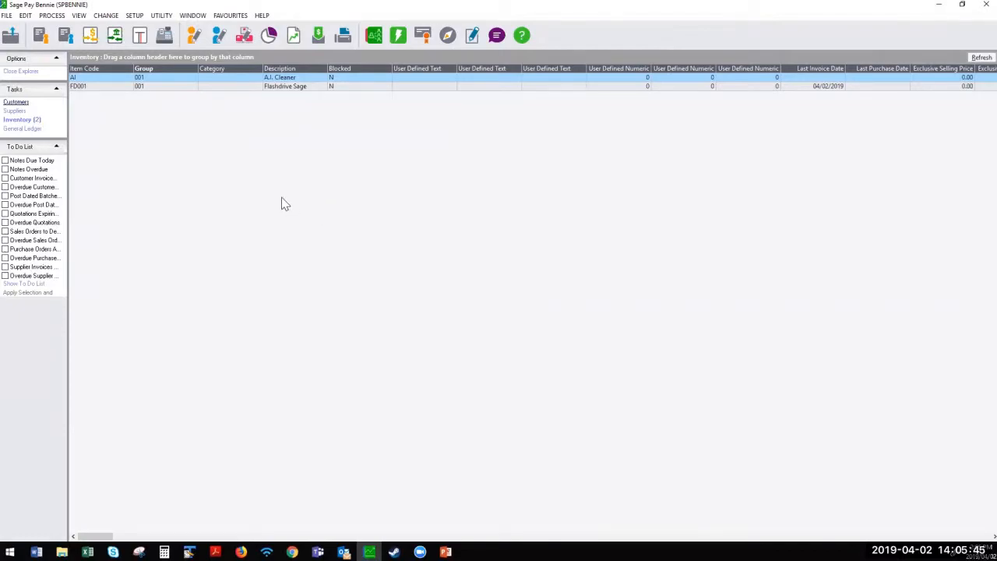
pyautogui.moveTo(267, 194)
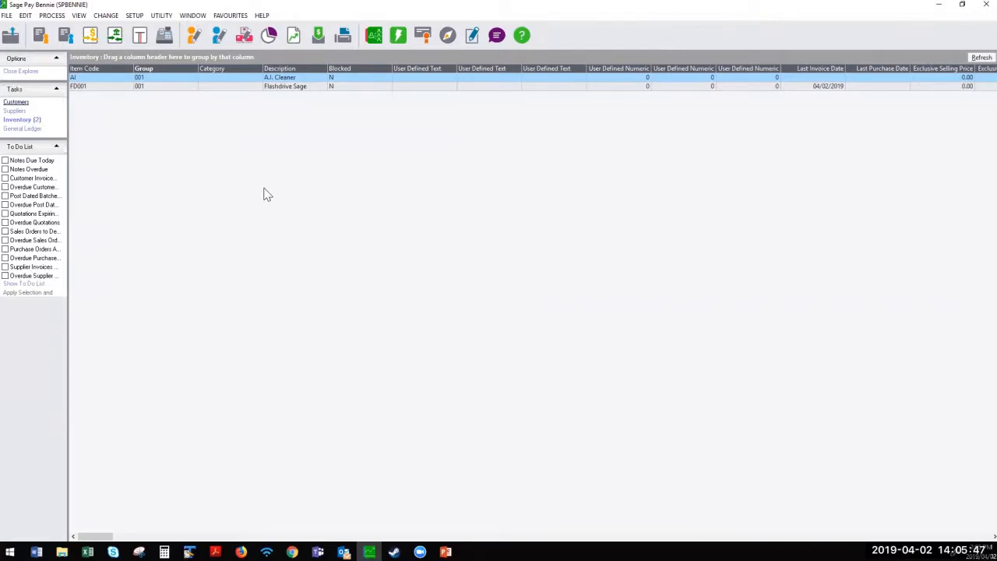
pyautogui.moveTo(273, 199)
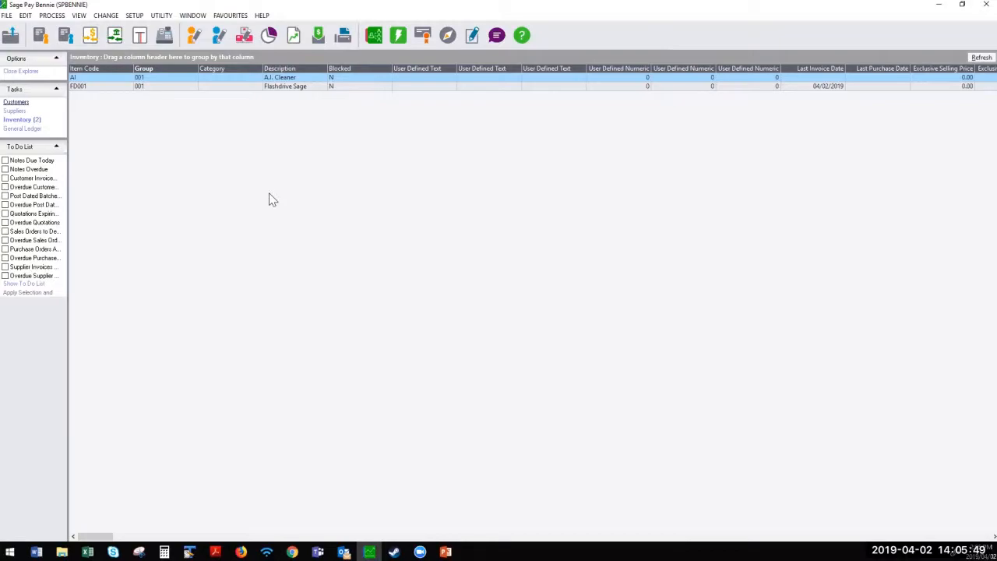
pyautogui.moveTo(260, 193)
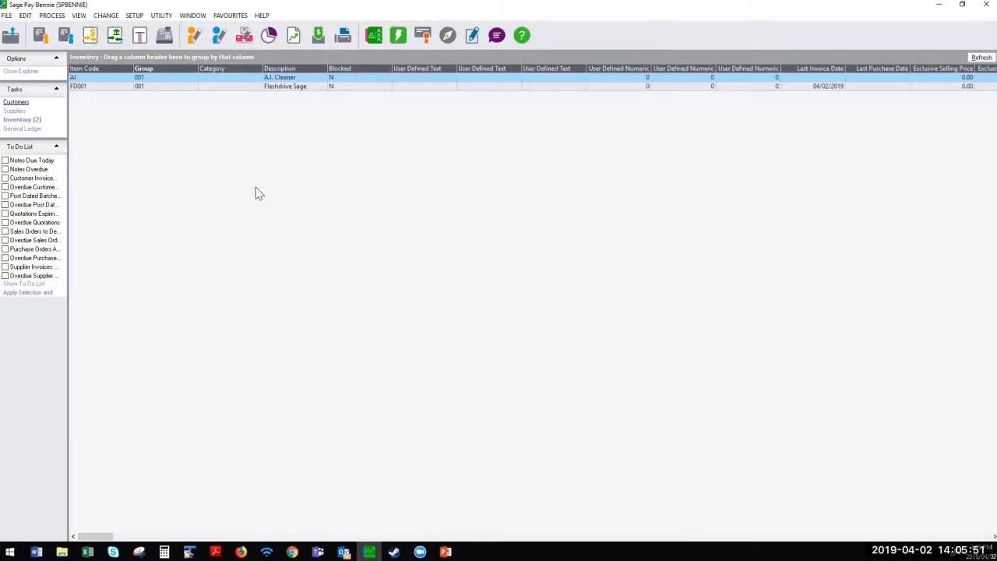
pyautogui.moveTo(117, 100)
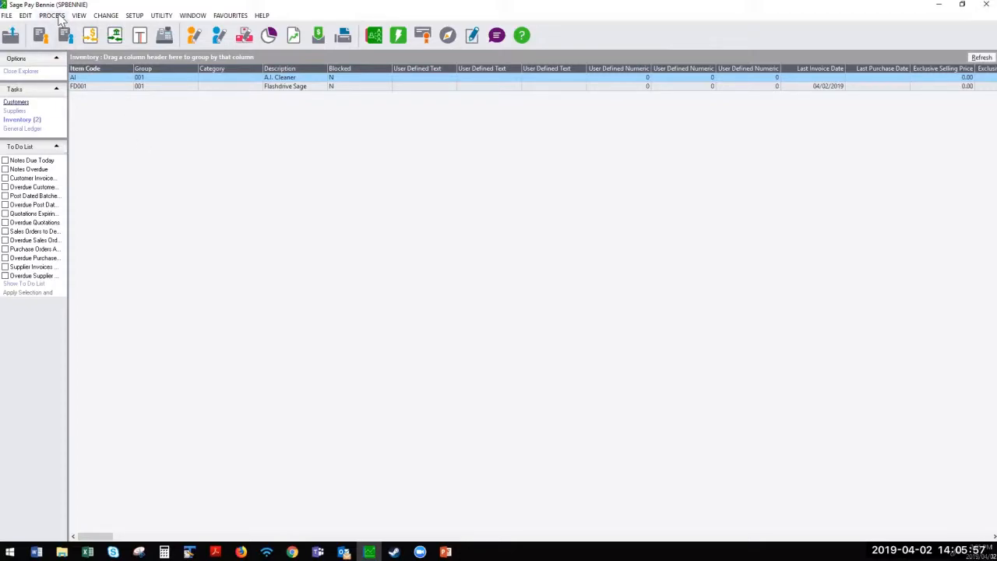
# - Launch the Sage Pay Payments Assistant from the Process > Cash Book menu
pyautogui.click(52, 15)
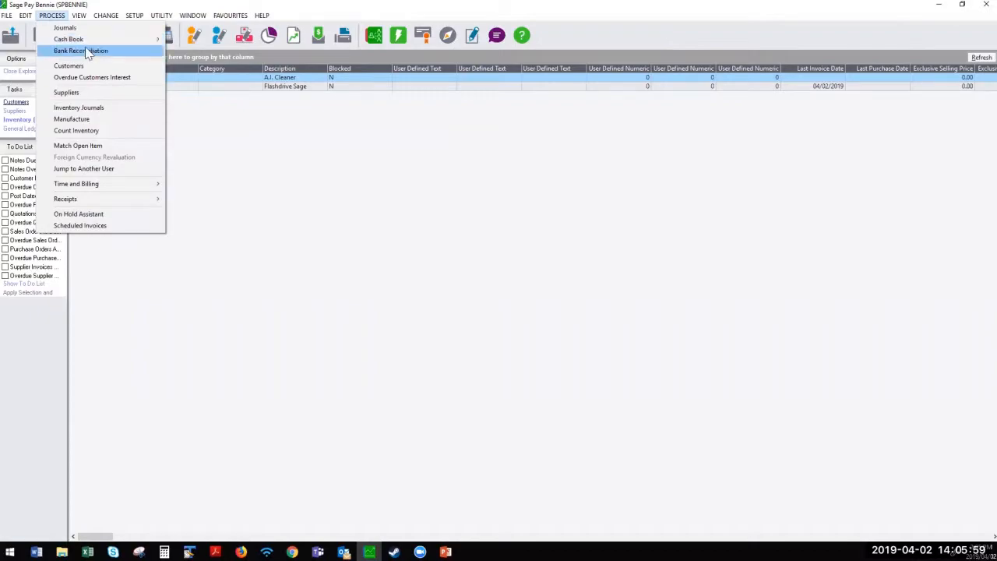
pyautogui.moveTo(68, 39)
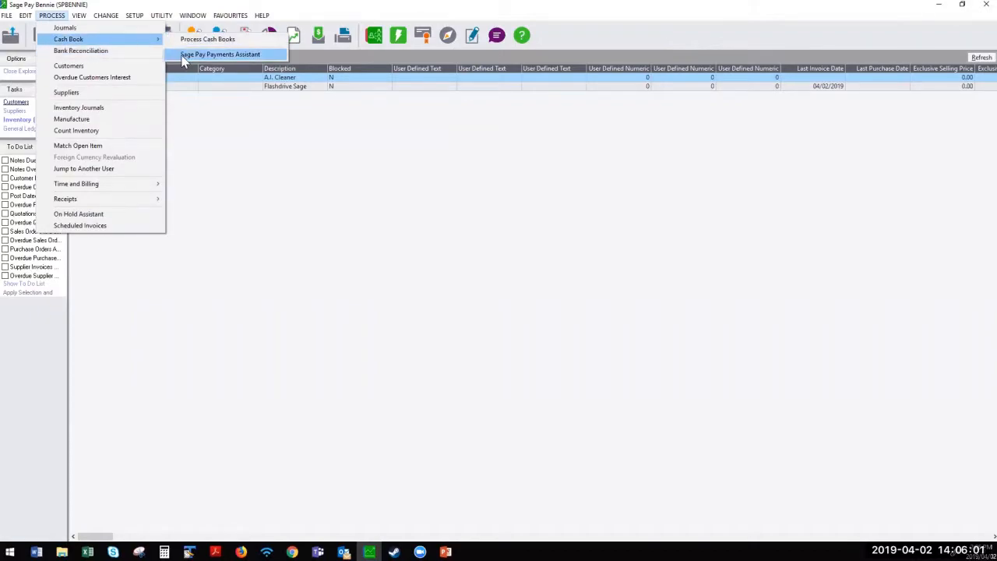
pyautogui.click(220, 54)
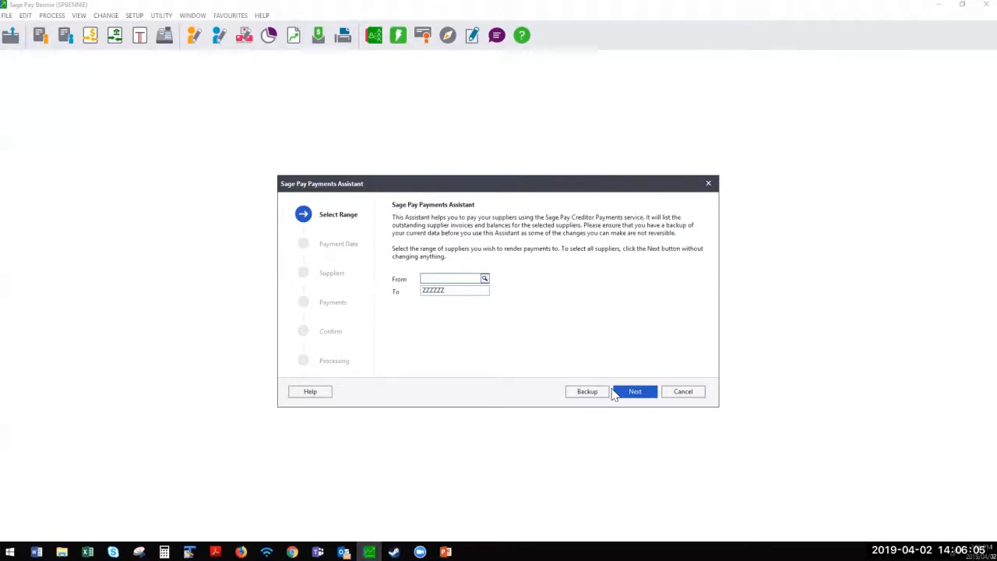
# - Include all suppliers and set the Sage Pay payment date to today
pyautogui.click(634, 391)
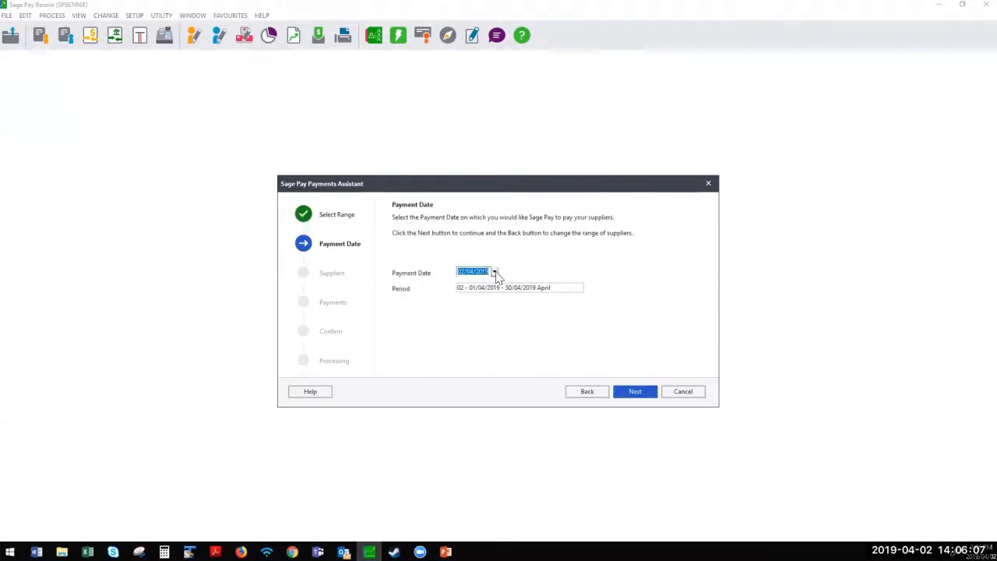
pyautogui.click(494, 271)
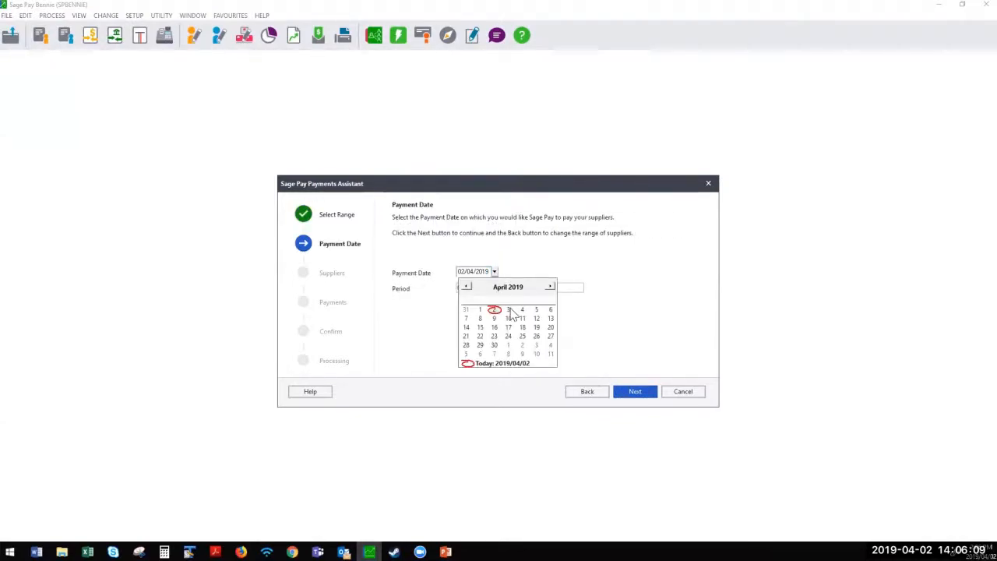
pyautogui.click(536, 310)
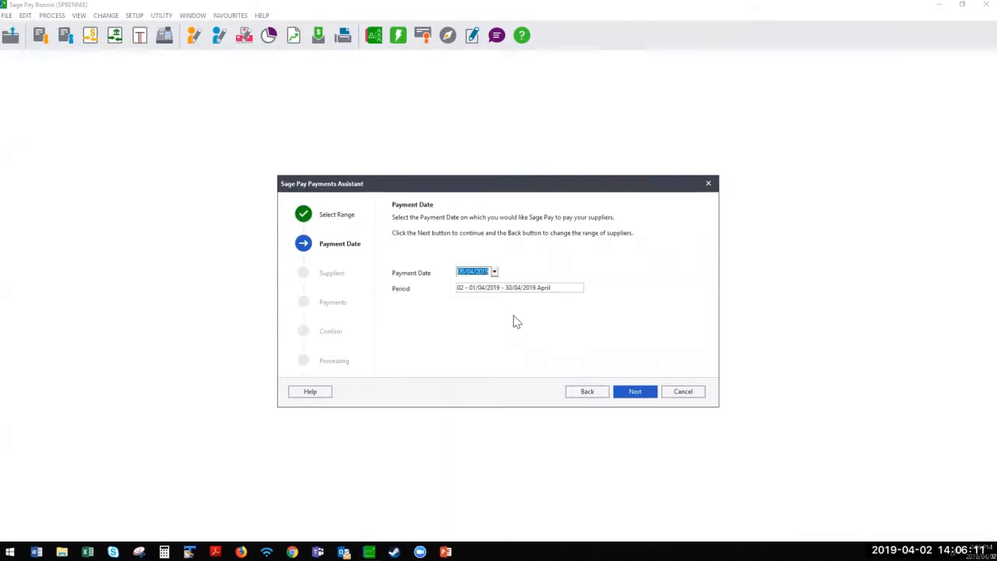
pyautogui.click(635, 391)
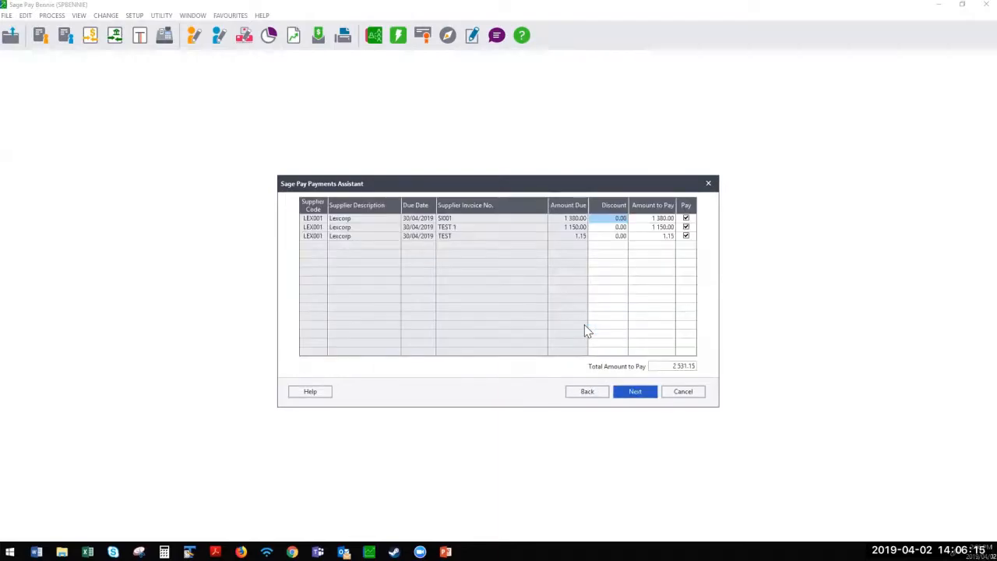
pyautogui.moveTo(436, 331)
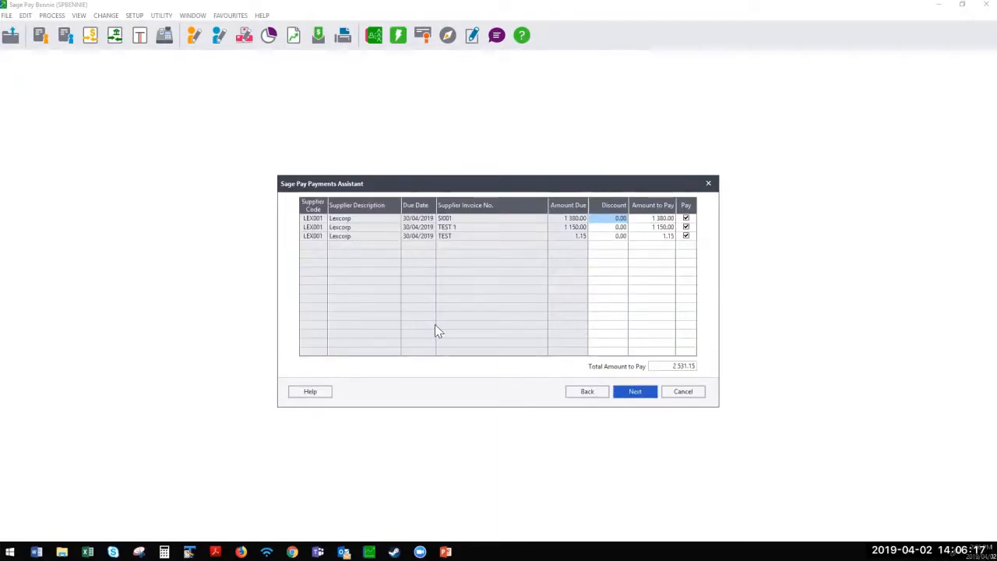
pyautogui.moveTo(631, 240)
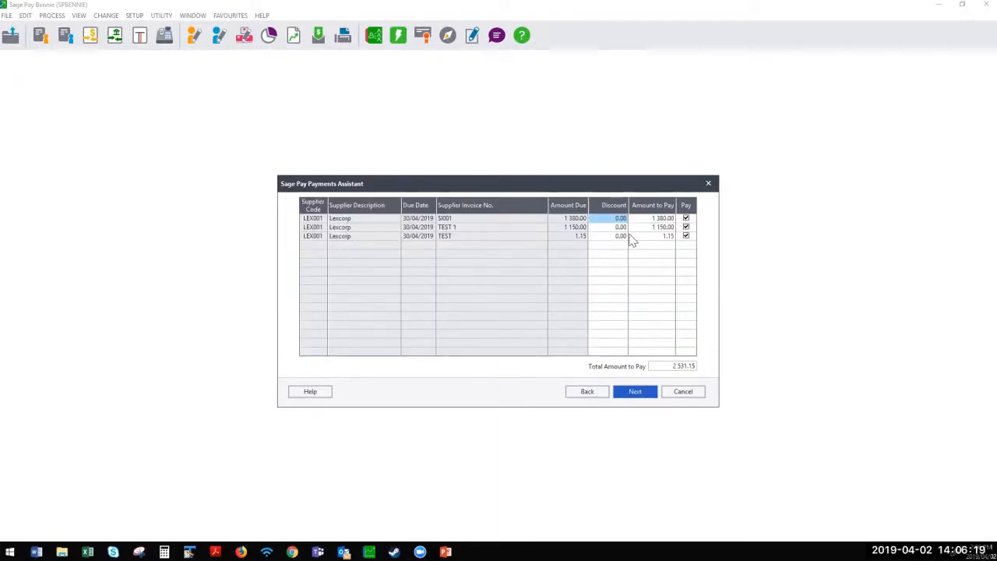
# - Pay 30.00 on SI001 and 70.00 on TEST 1, exclude TEST, and process
pyautogui.click(662, 218)
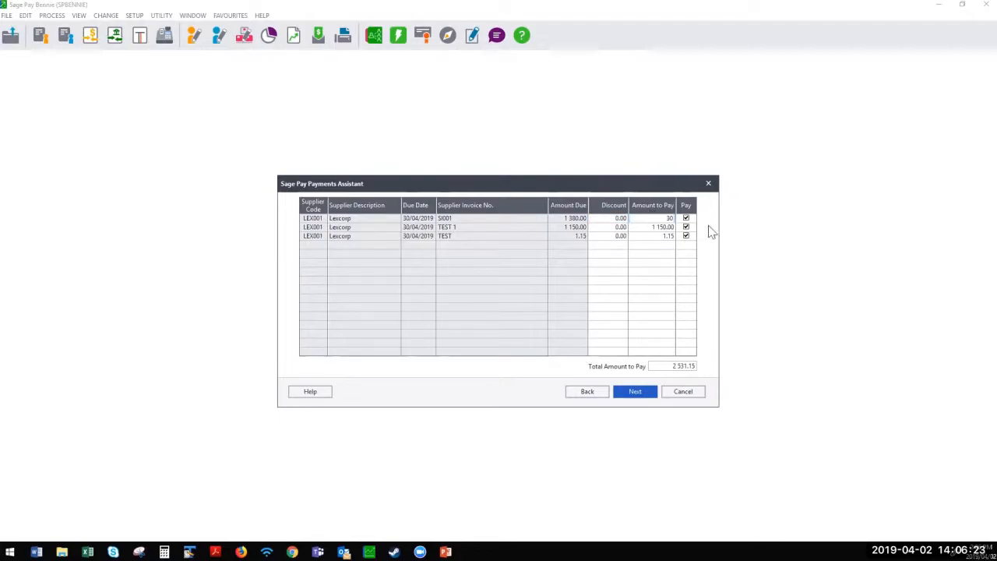
pyautogui.click(686, 235)
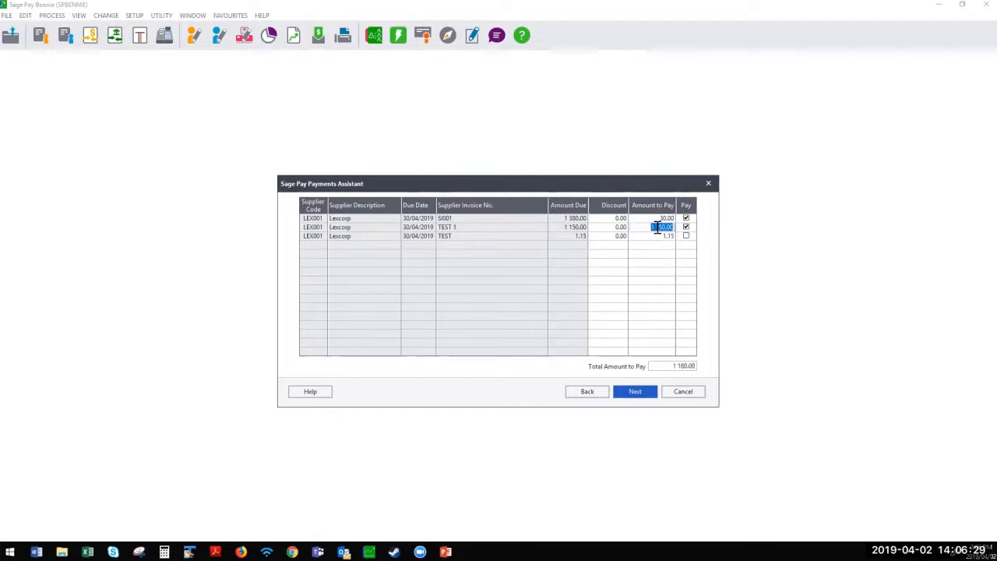
pyautogui.write('70')
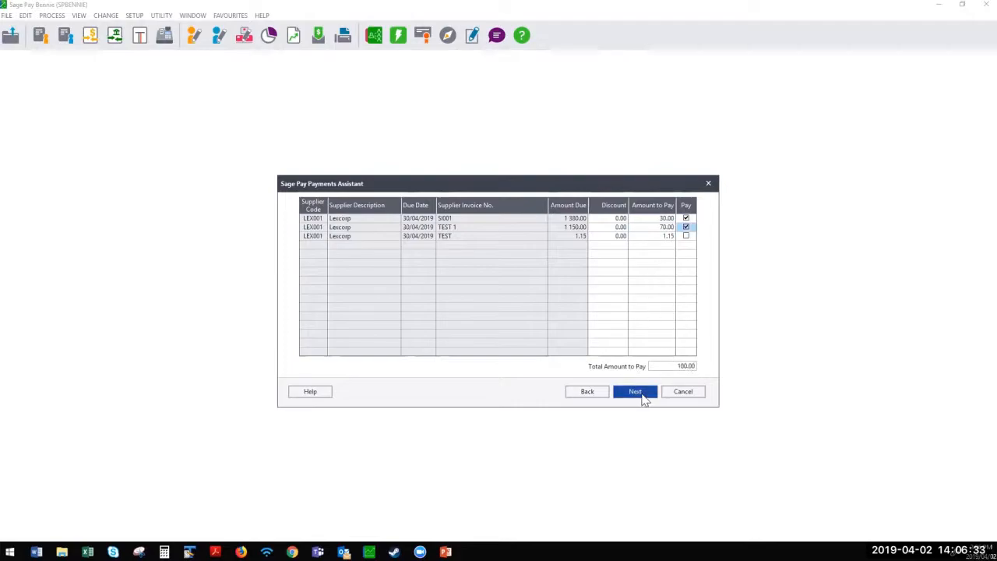
pyautogui.click(634, 391)
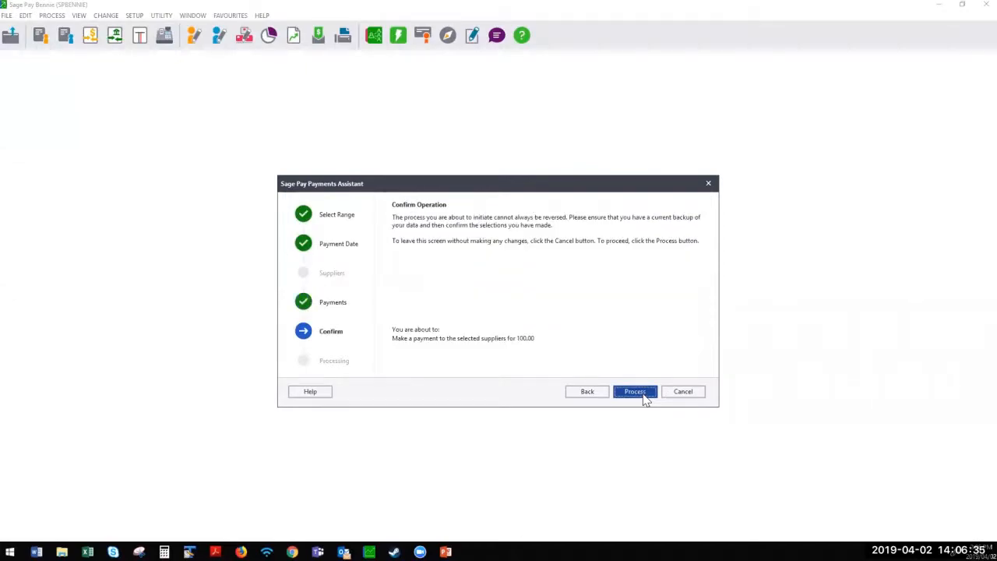
pyautogui.click(635, 391)
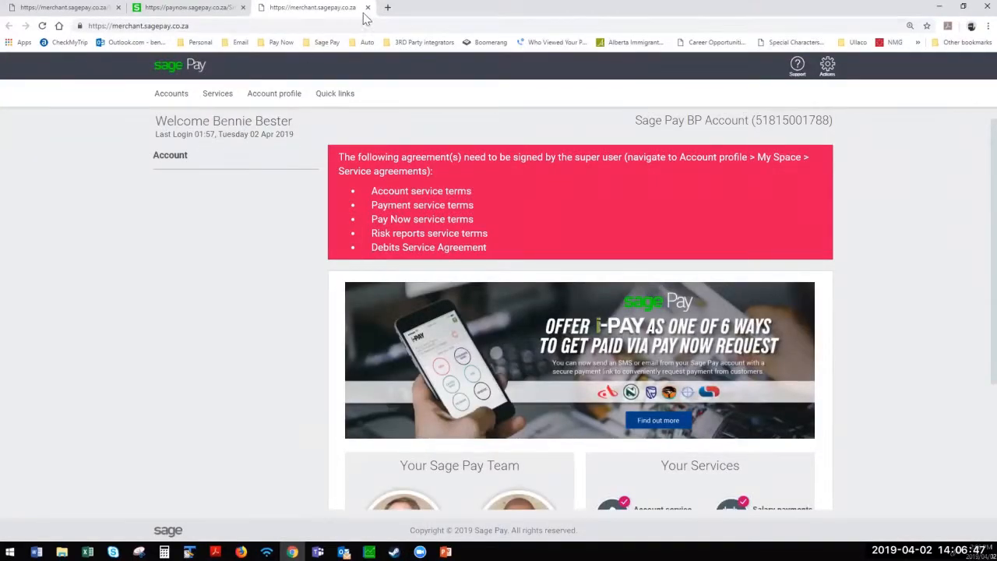
# - Close the duplicate portal page and list creditor batches showing the R 100.00 batch
pyautogui.click(208, 222)
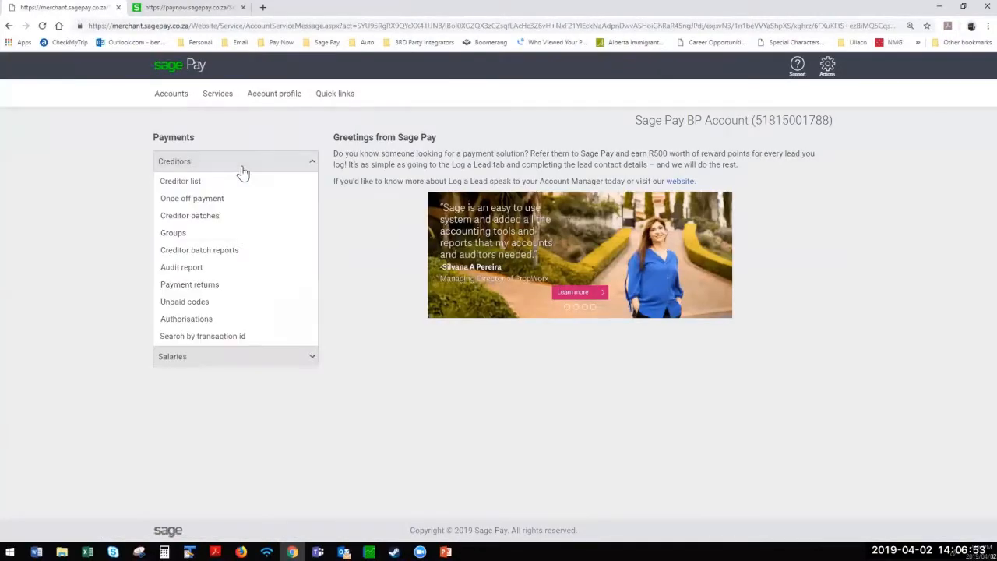
pyautogui.click(189, 215)
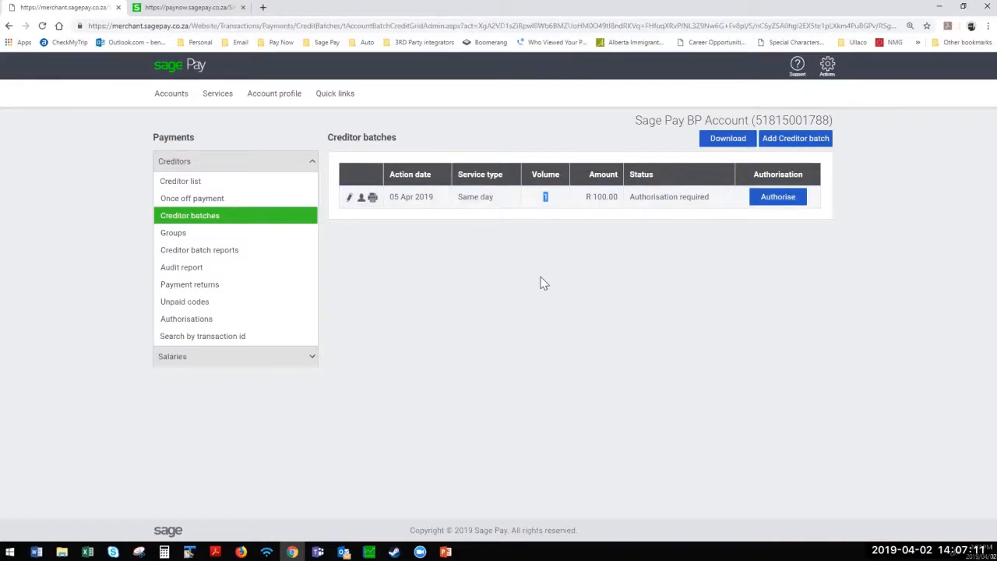
pyautogui.moveTo(508, 265)
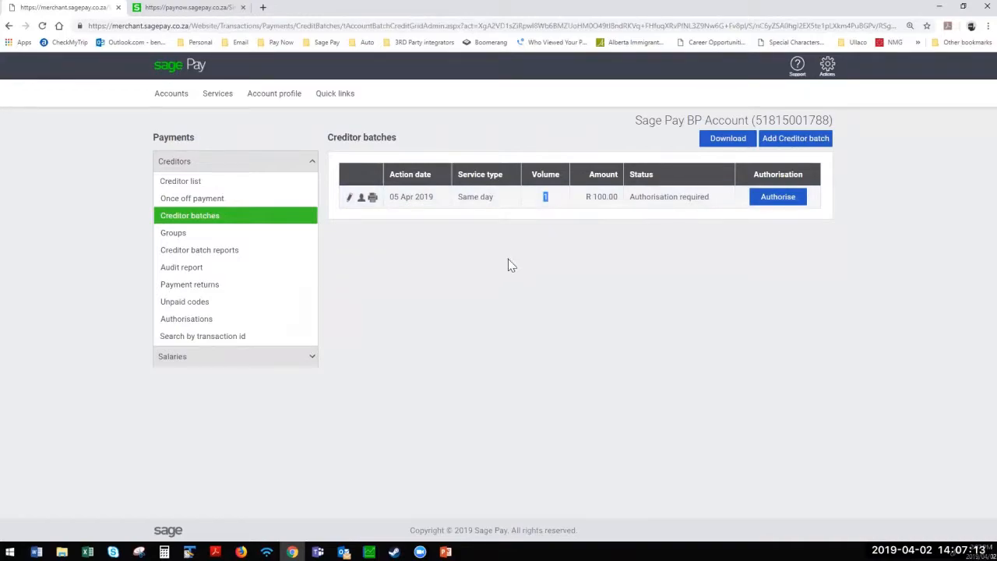
pyautogui.moveTo(403, 275)
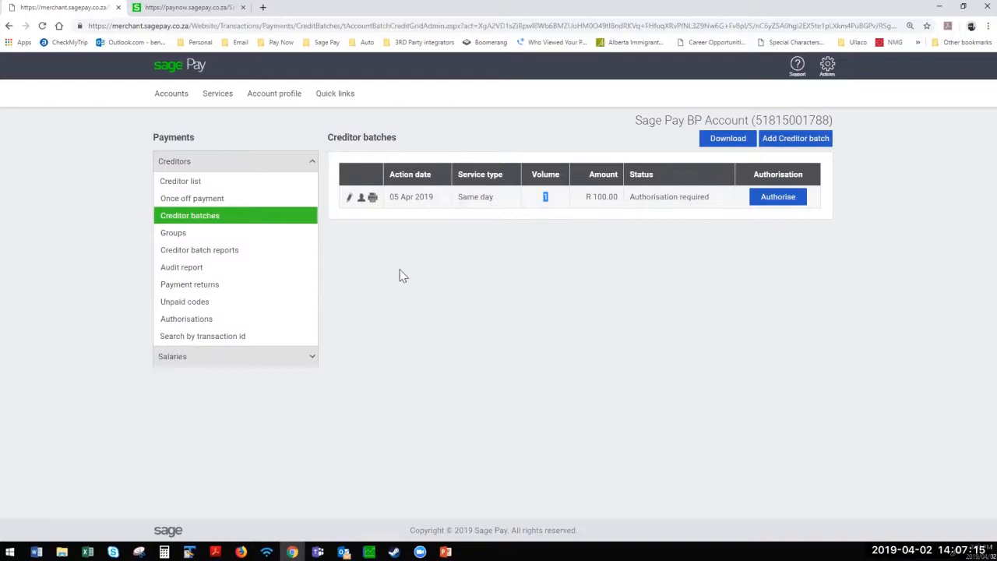
pyautogui.moveTo(395, 273)
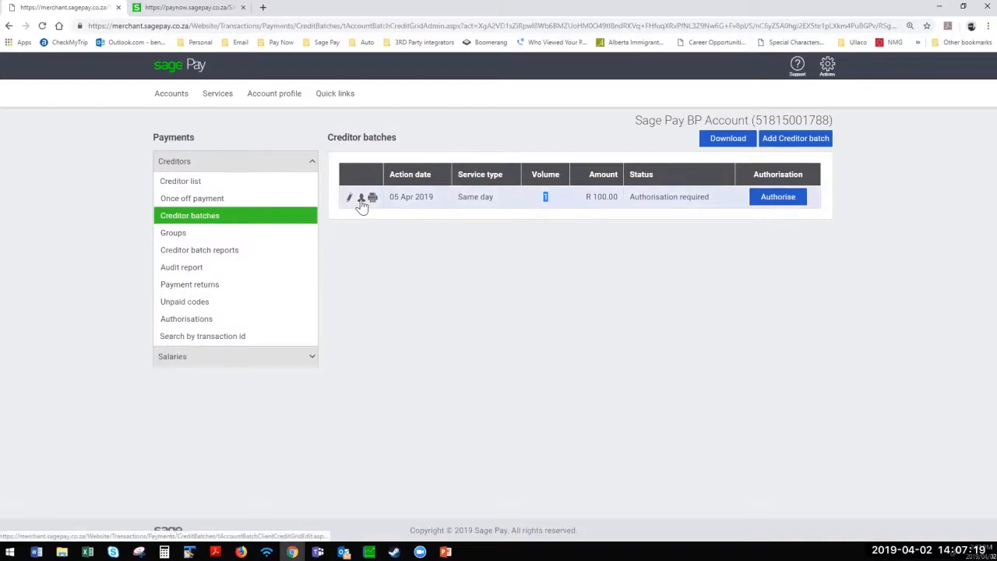
pyautogui.click(349, 197)
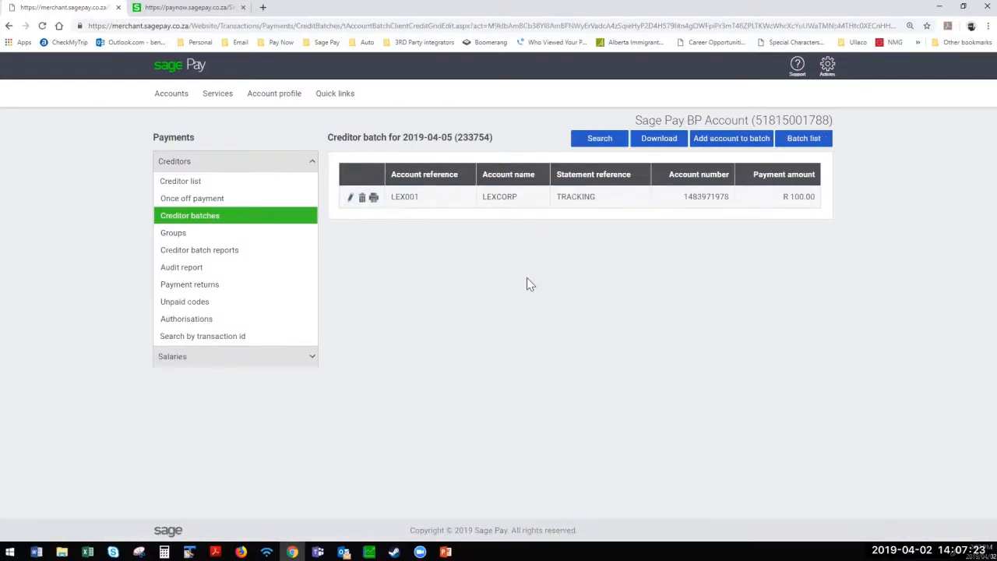
pyautogui.doubleClick(705, 197)
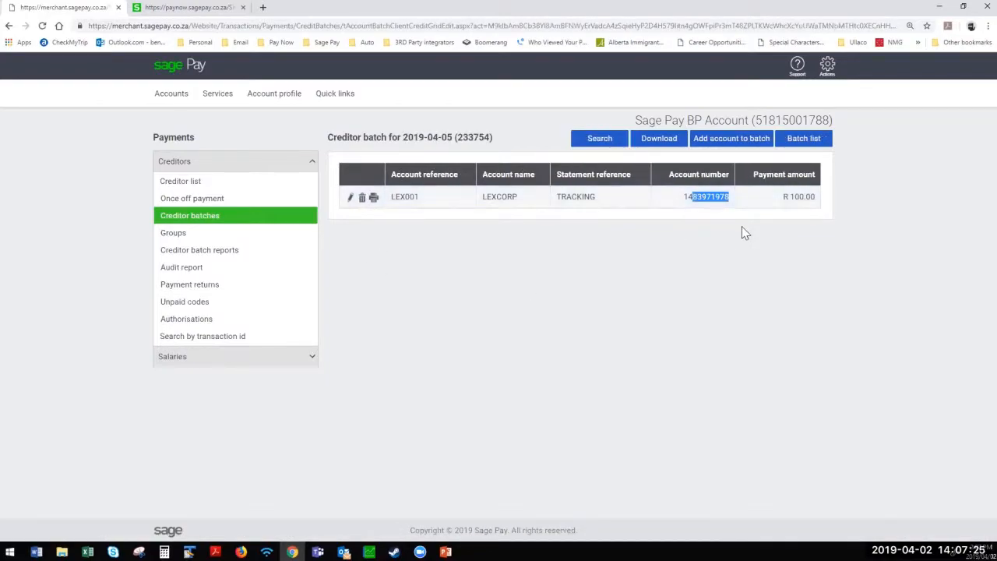
pyautogui.click(804, 138)
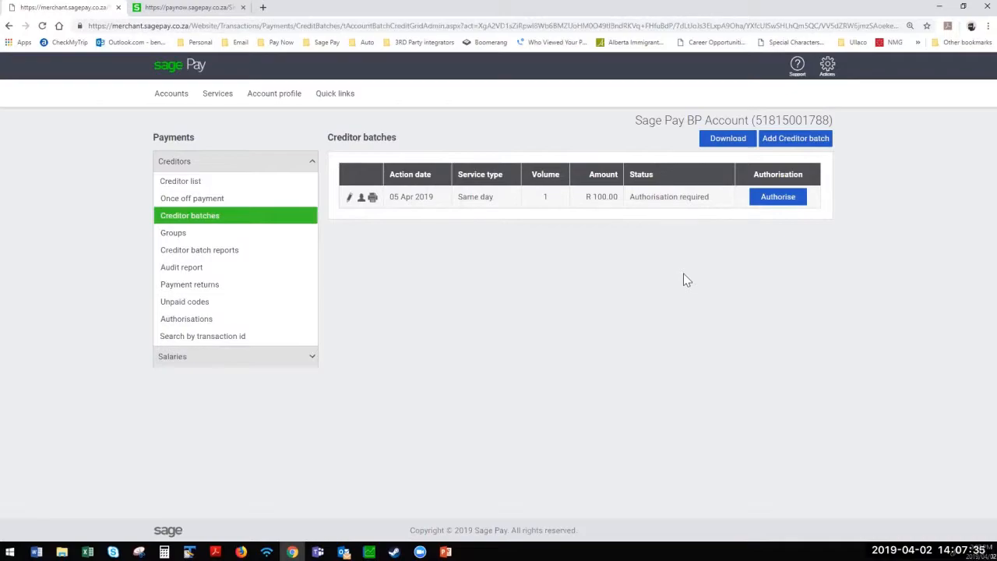
pyautogui.moveTo(556, 289)
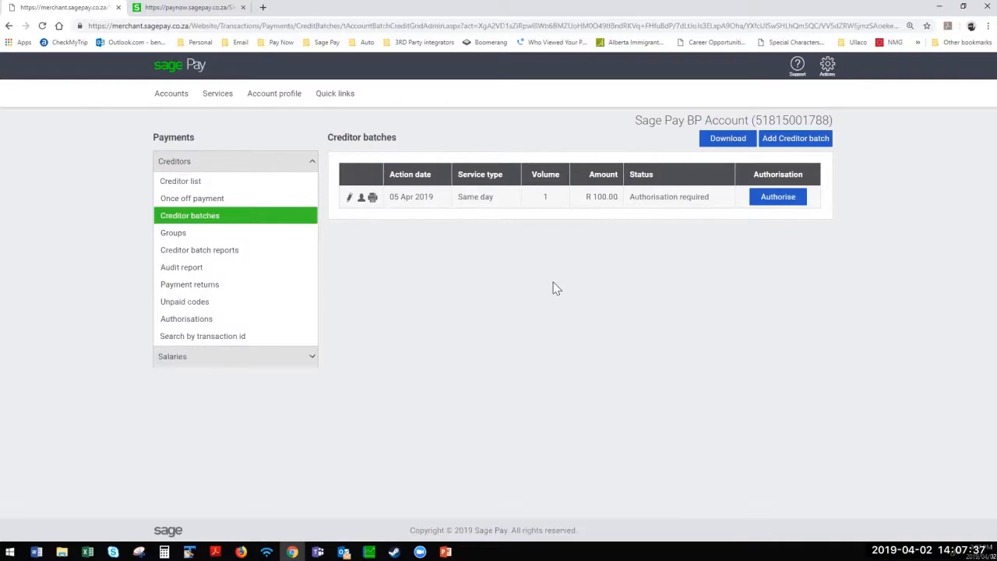
pyautogui.moveTo(564, 296)
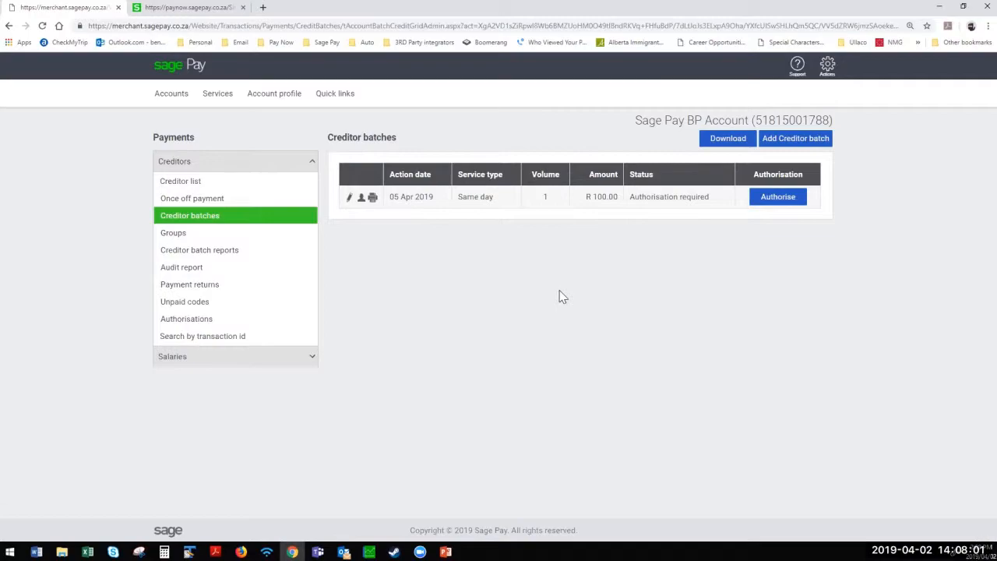
pyautogui.moveTo(588, 318)
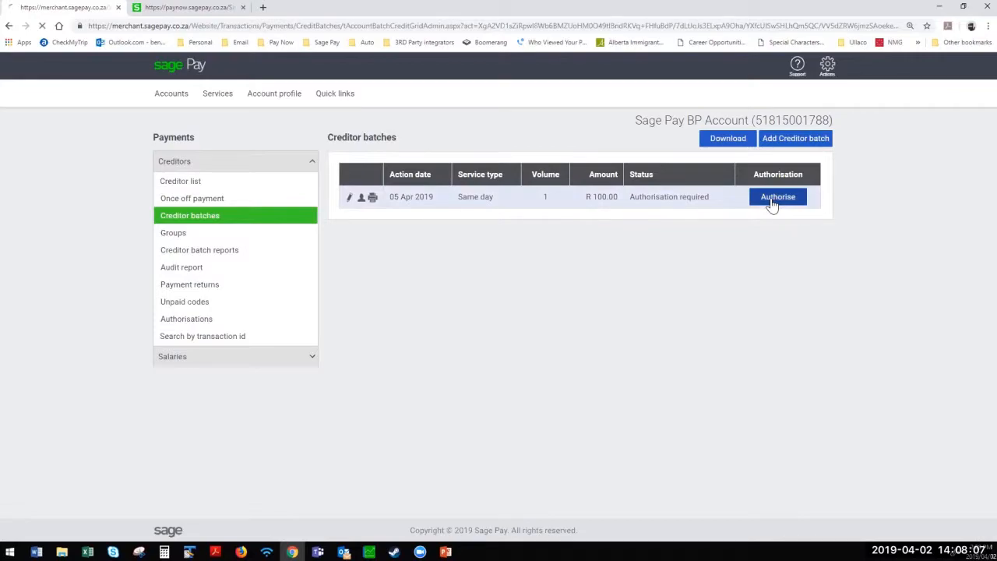
# - Accept the authorisation terms for the R 100.00 creditor batch and submit it for authorisation
pyautogui.click(777, 196)
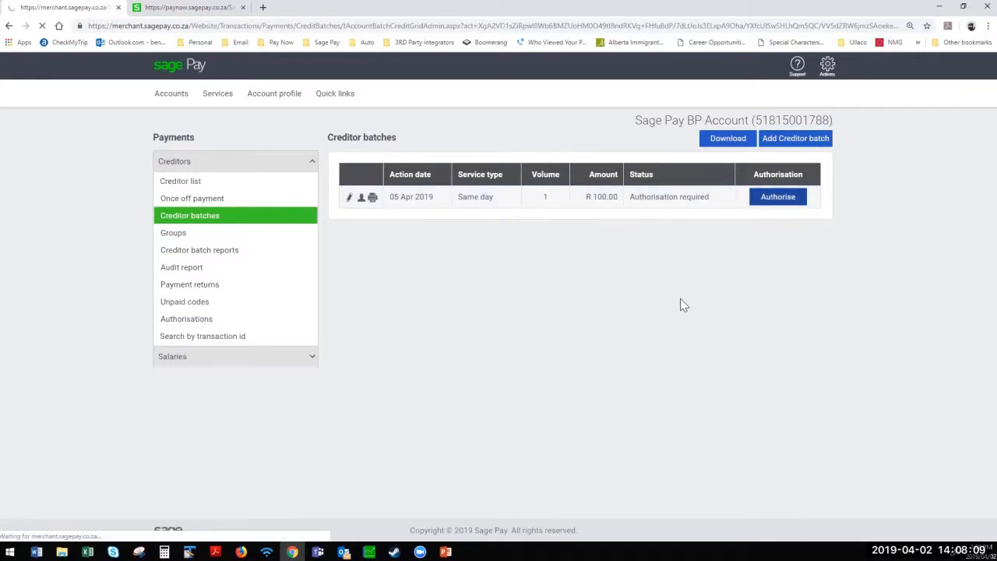
pyautogui.click(777, 196)
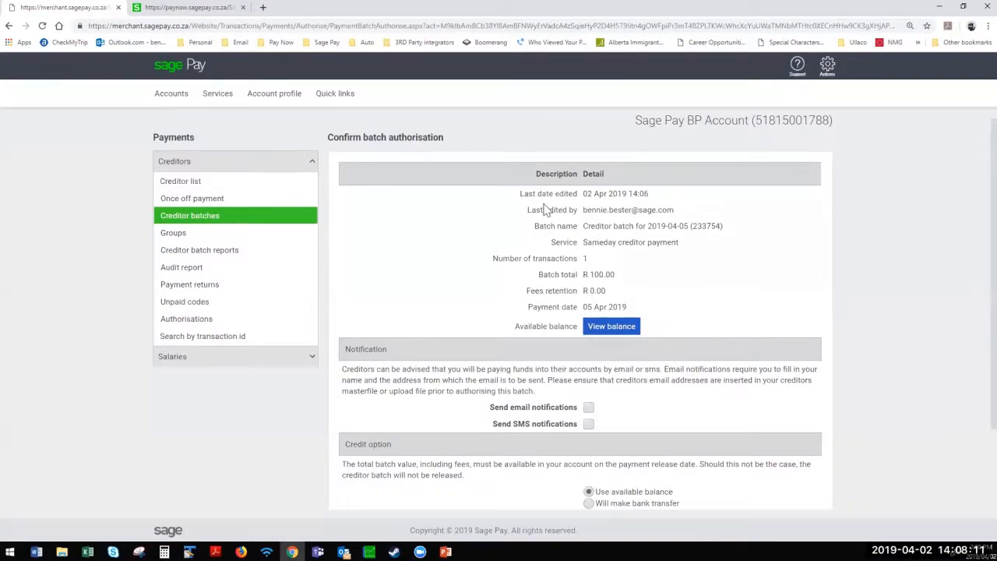
pyautogui.moveTo(674, 311)
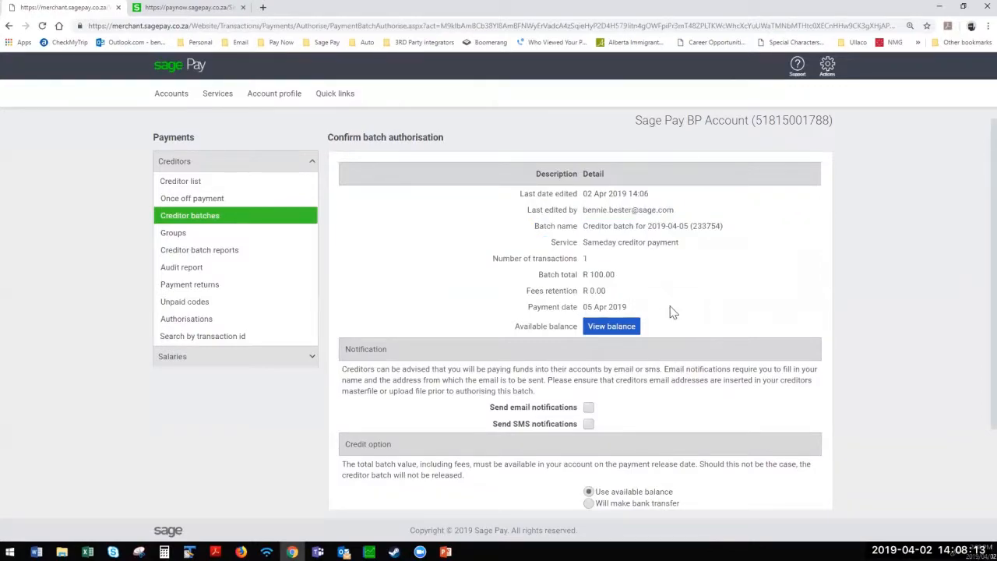
pyautogui.scroll(-3)
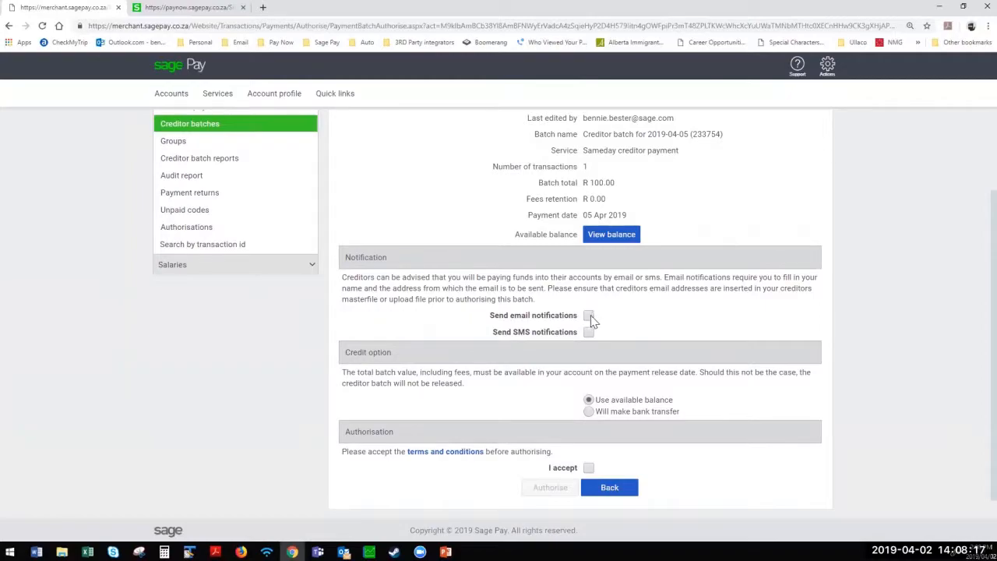
pyautogui.click(589, 467)
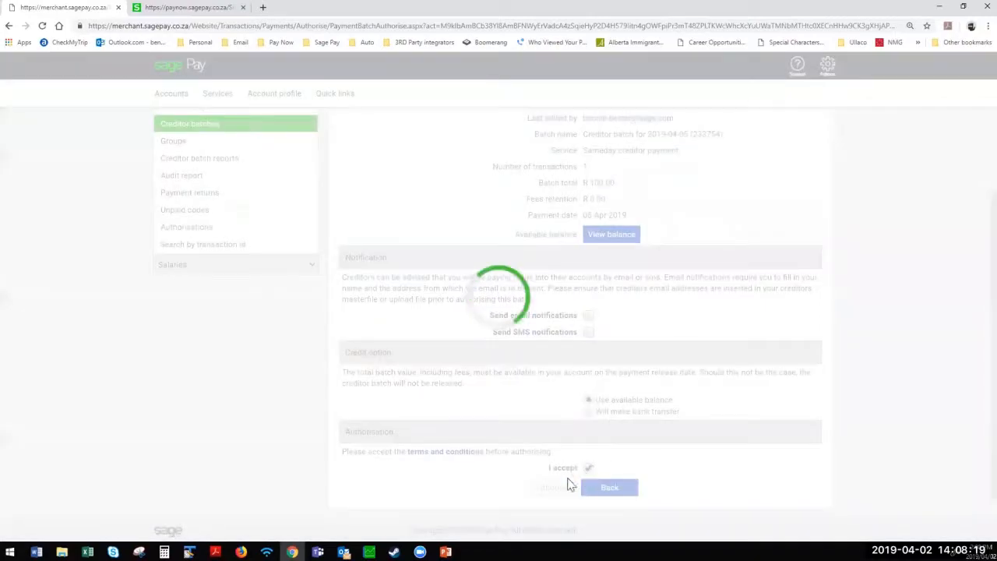
pyautogui.click(550, 487)
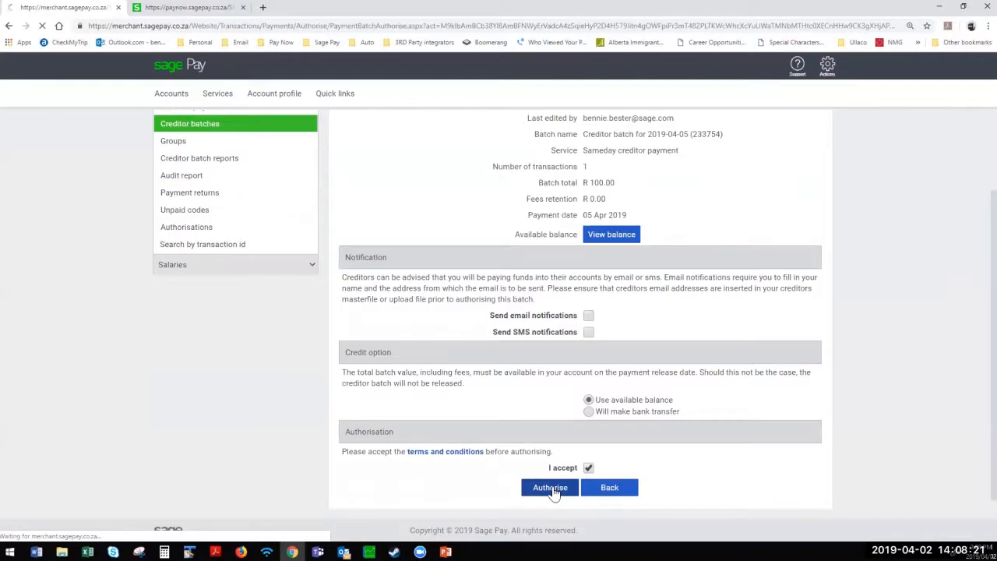
pyautogui.click(550, 487)
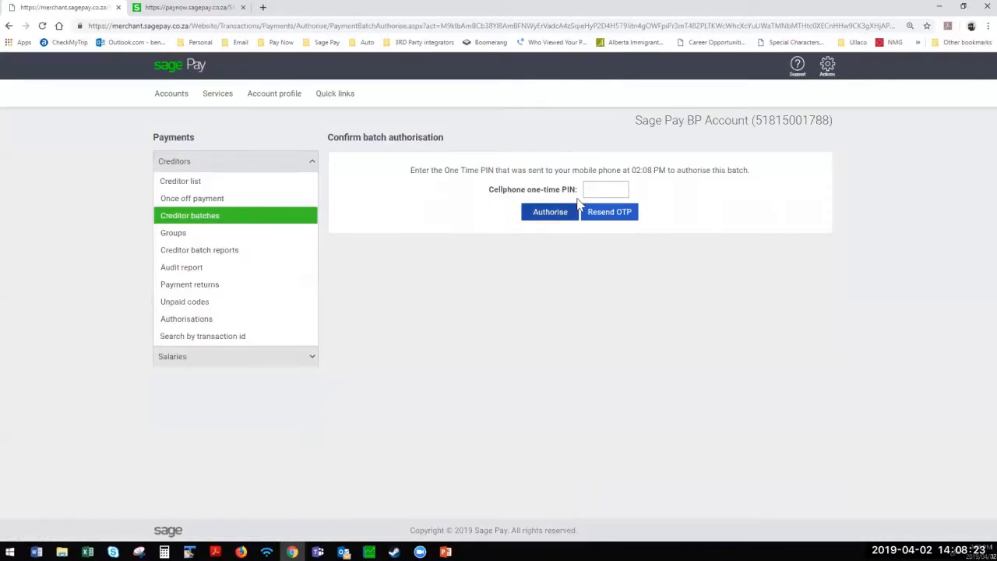
pyautogui.click(607, 189)
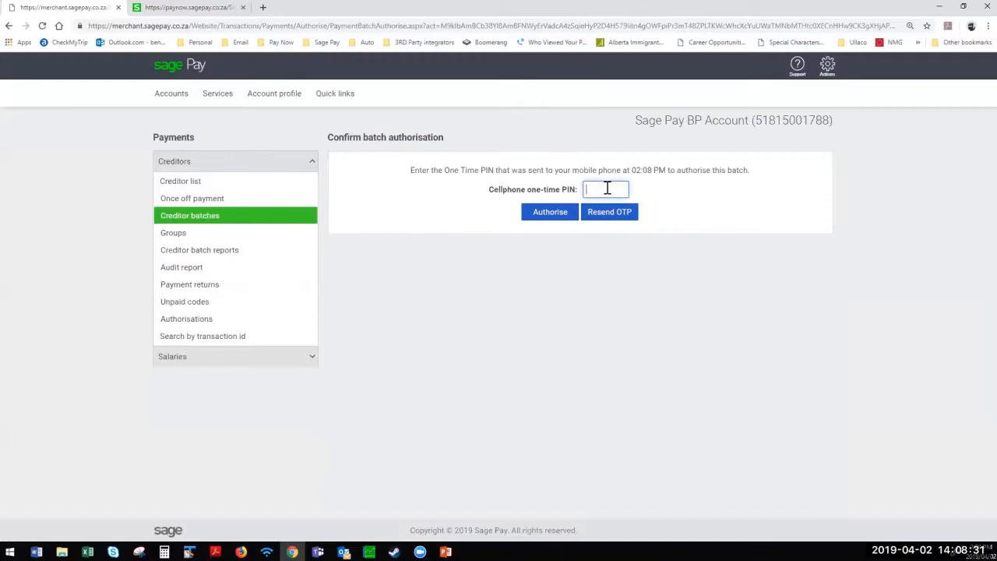
pyautogui.moveTo(458, 287)
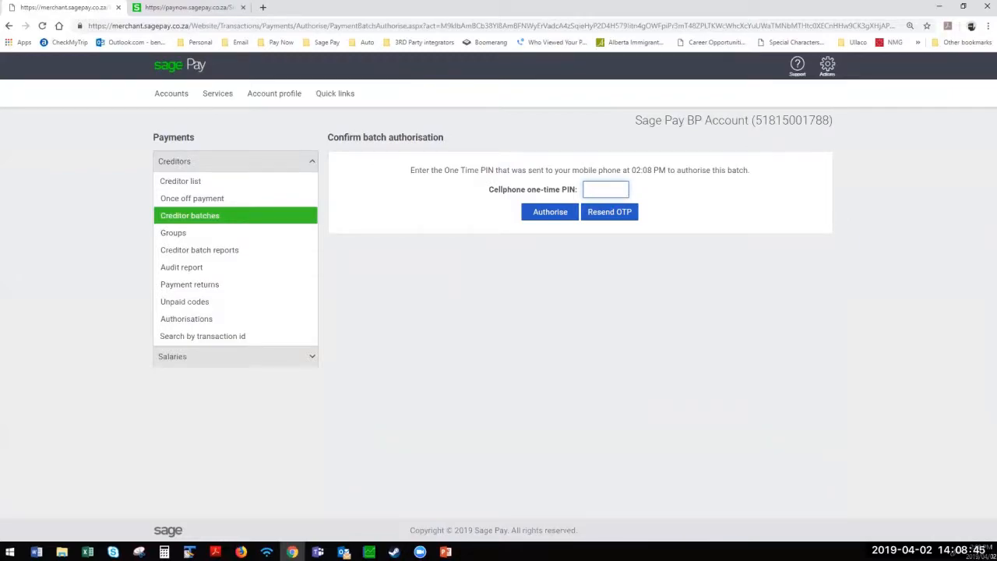
pyautogui.click(605, 189)
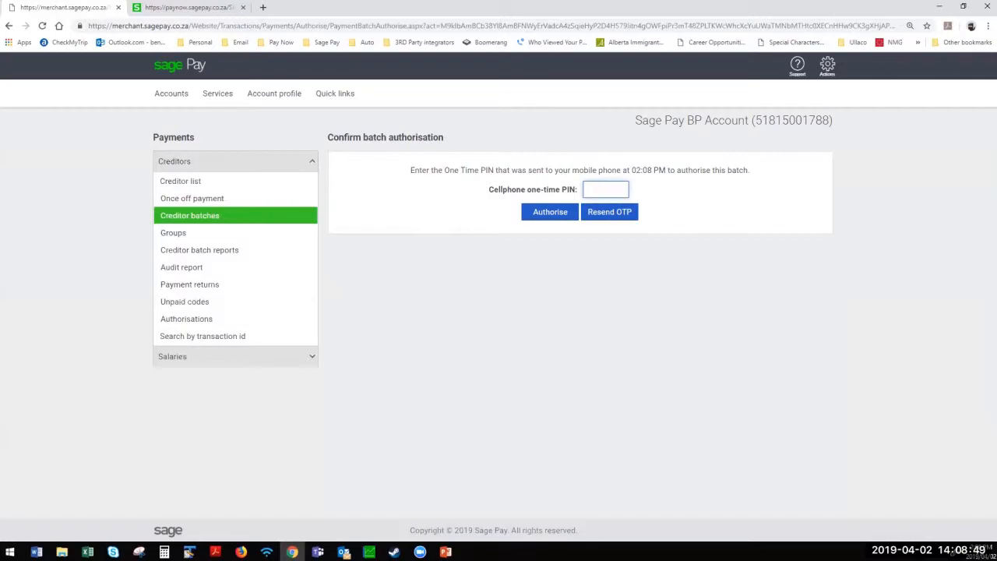
pyautogui.click(607, 190)
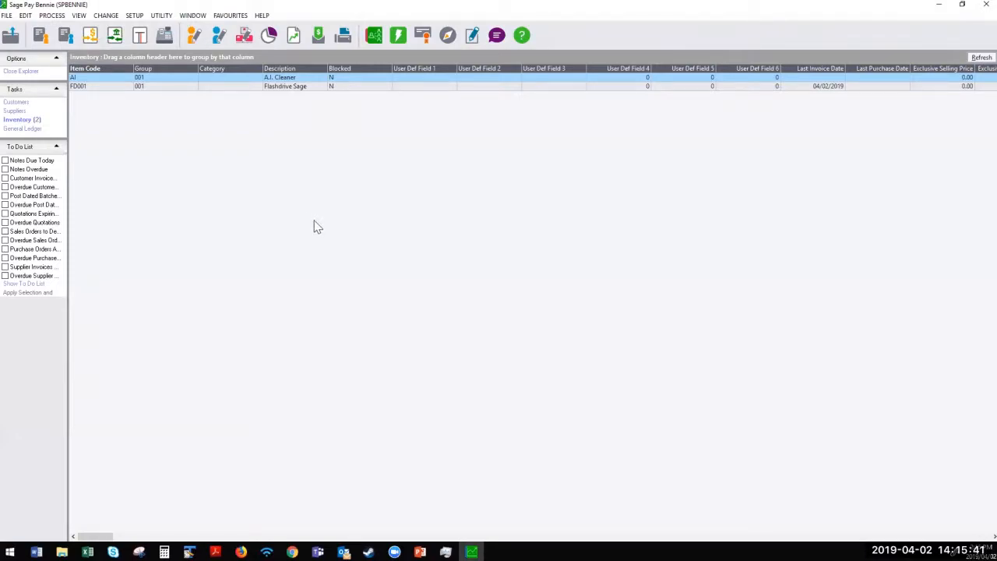
pyautogui.moveTo(268, 226)
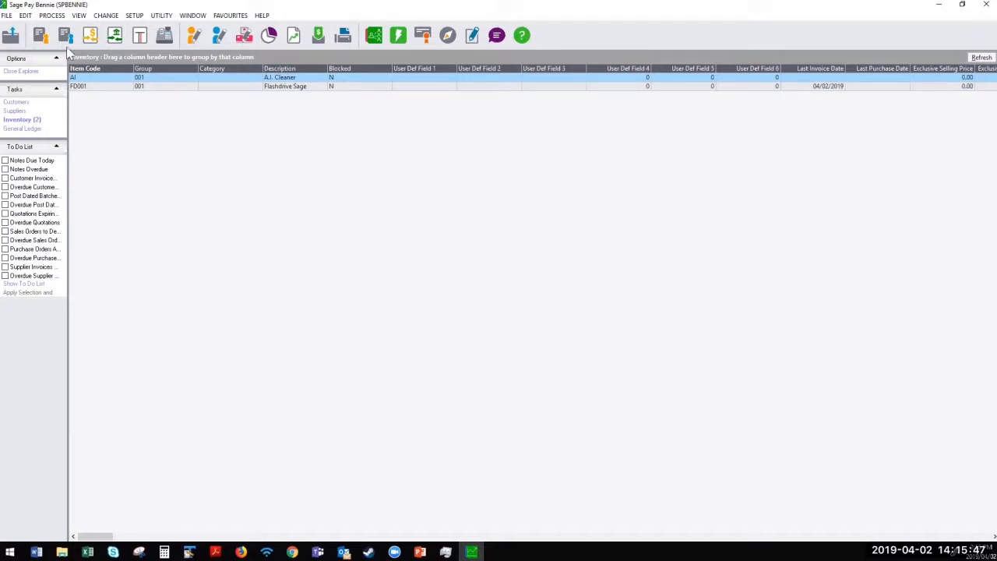
# - Open the Process Cash Books window on the 8400/000 cash book
pyautogui.click(52, 15)
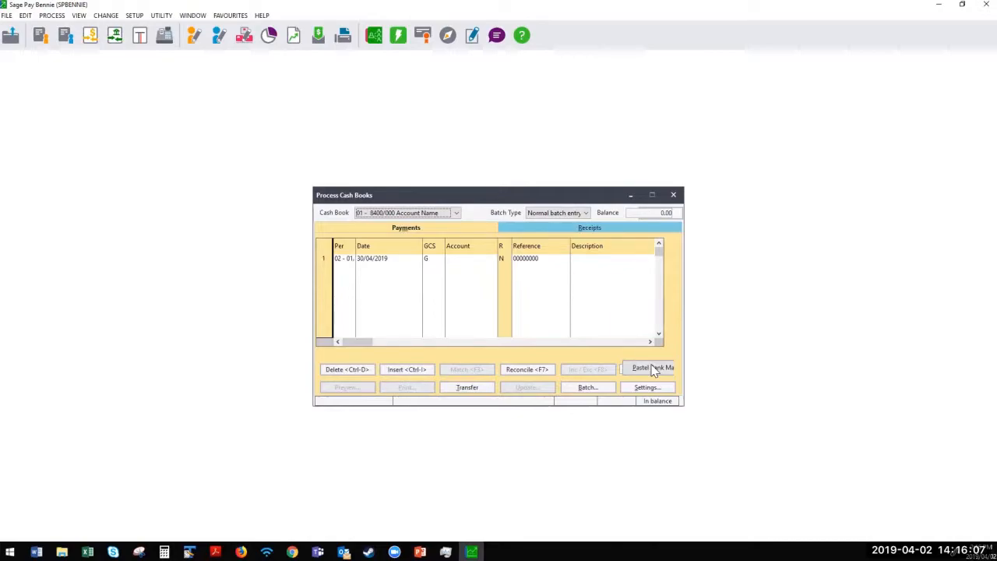
# - In Pastel Bank Manager, set Sage Pay as statement provider and confirm the chosen statement file
pyautogui.click(653, 367)
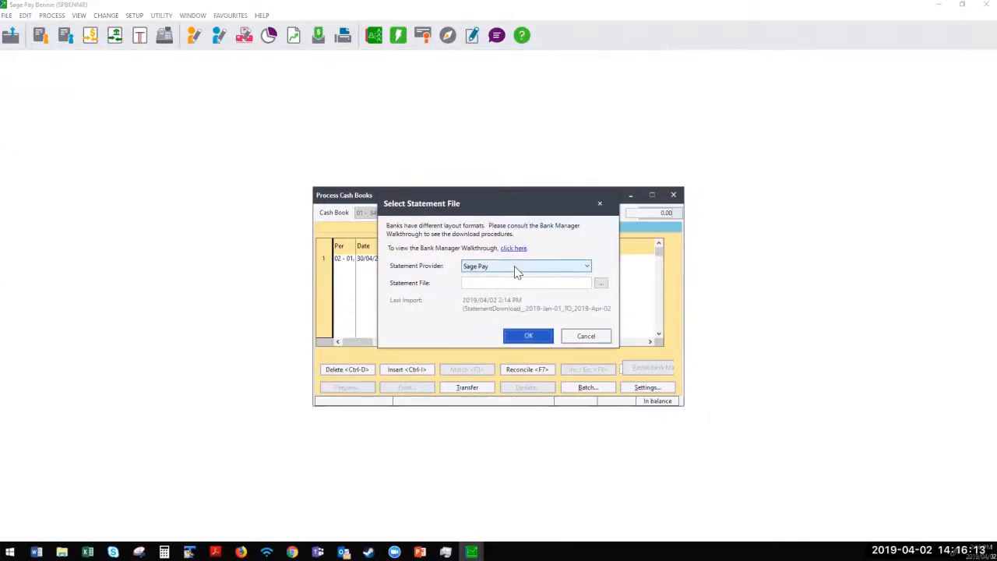
pyautogui.click(587, 266)
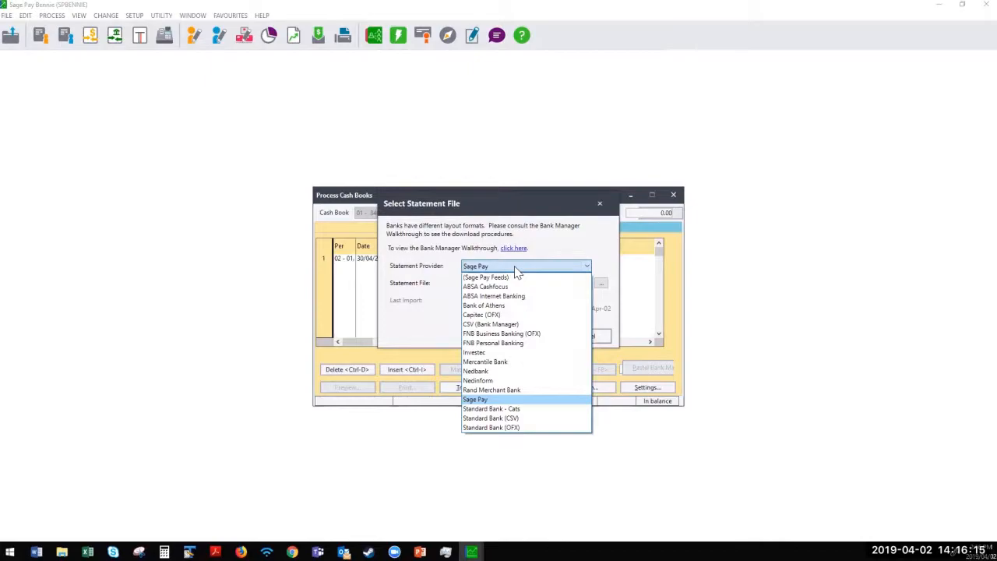
pyautogui.moveTo(512, 273)
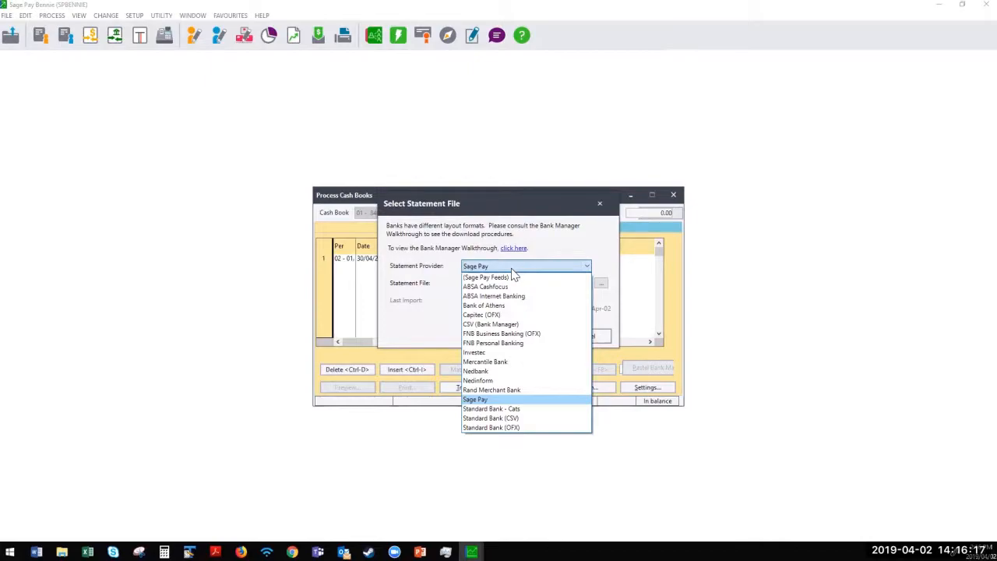
pyautogui.moveTo(491, 277)
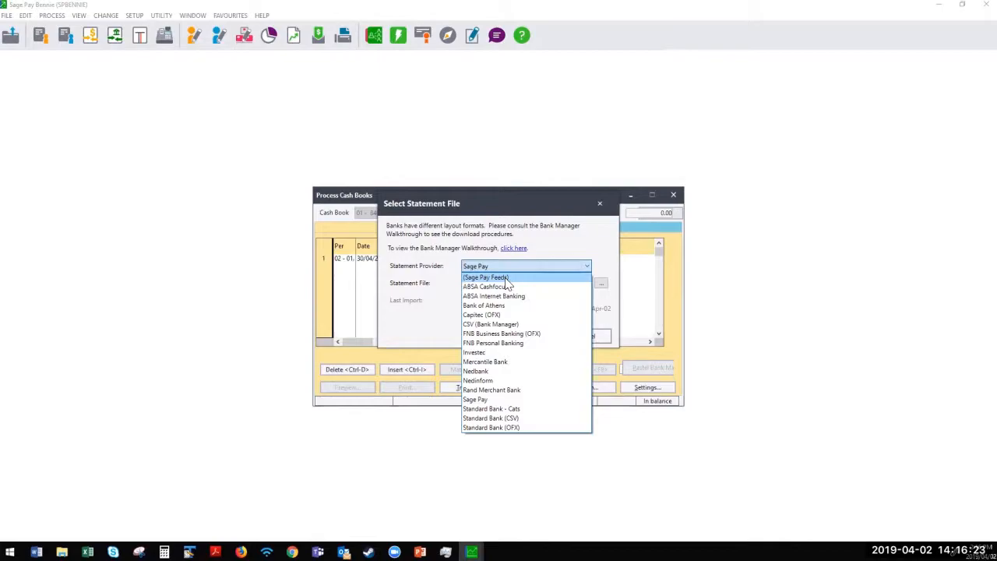
pyautogui.moveTo(476, 399)
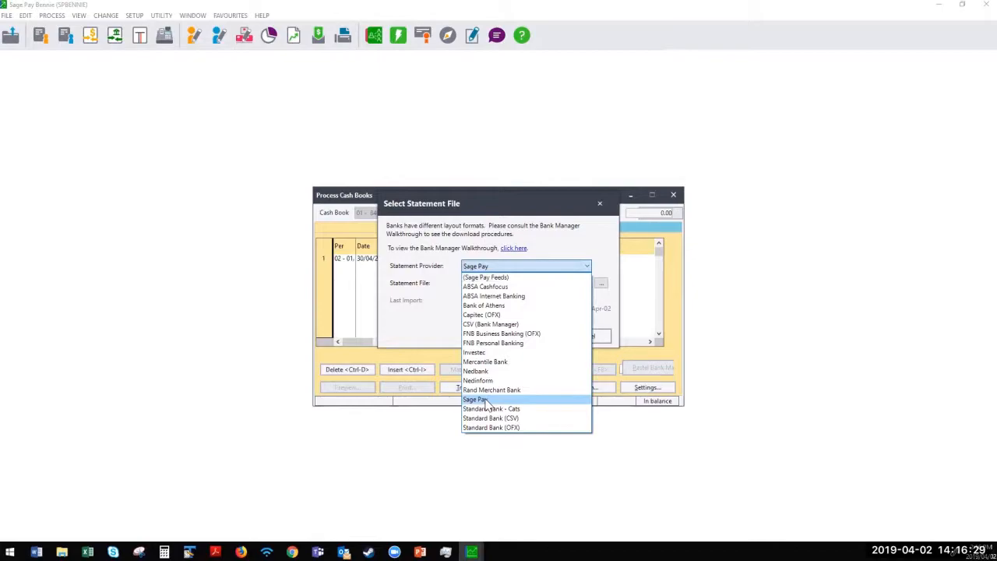
pyautogui.click(475, 399)
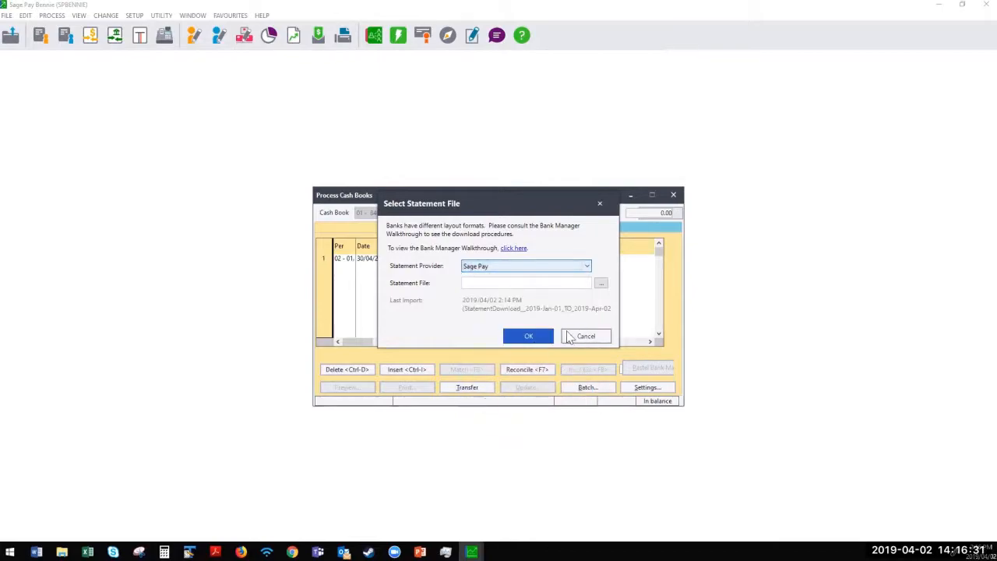
pyautogui.click(601, 282)
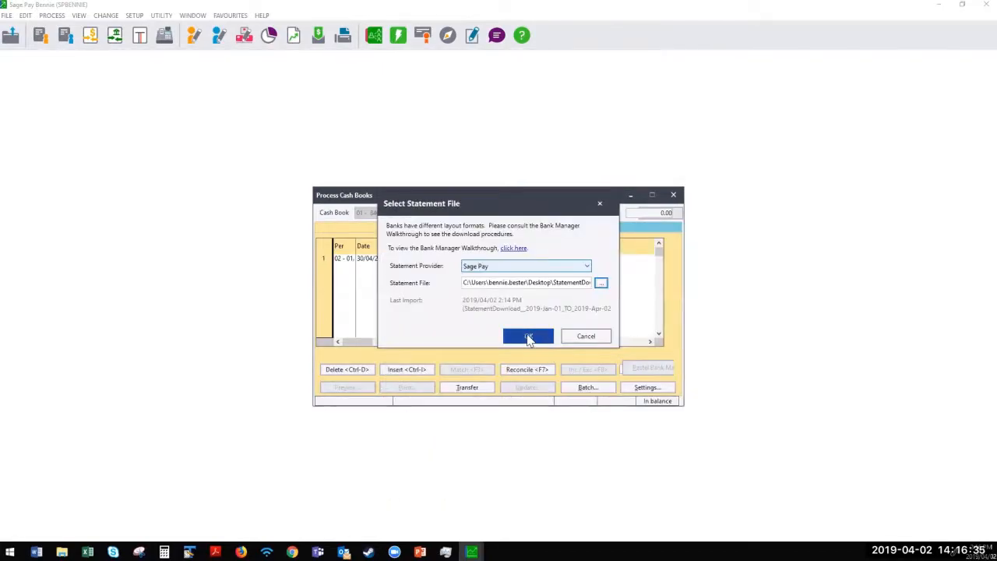
pyautogui.click(528, 336)
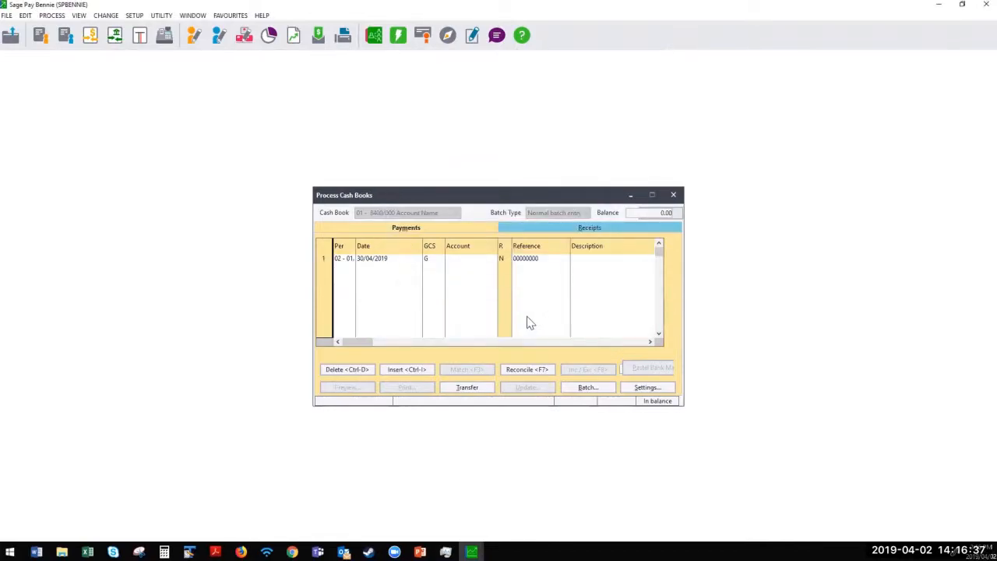
pyautogui.moveTo(464, 335)
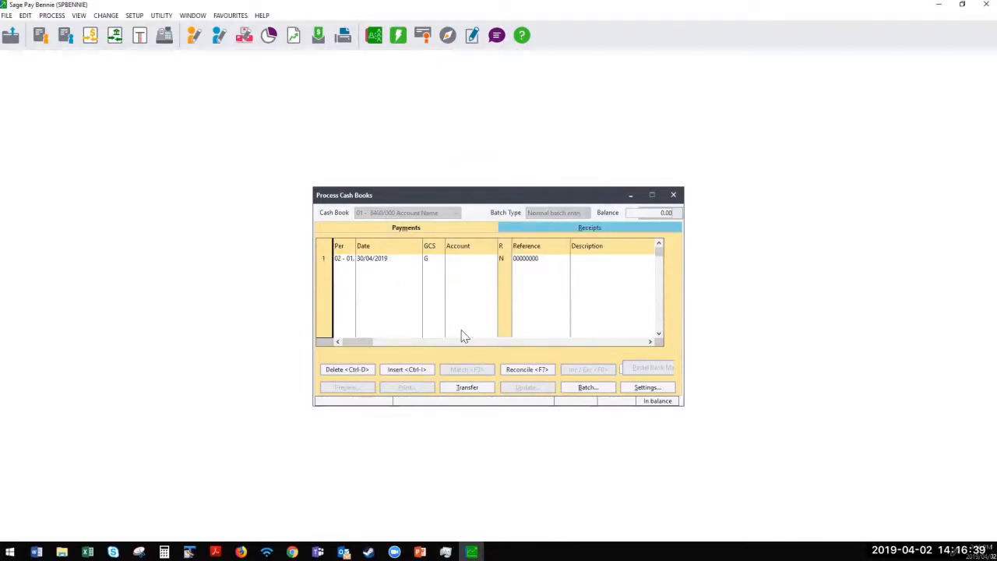
pyautogui.click(651, 367)
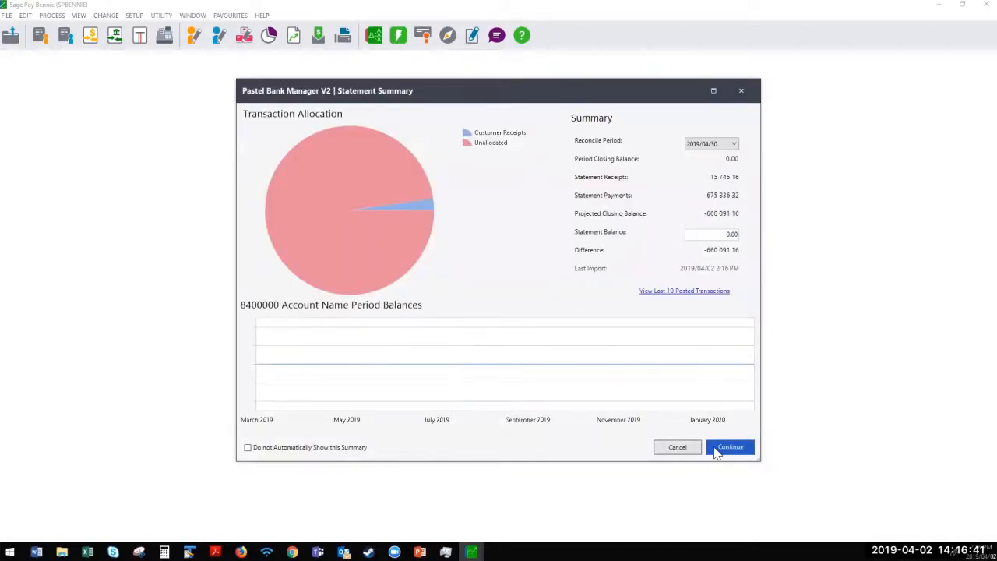
pyautogui.click(730, 447)
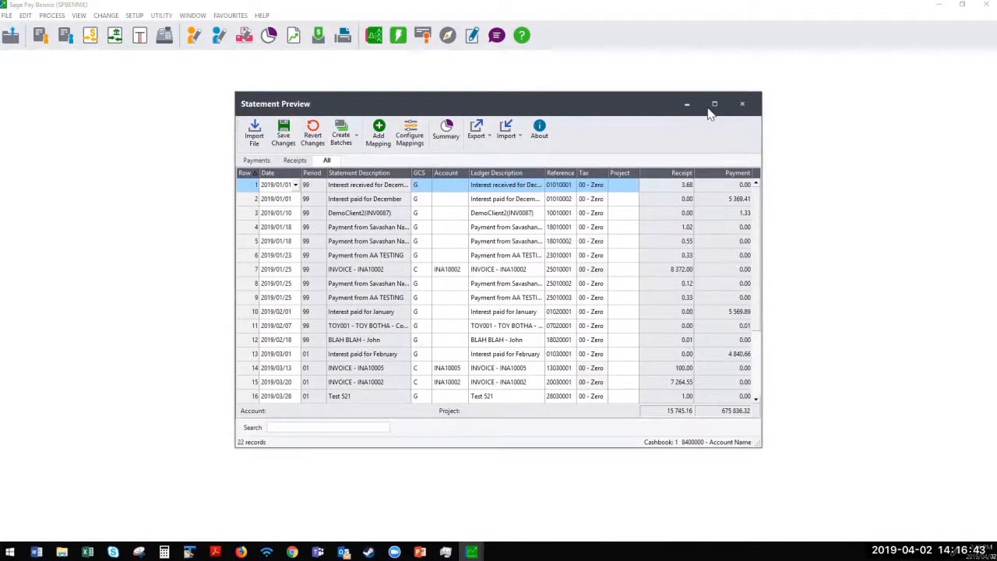
pyautogui.click(715, 103)
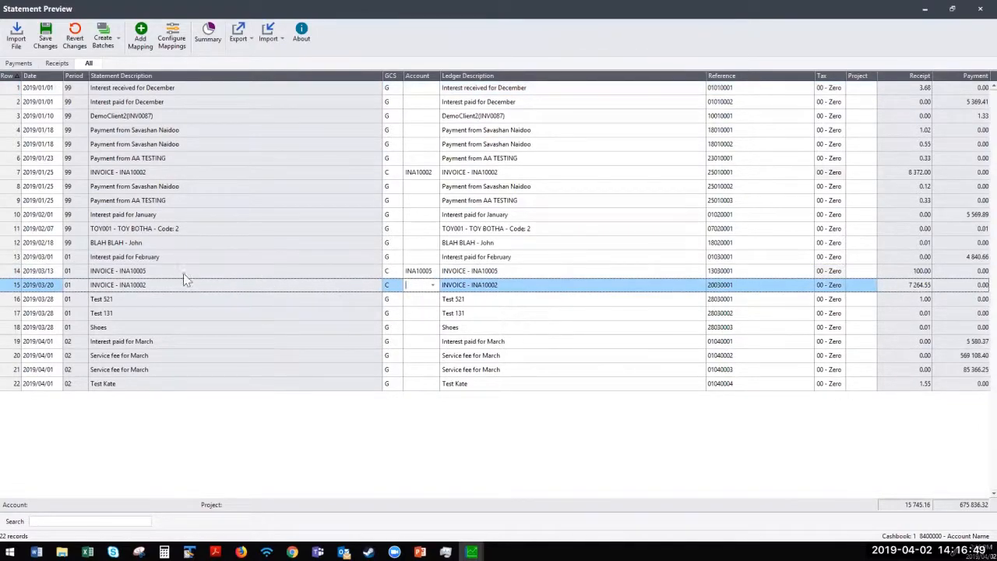
pyautogui.click(234, 270)
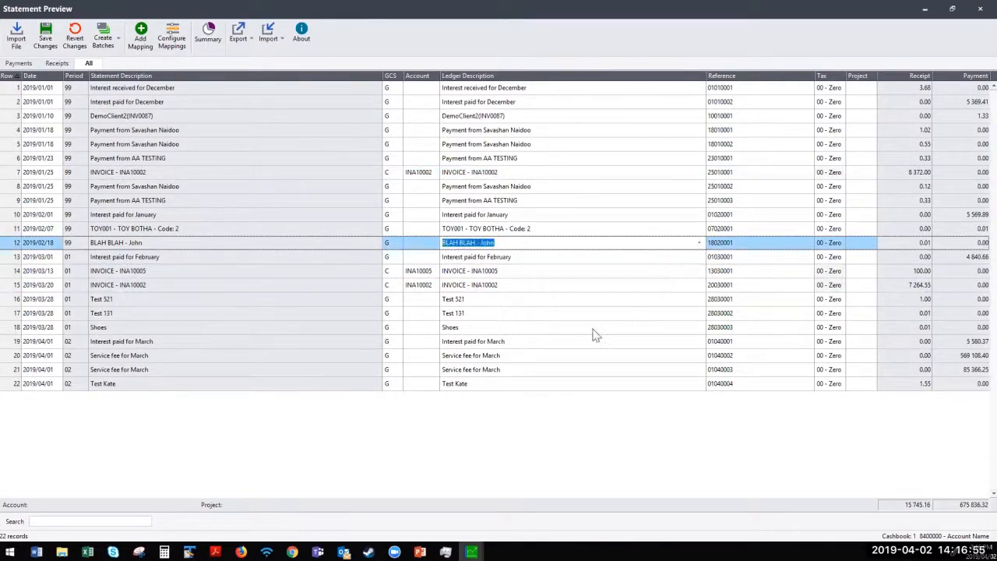
pyautogui.click(216, 369)
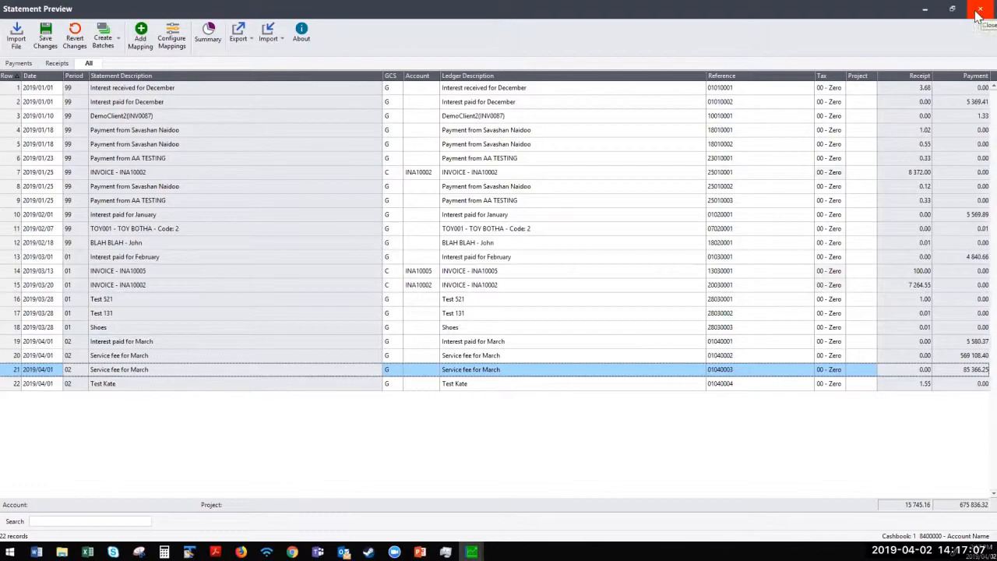
pyautogui.click(981, 9)
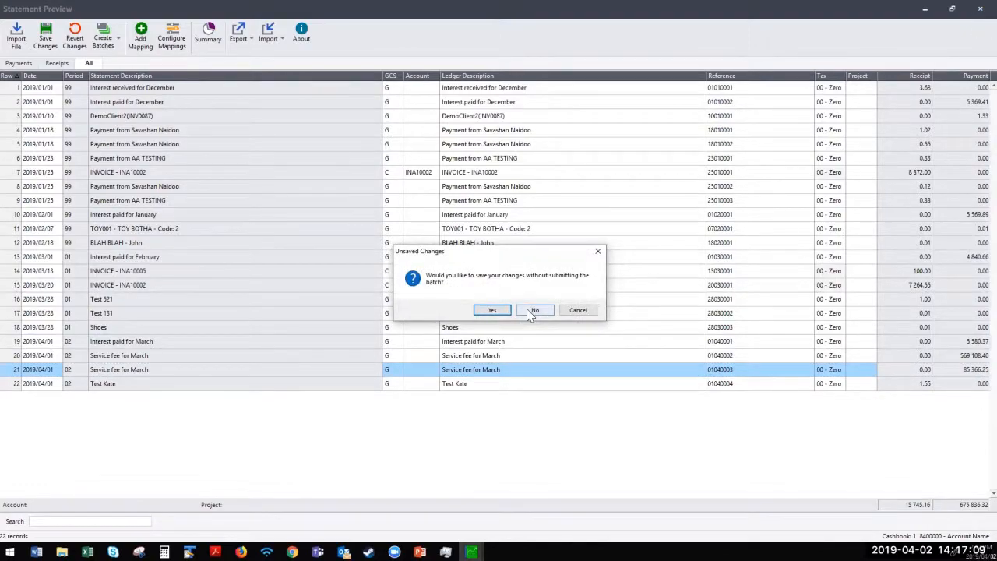
pyautogui.click(535, 310)
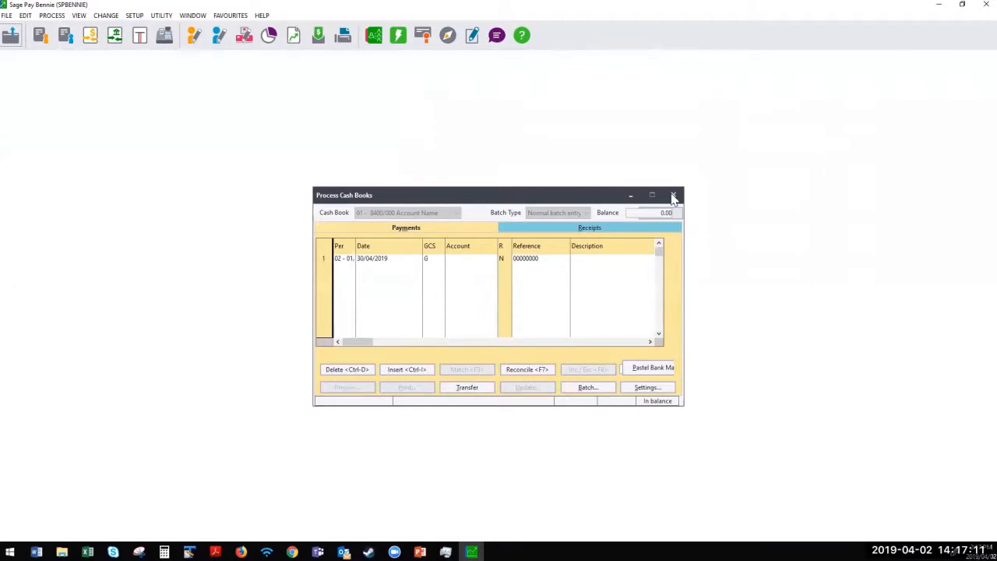